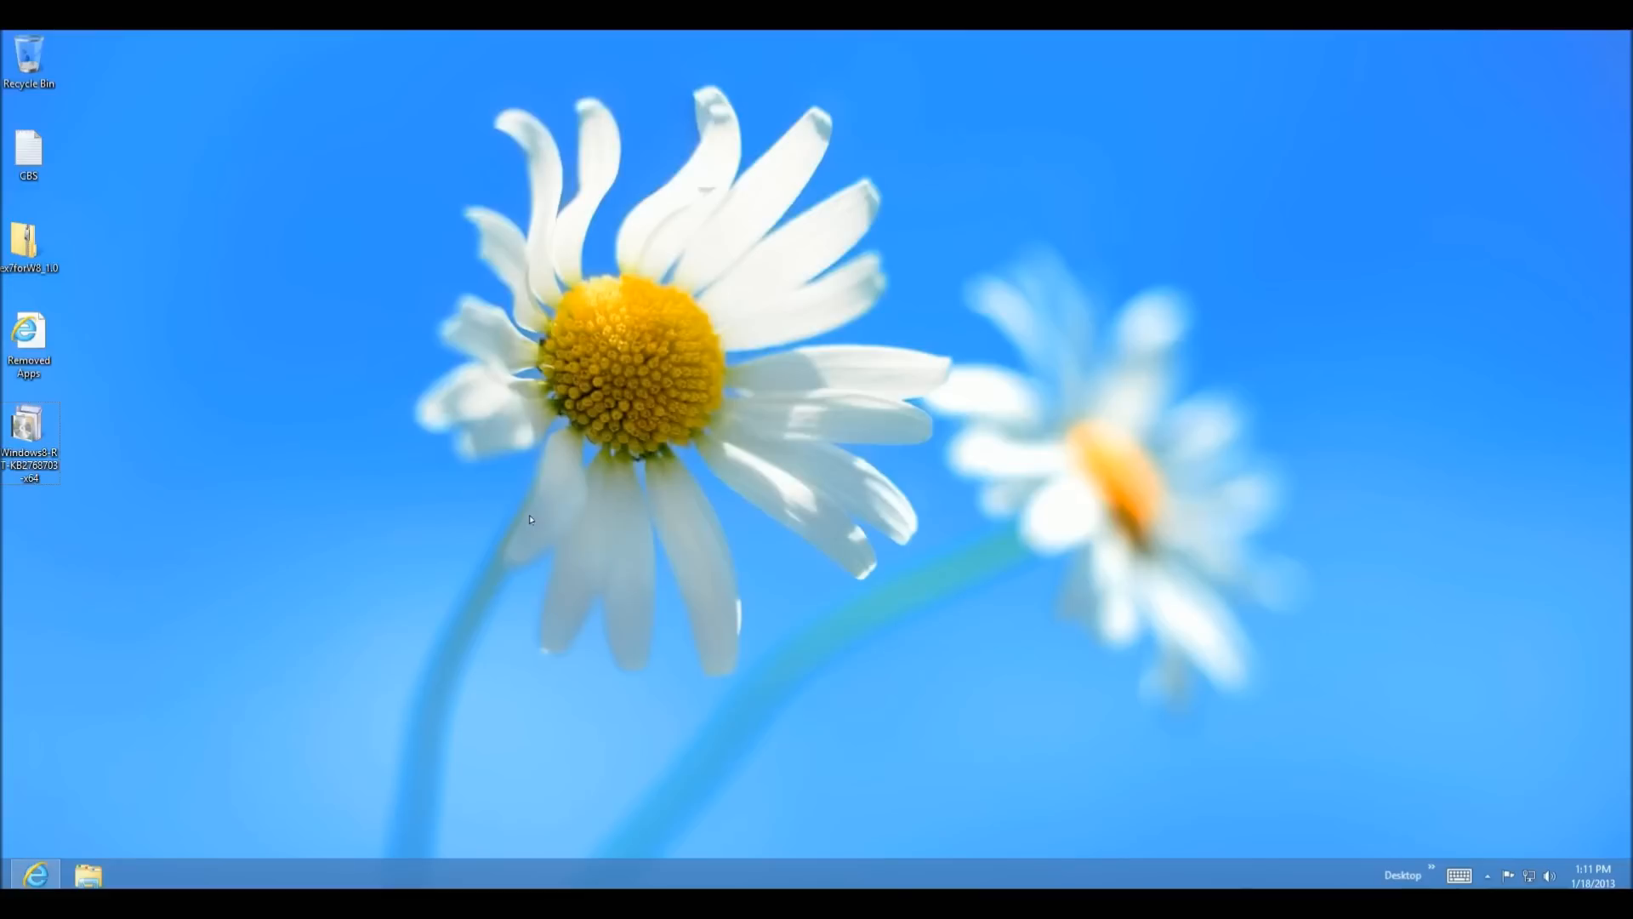
mouse_move(187, 475)
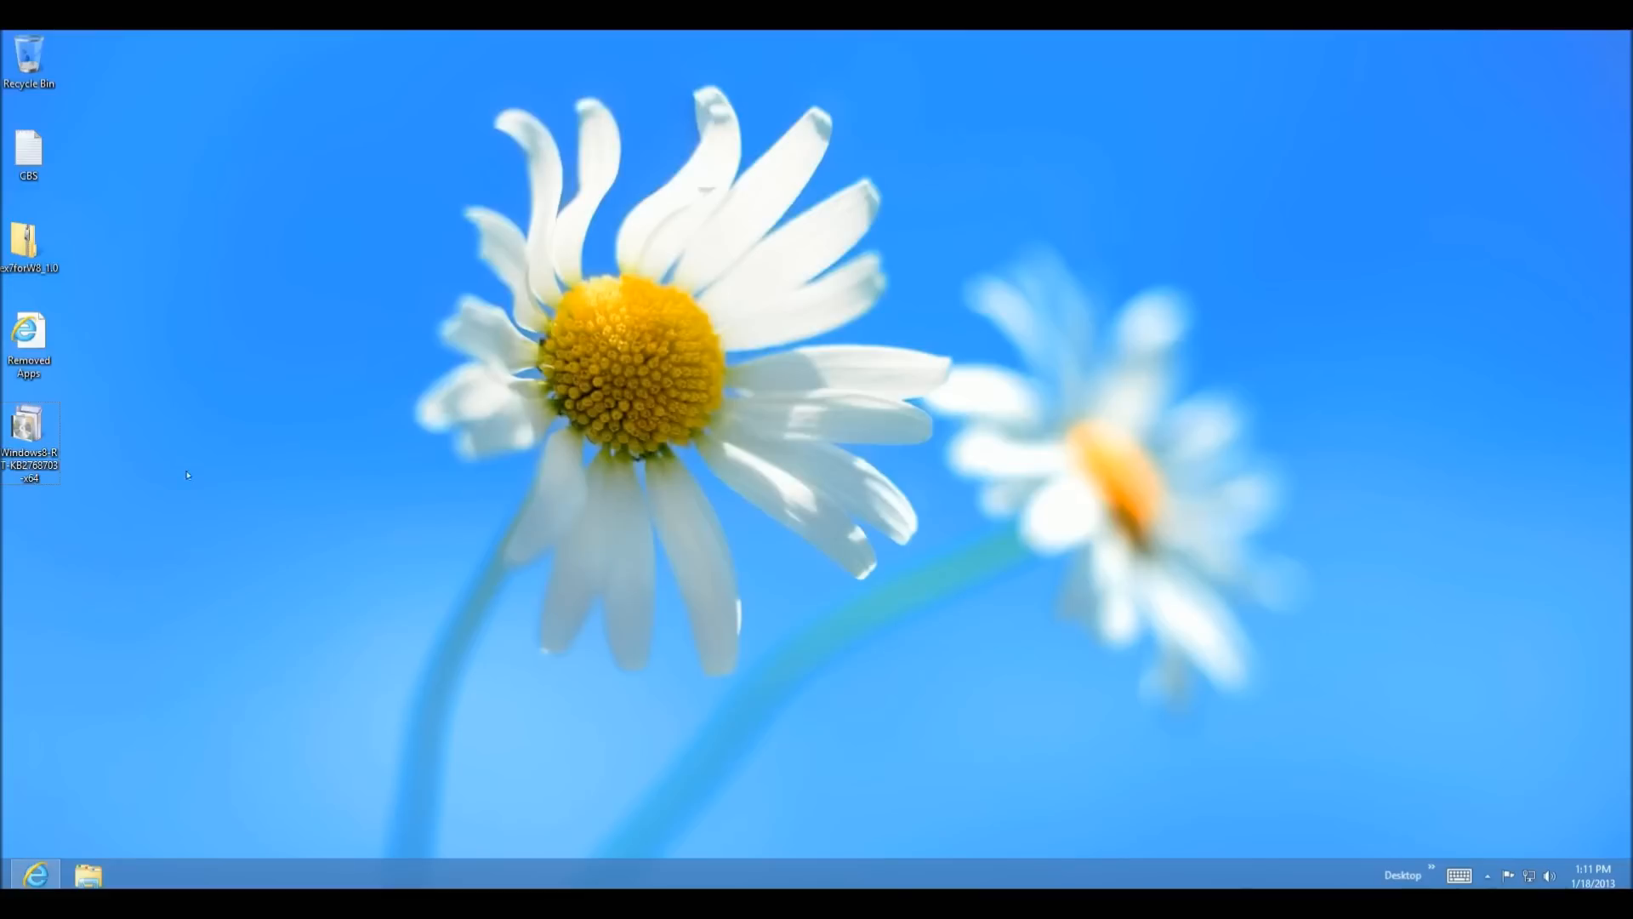
mouse_move(262, 463)
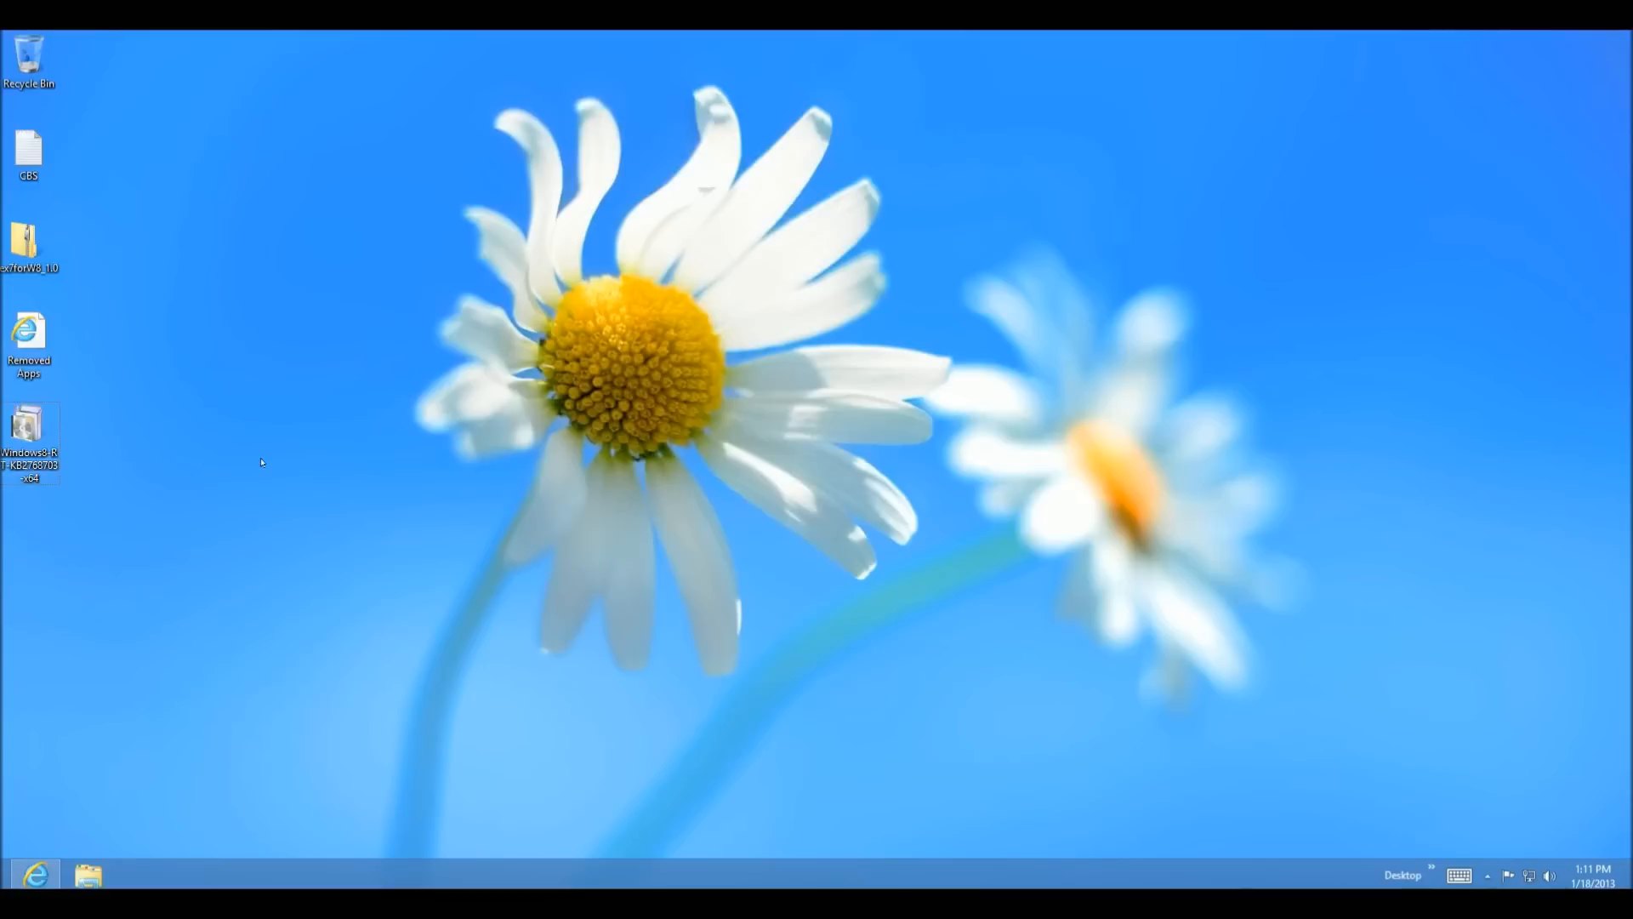
mouse_move(614, 599)
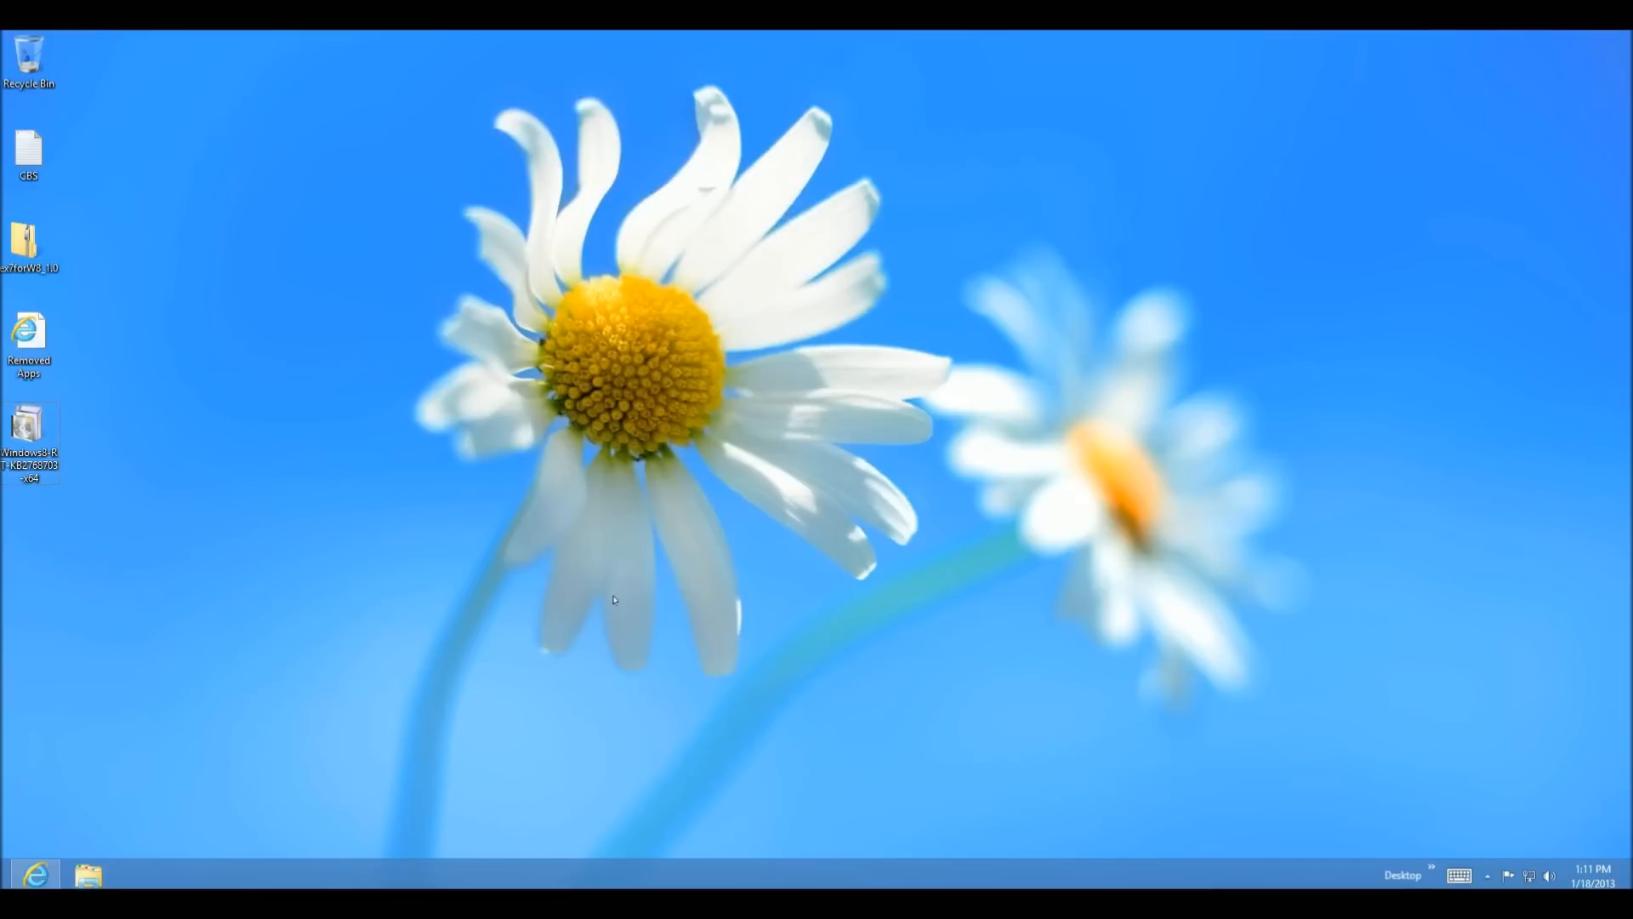
mouse_move(525, 560)
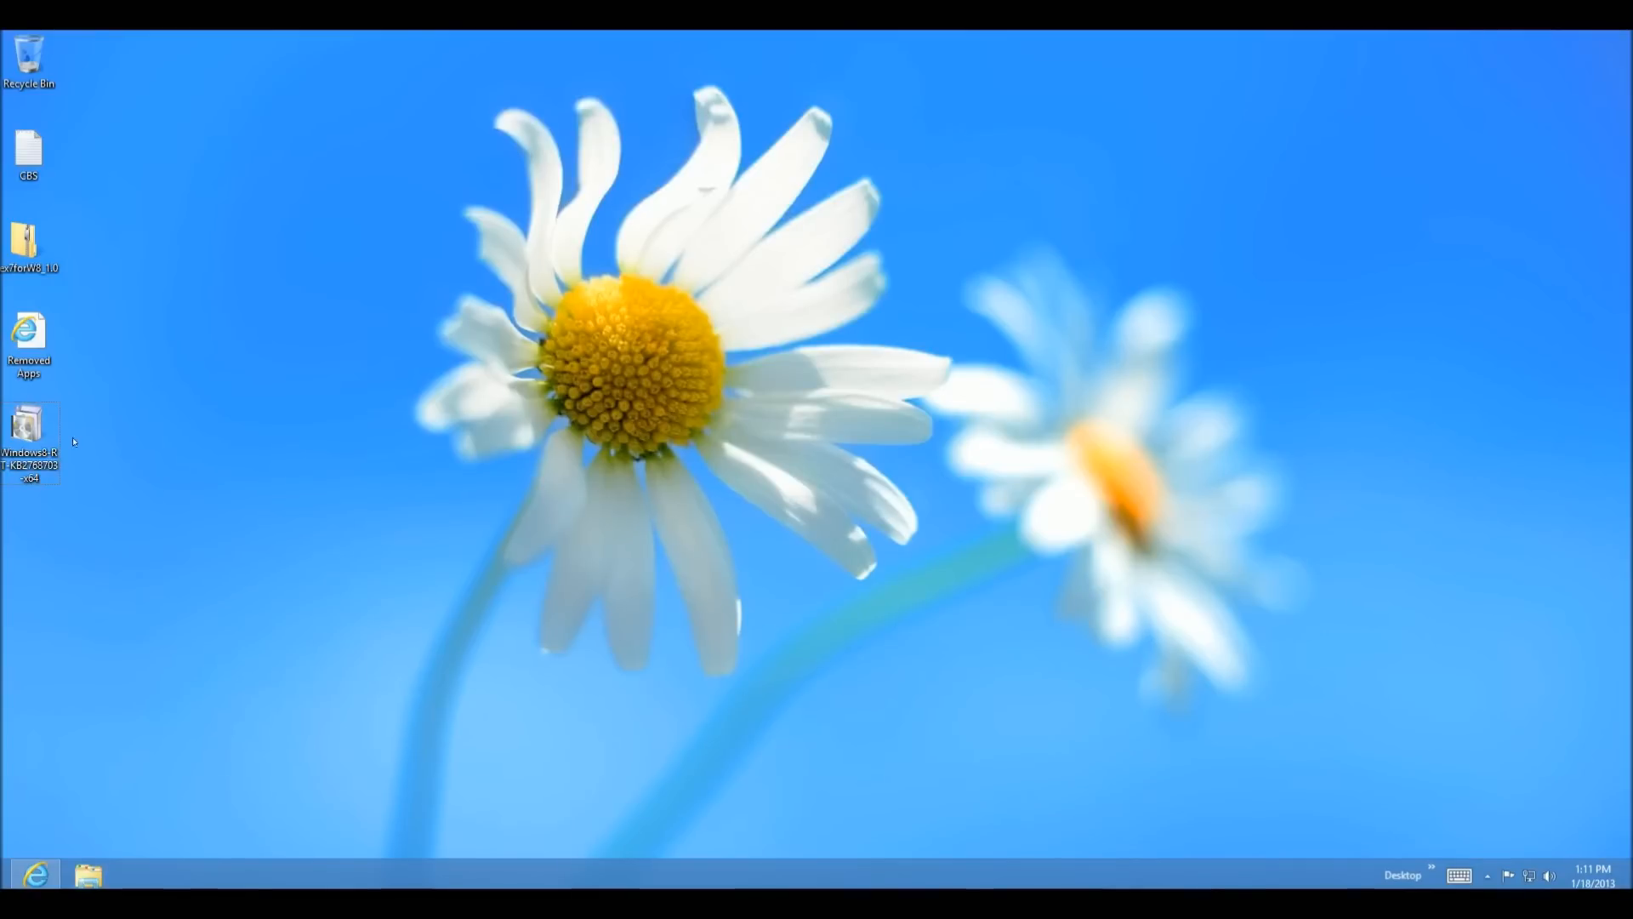
Launch the Mail app from the Start screen
left_click(29, 432)
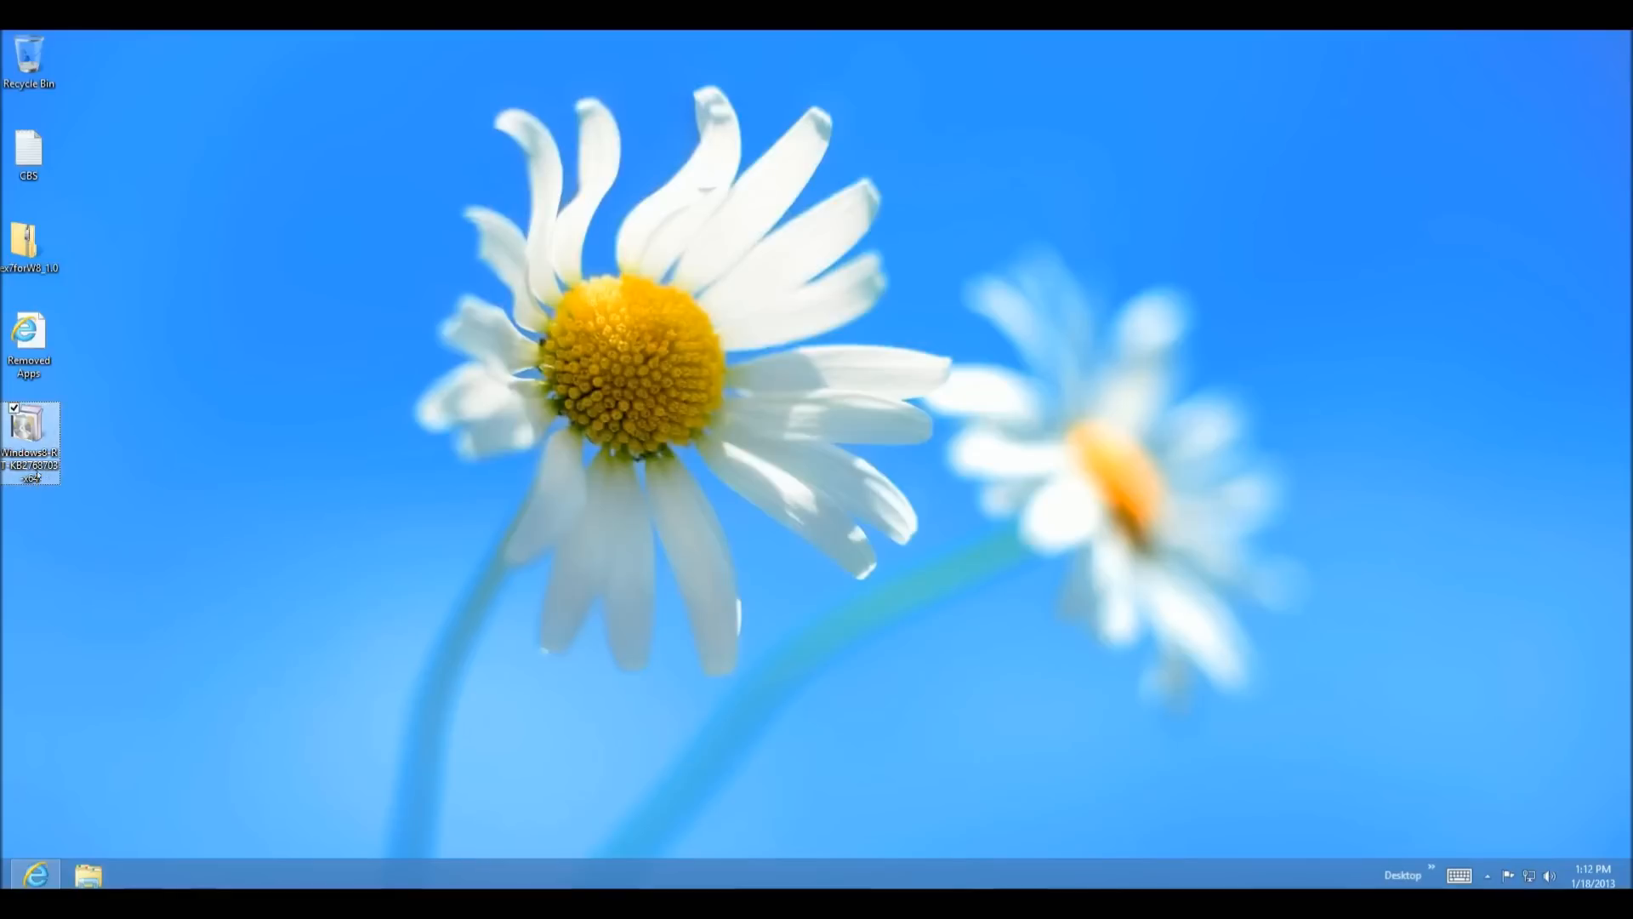
mouse_move(31, 448)
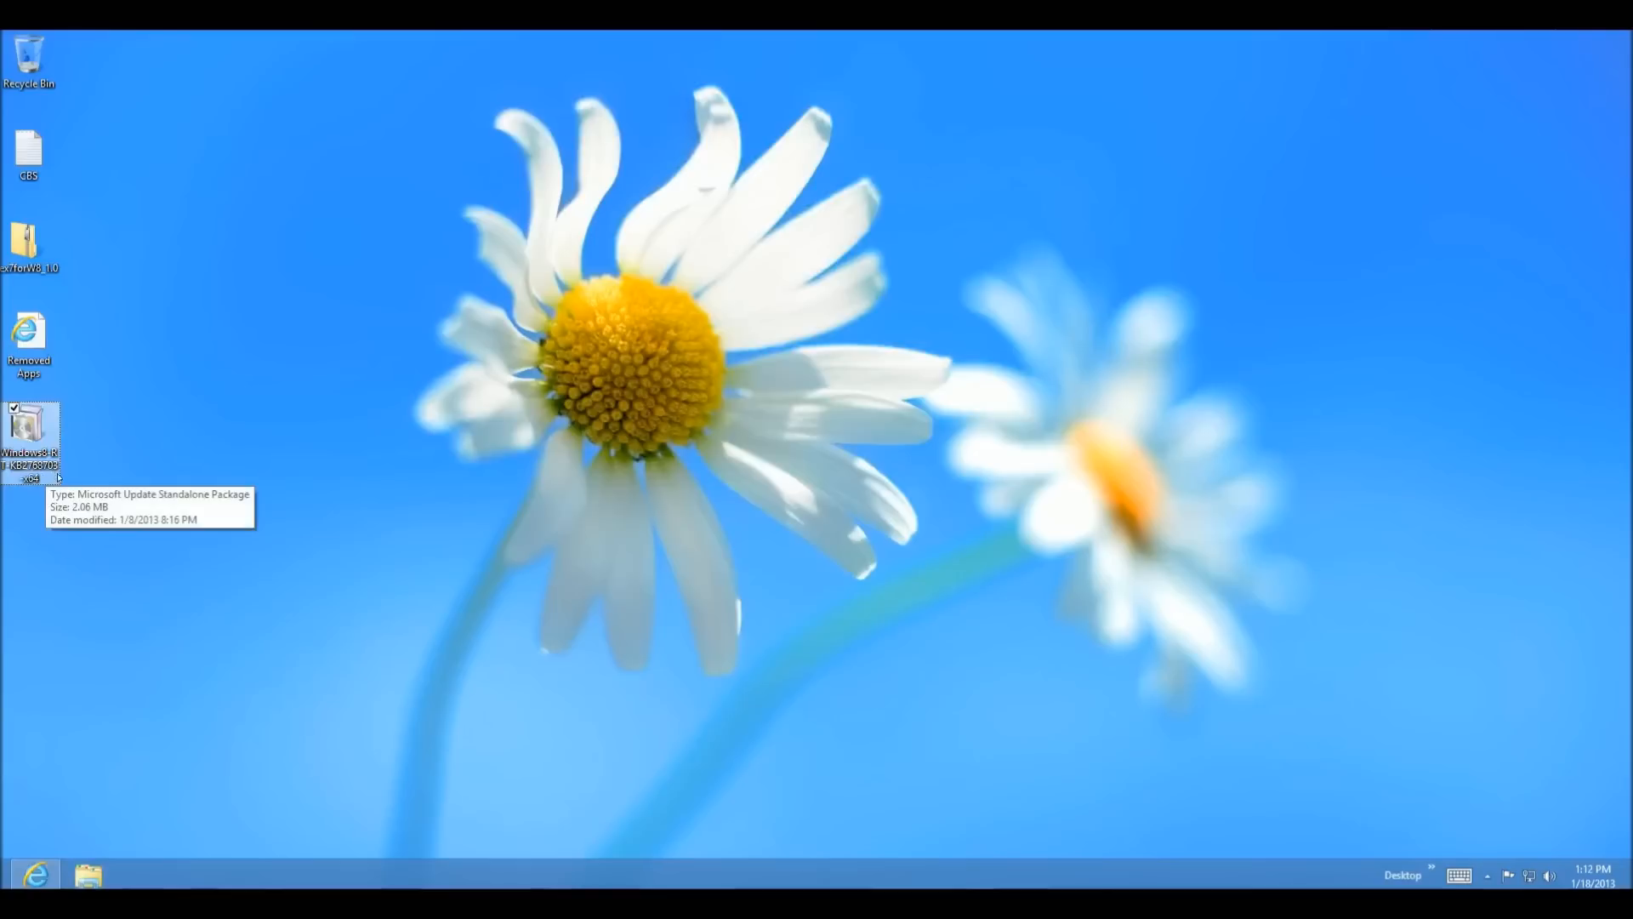
mouse_move(1046, 538)
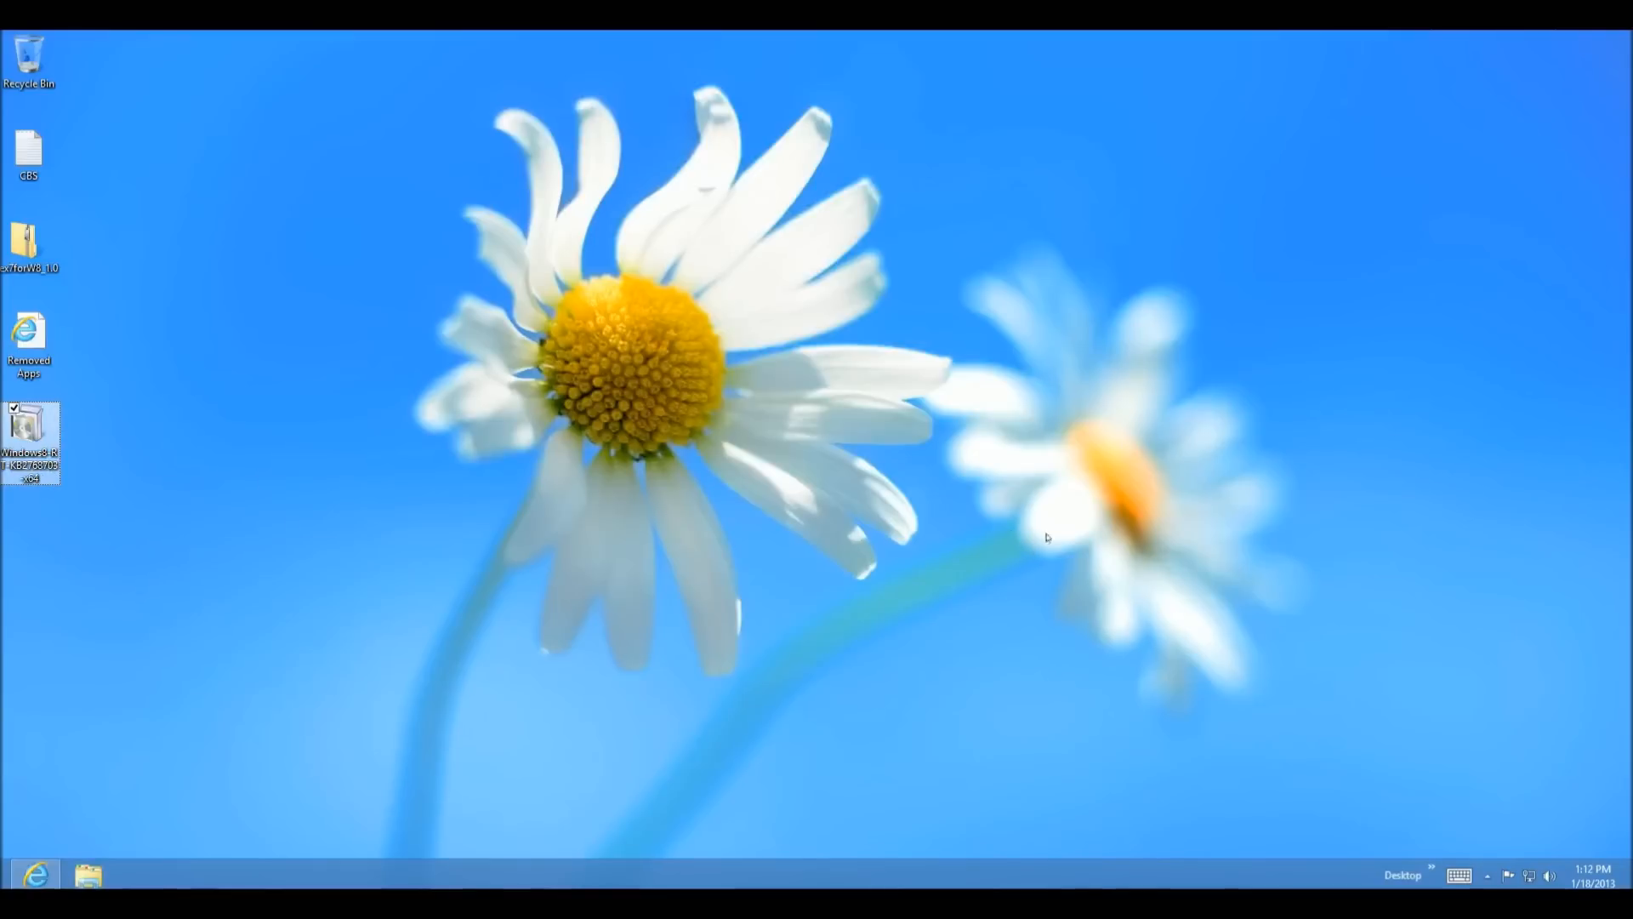
mouse_move(1297, 729)
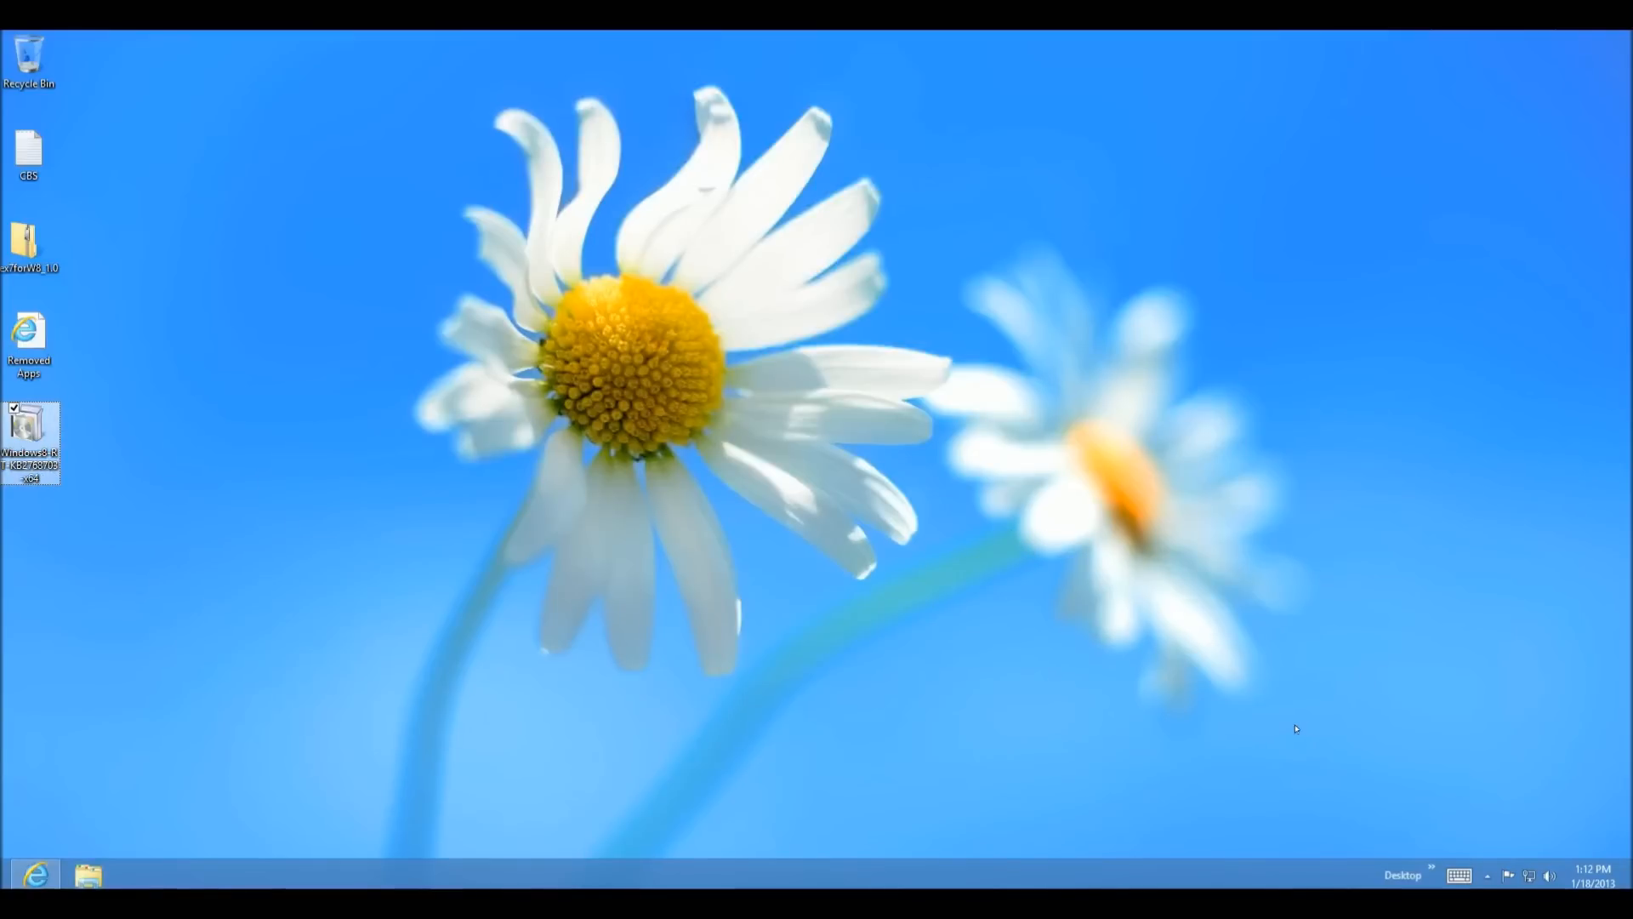
mouse_move(1091, 638)
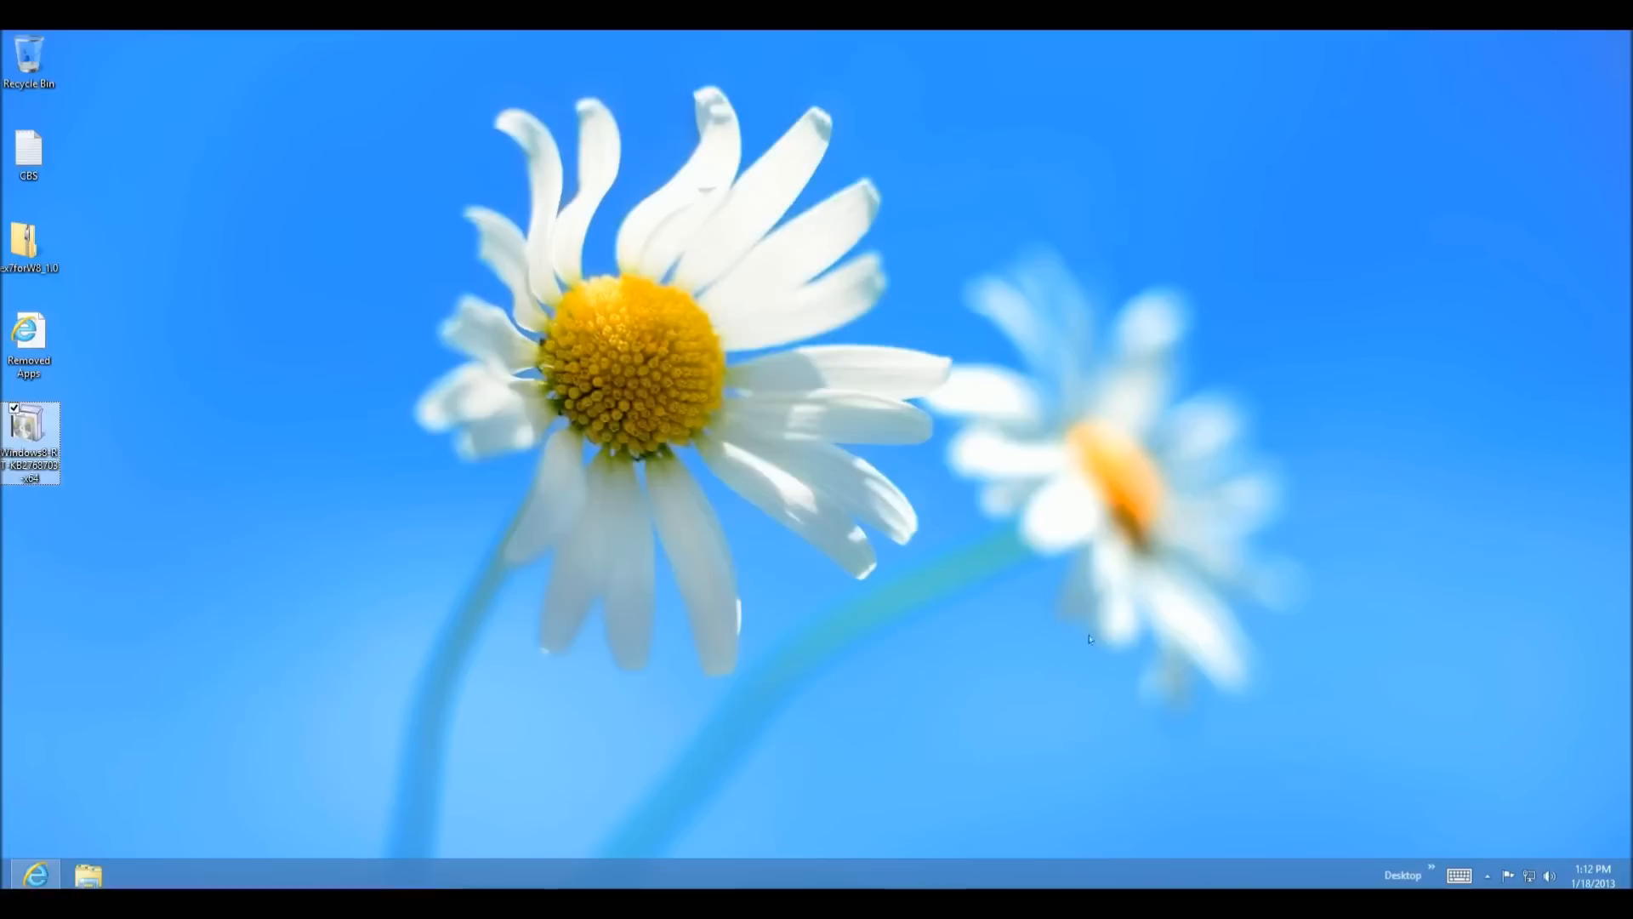
mouse_move(908, 578)
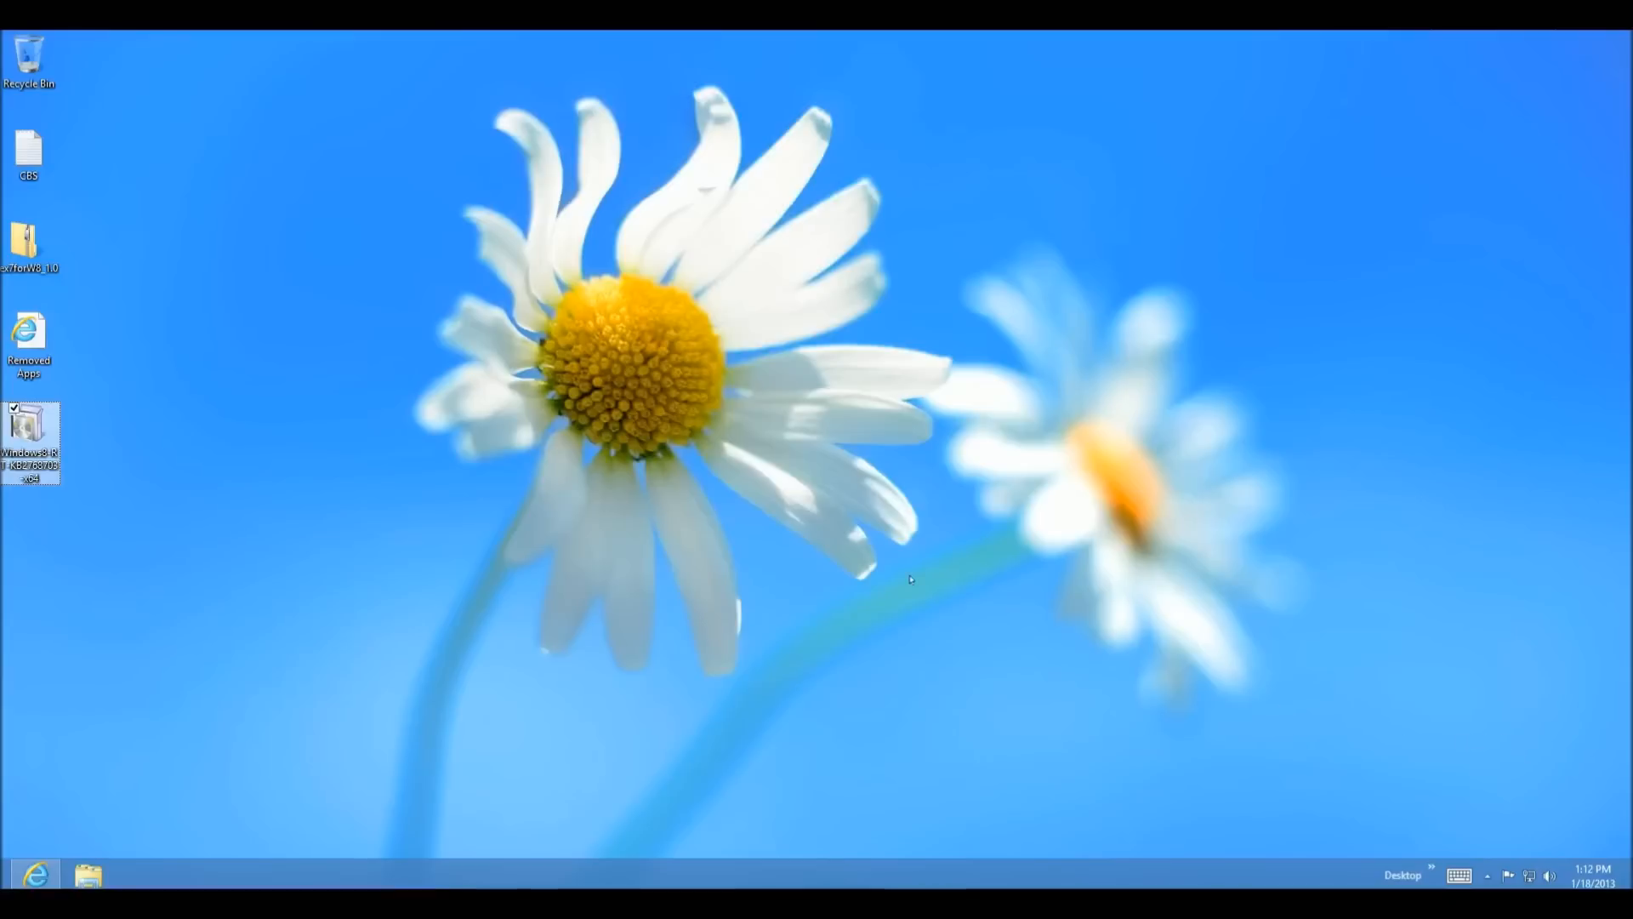
mouse_move(893, 577)
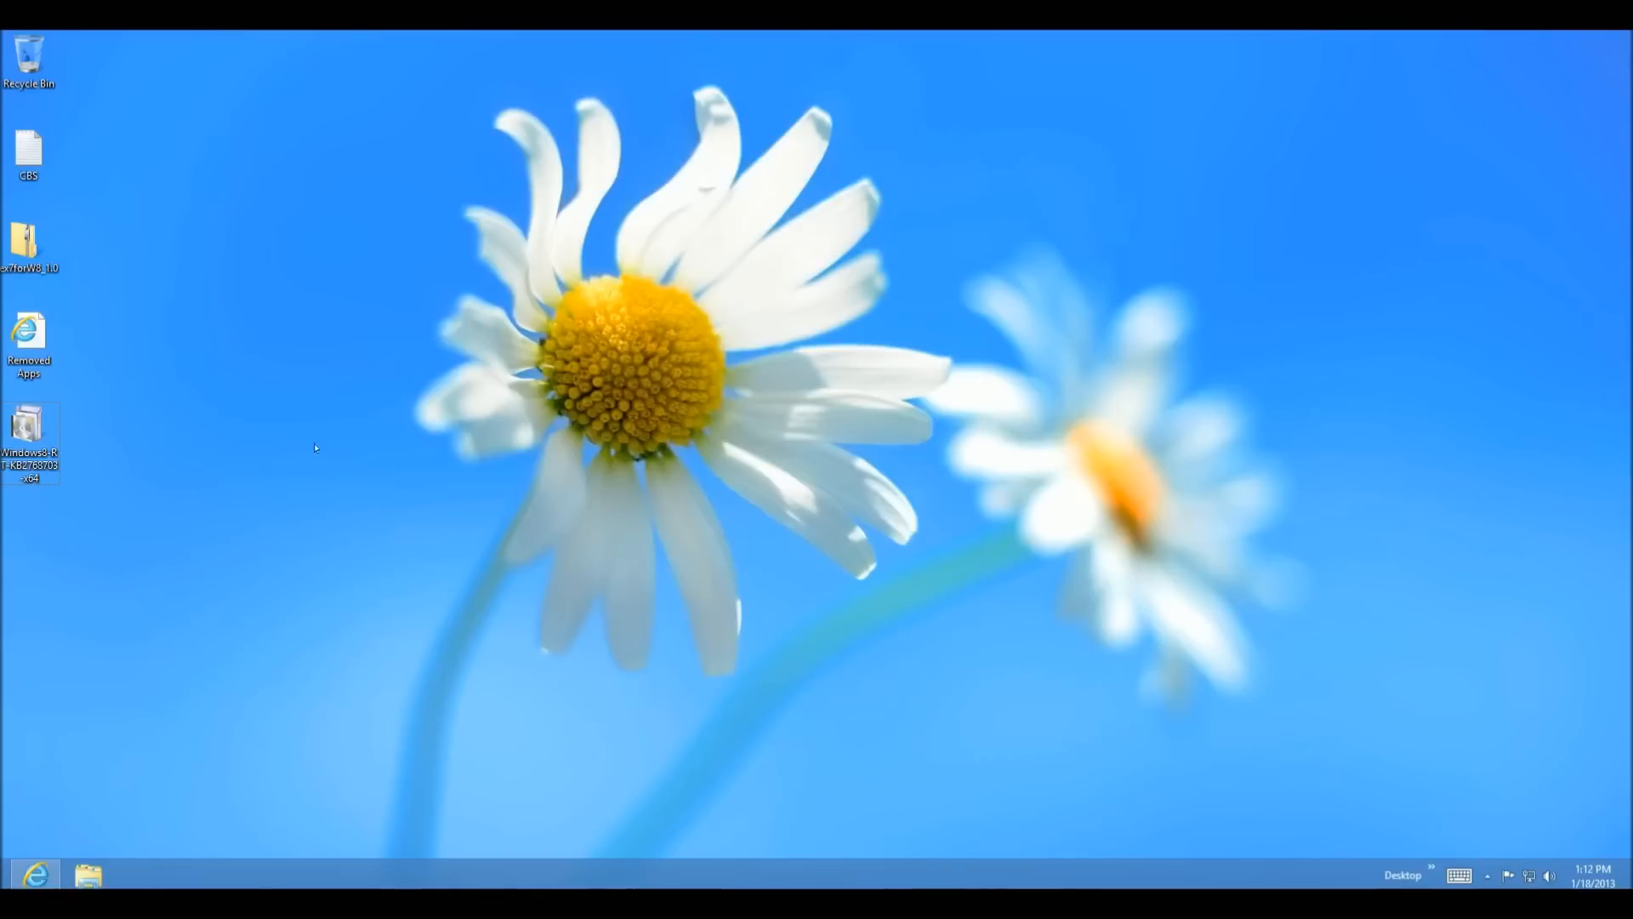
mouse_move(381, 359)
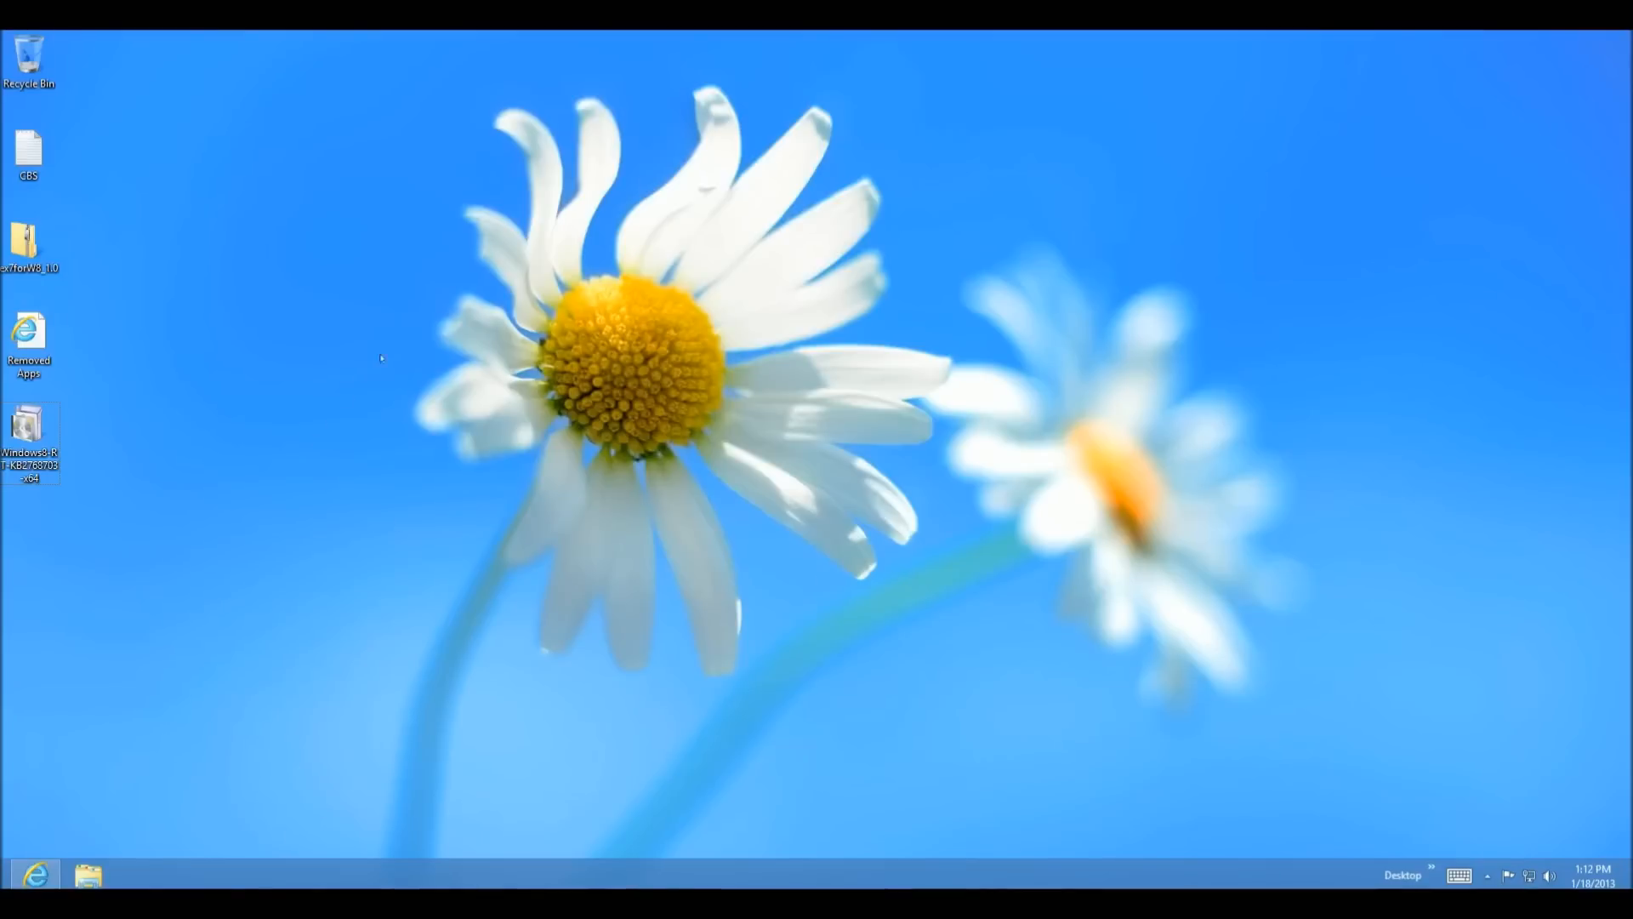
mouse_move(854, 341)
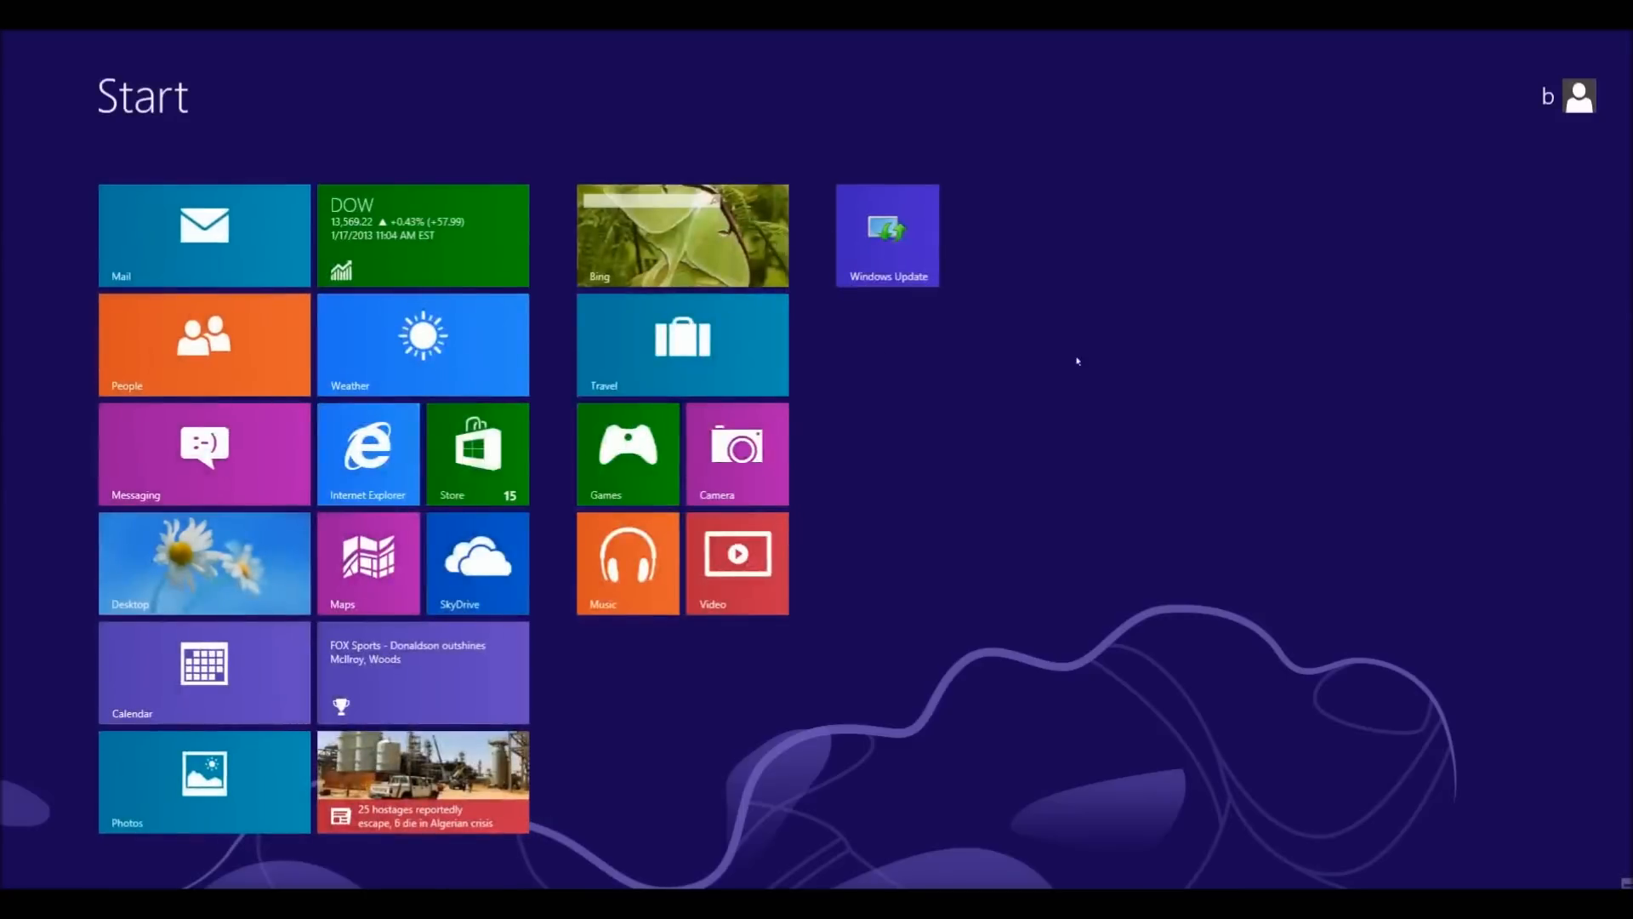
mouse_move(1221, 337)
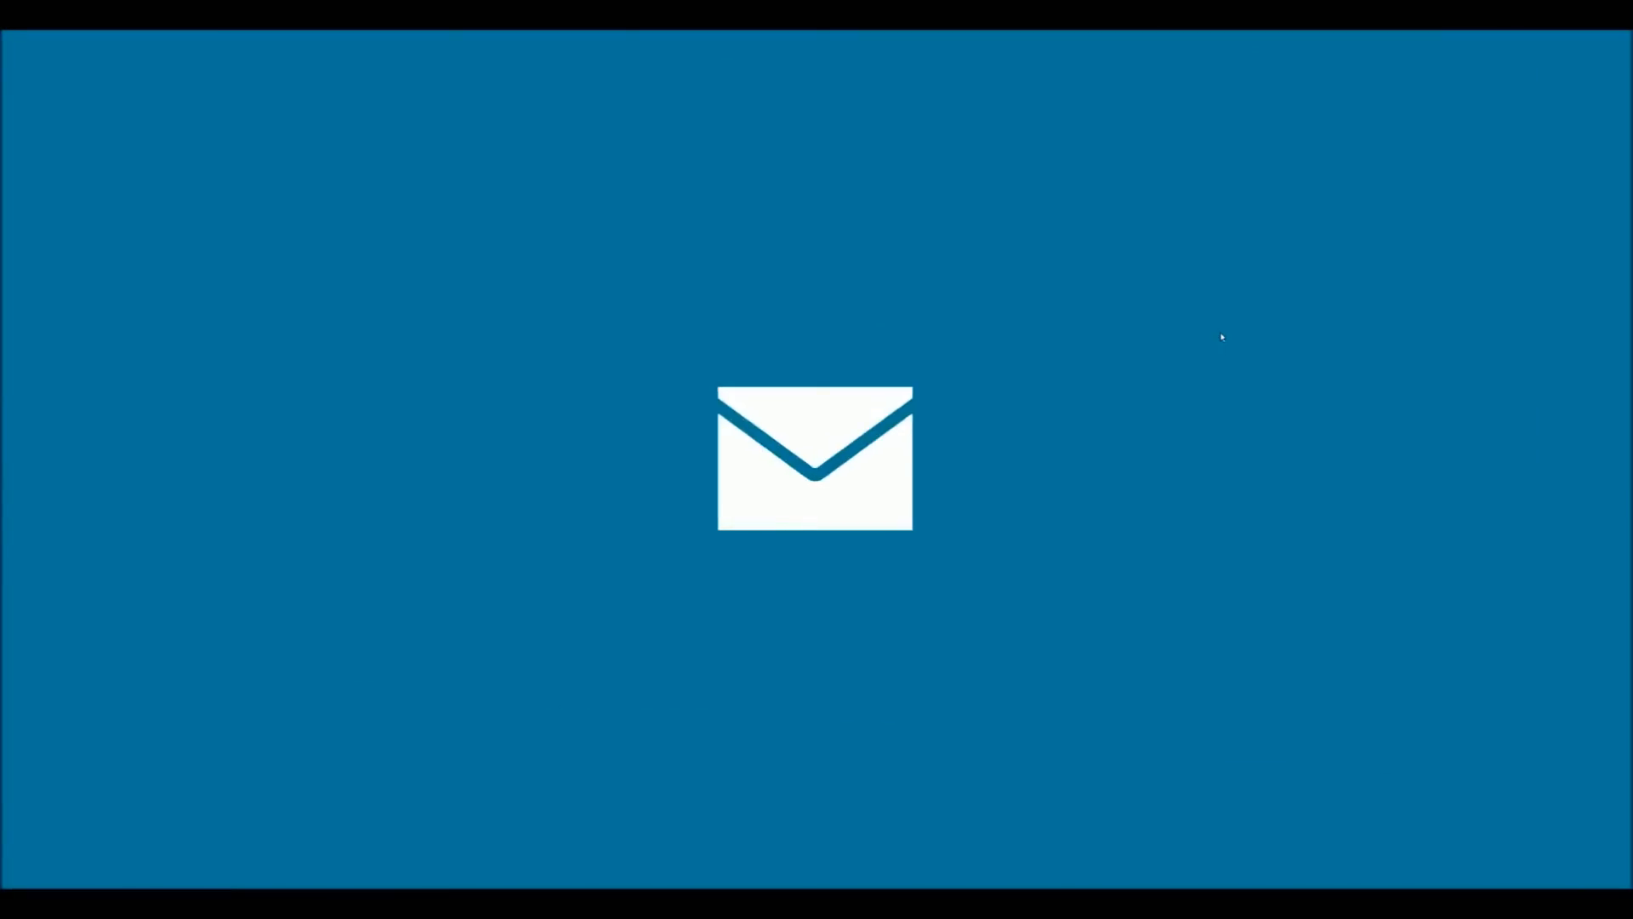
mouse_move(1273, 497)
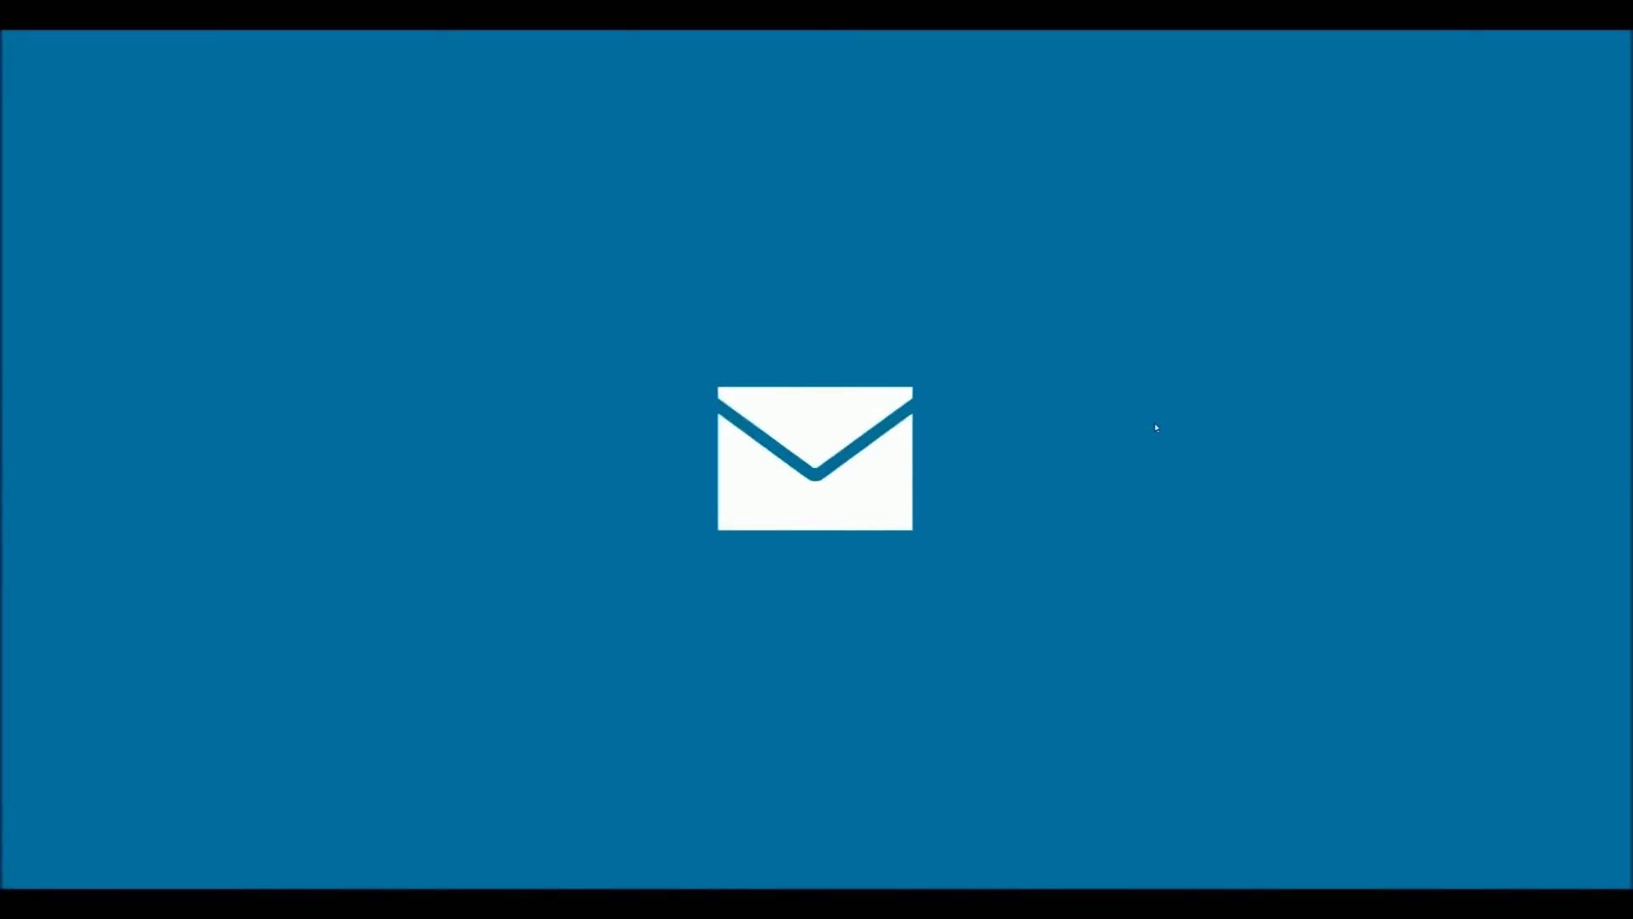
mouse_move(1095, 485)
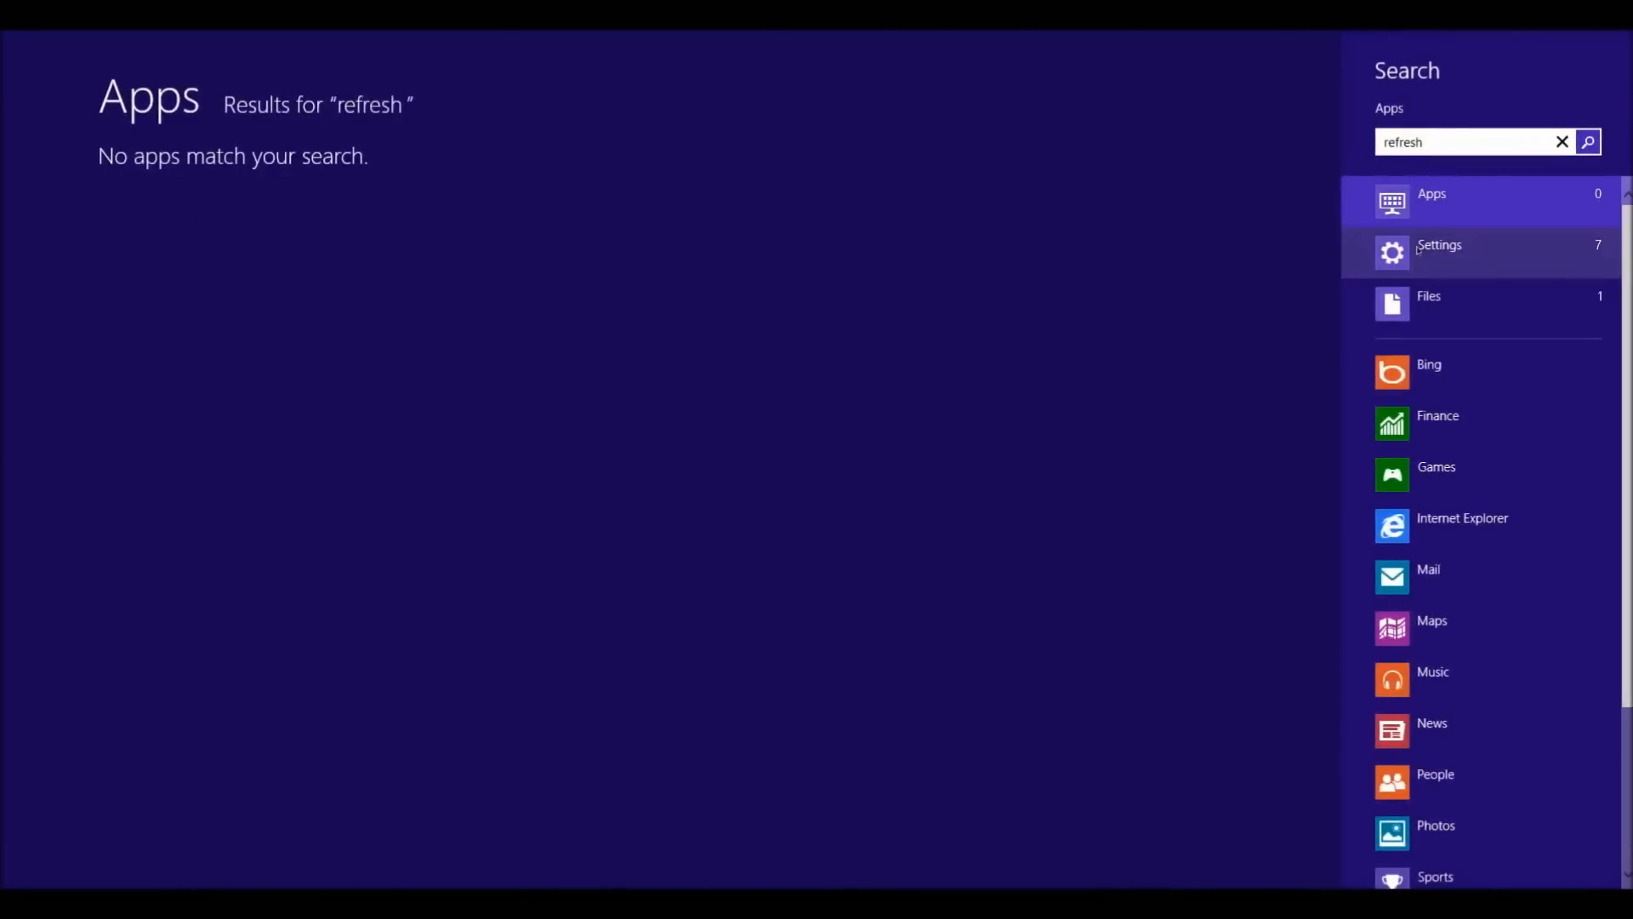
Show settings matching the 'refresh' search and open the refresh PC setting
left_click(1440, 243)
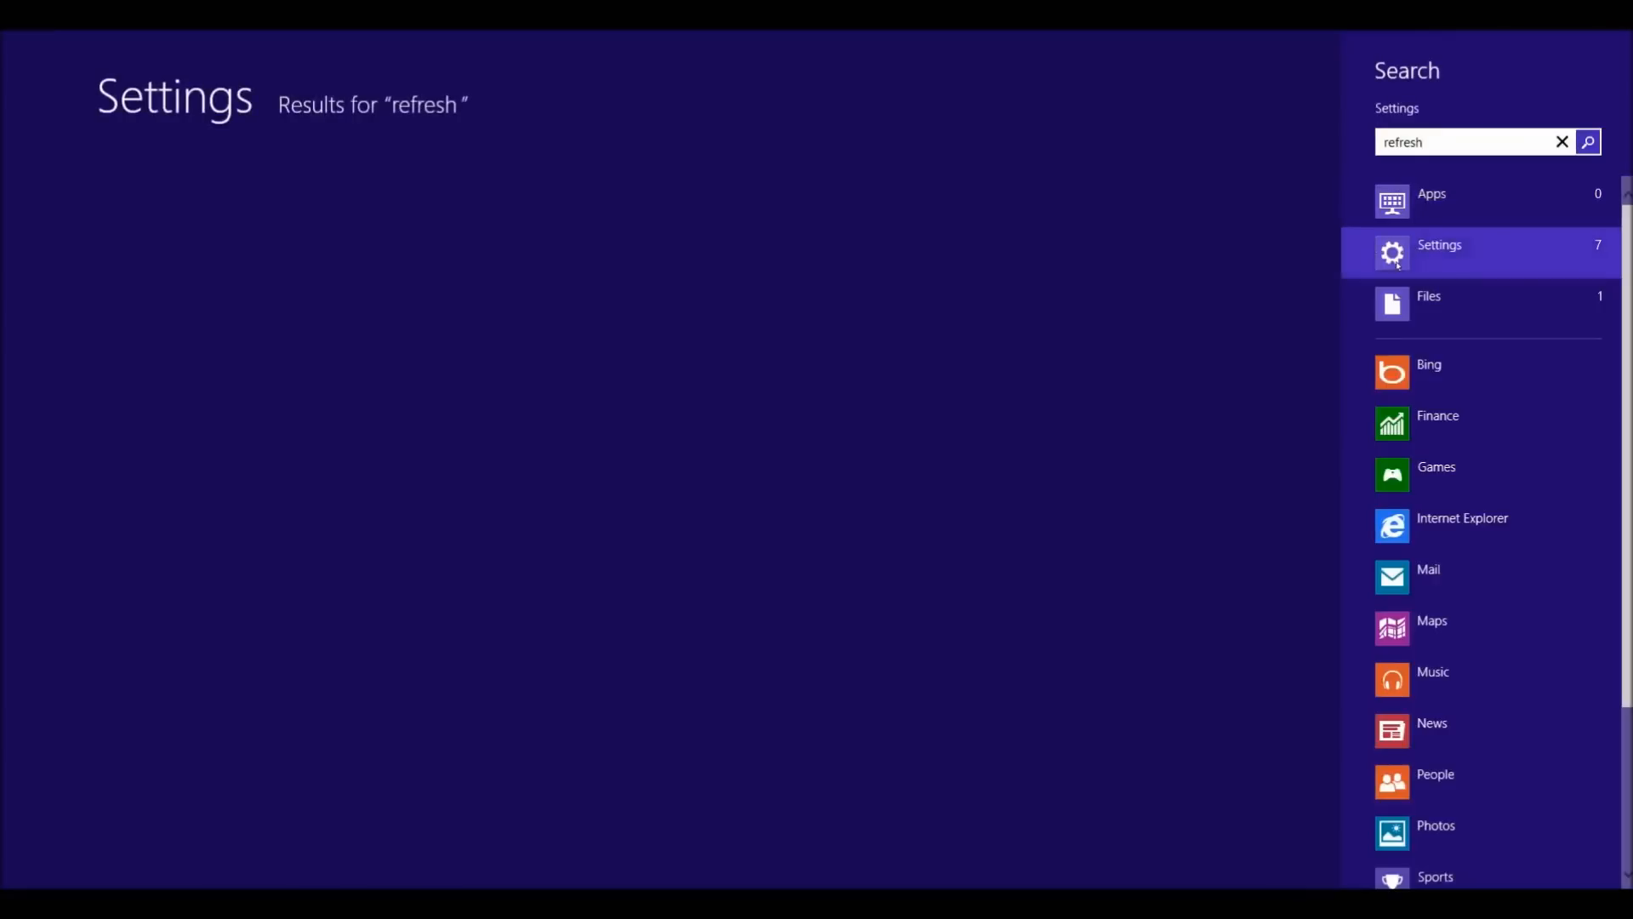
left_click(1440, 243)
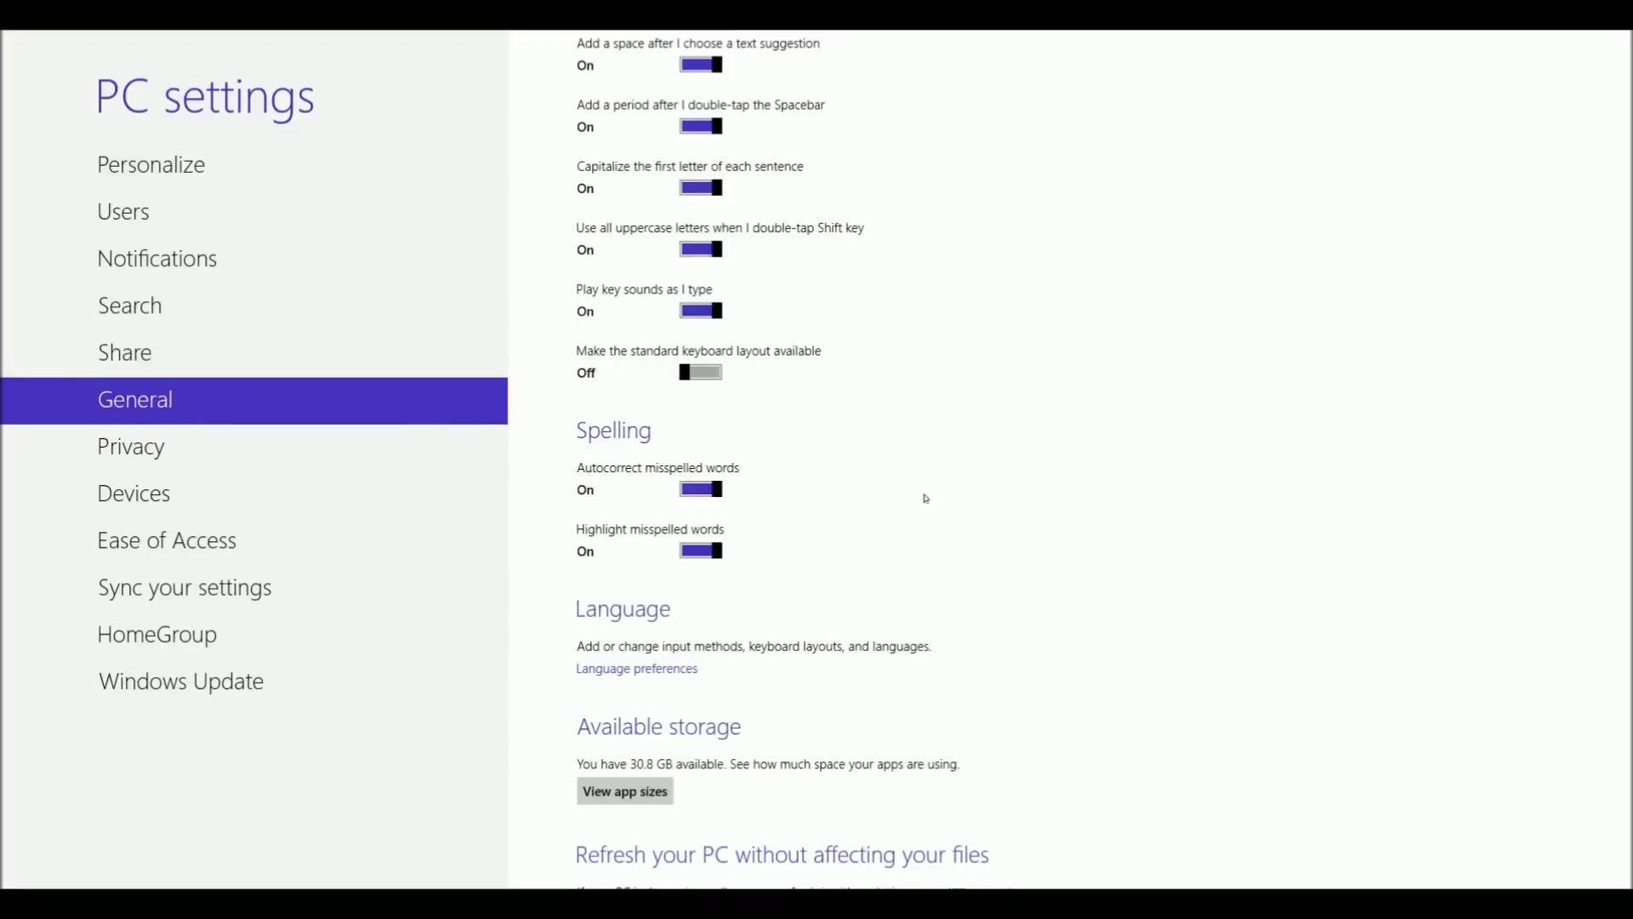
mouse_move(907, 495)
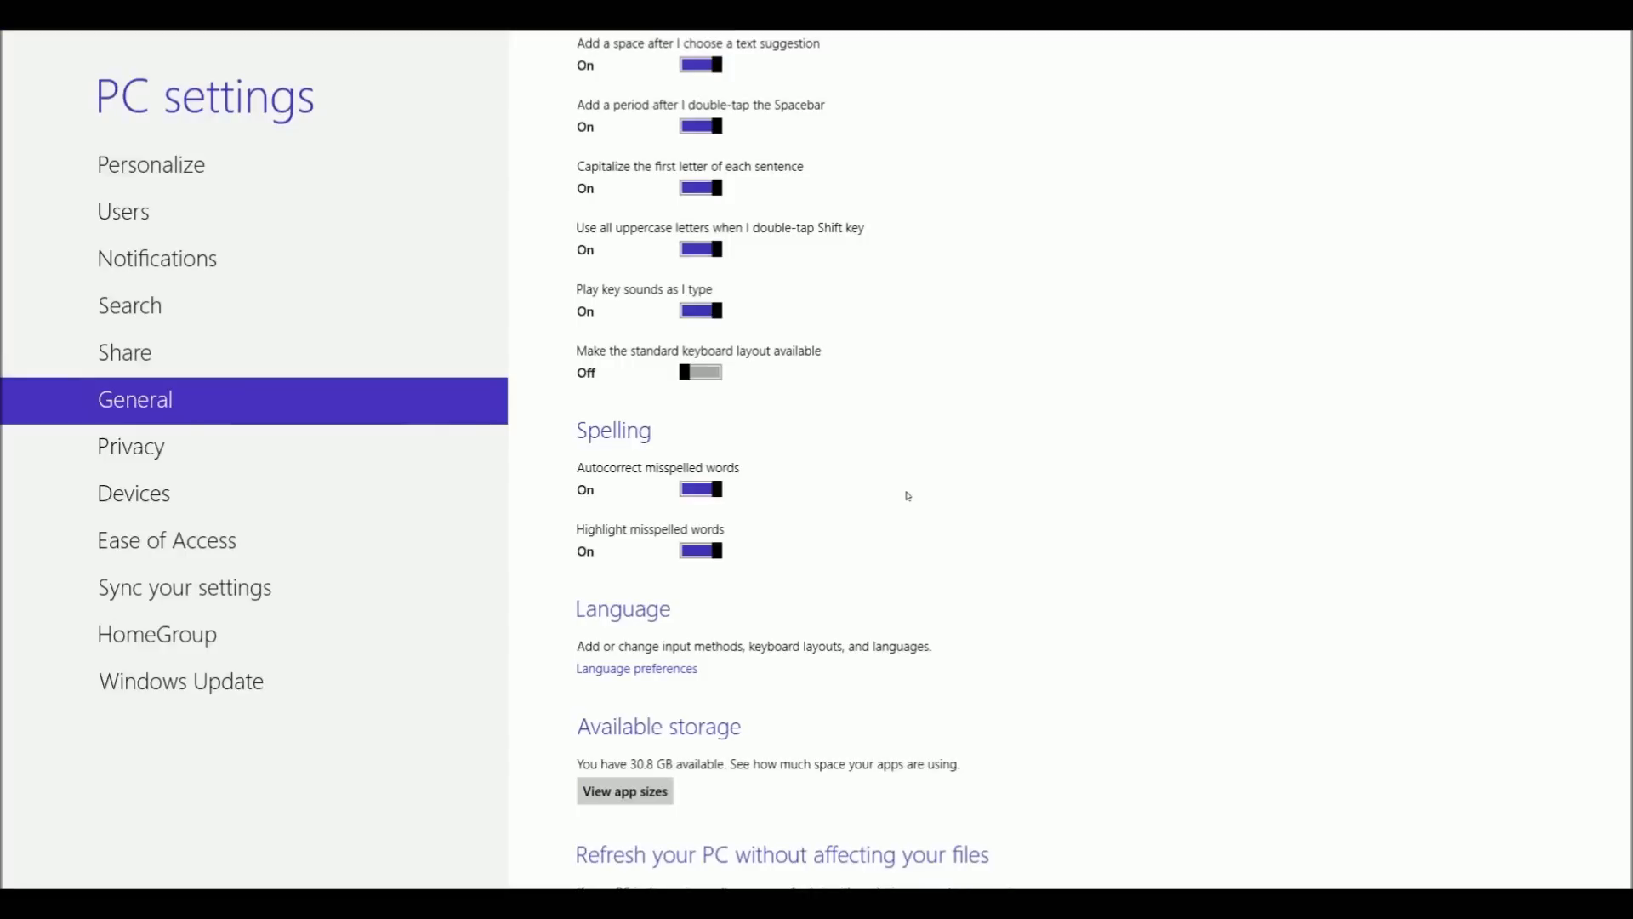
mouse_move(928, 521)
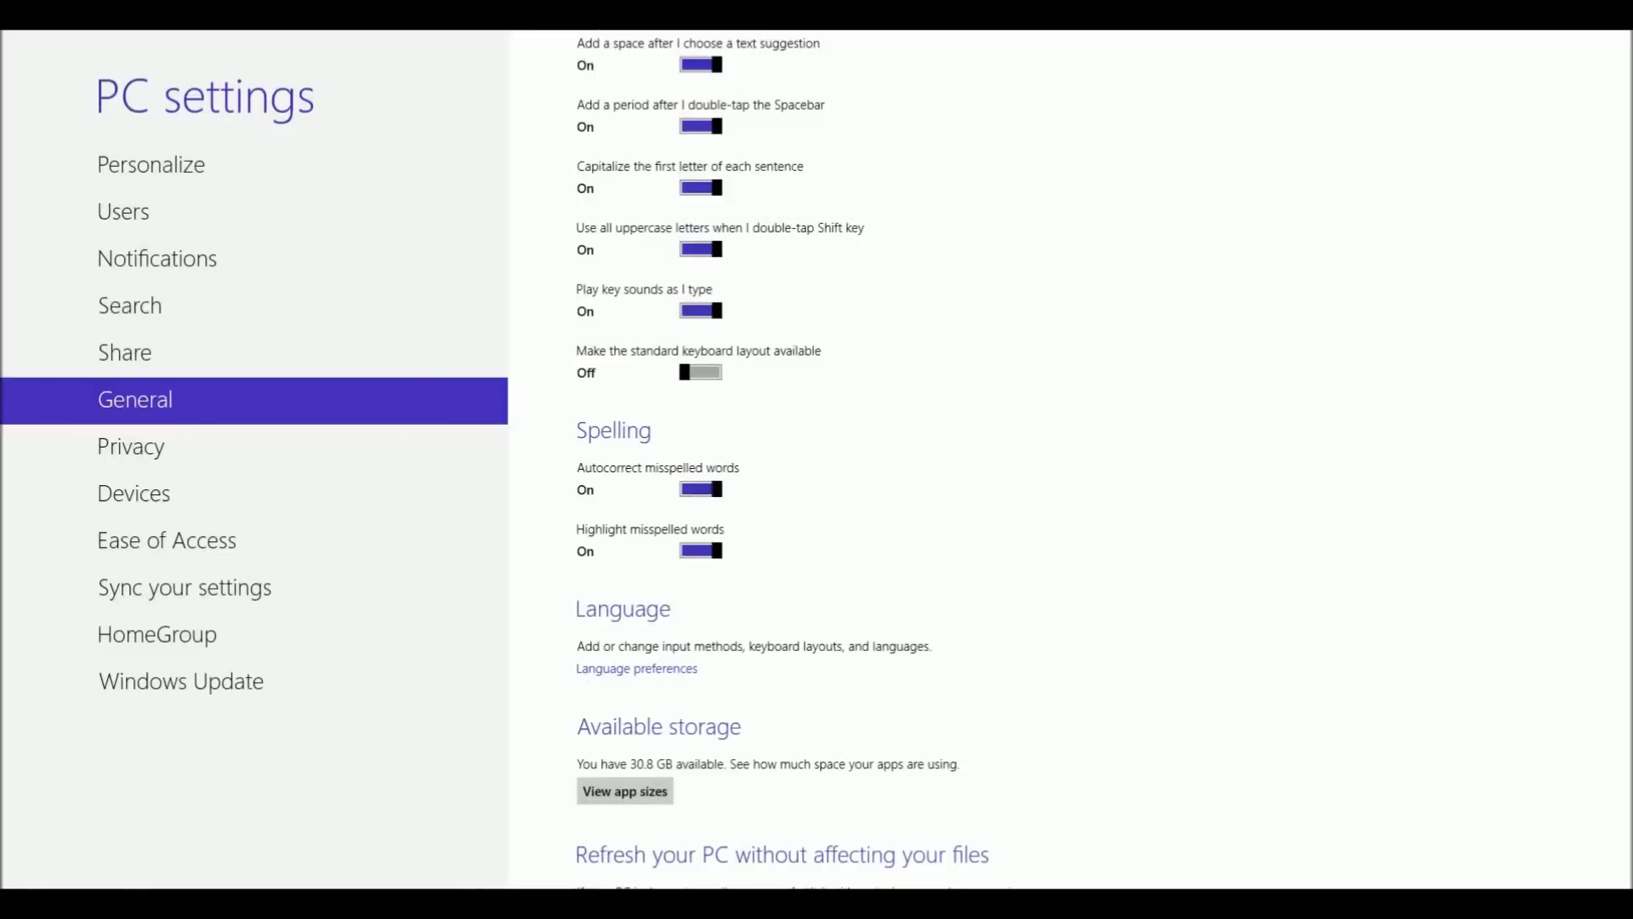
mouse_move(425, 401)
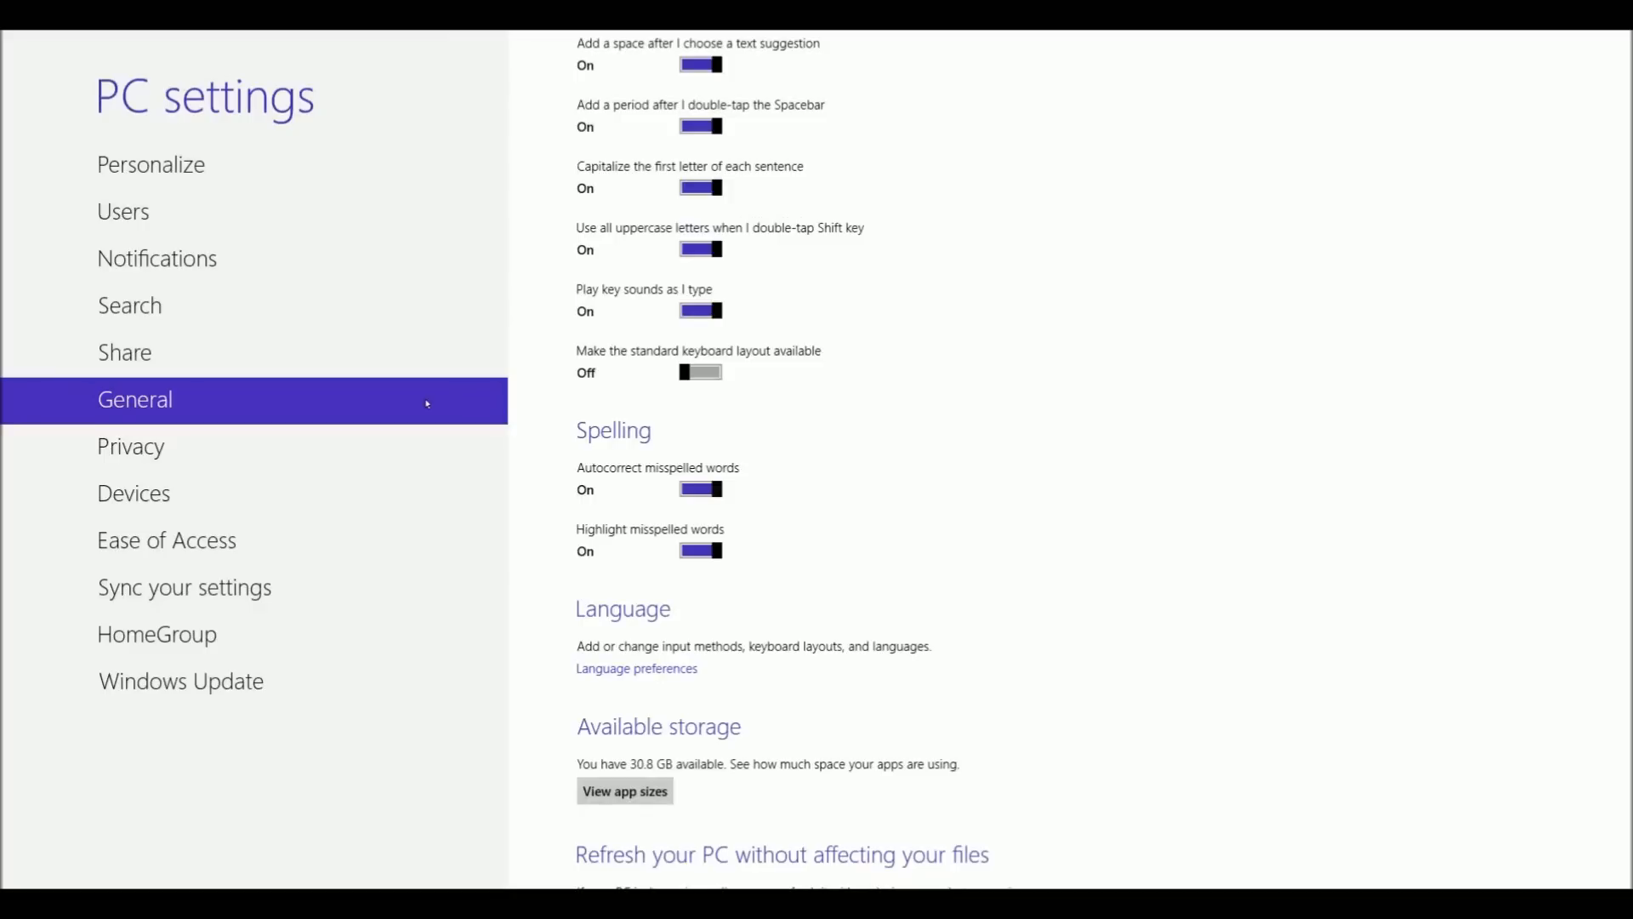
mouse_move(481, 467)
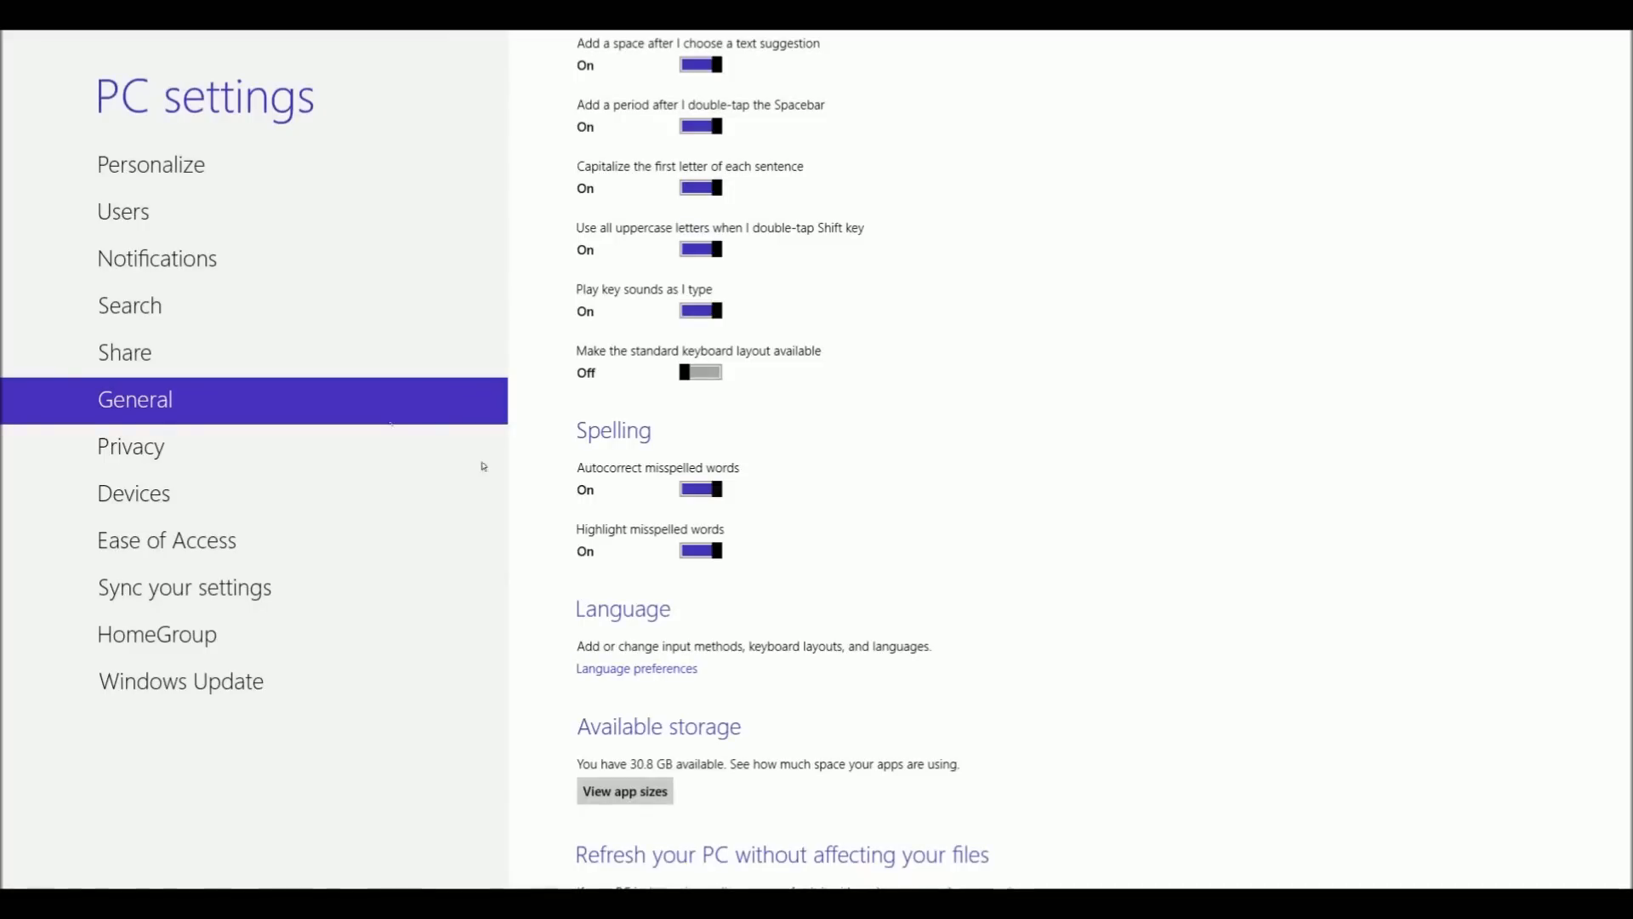
mouse_move(1266, 447)
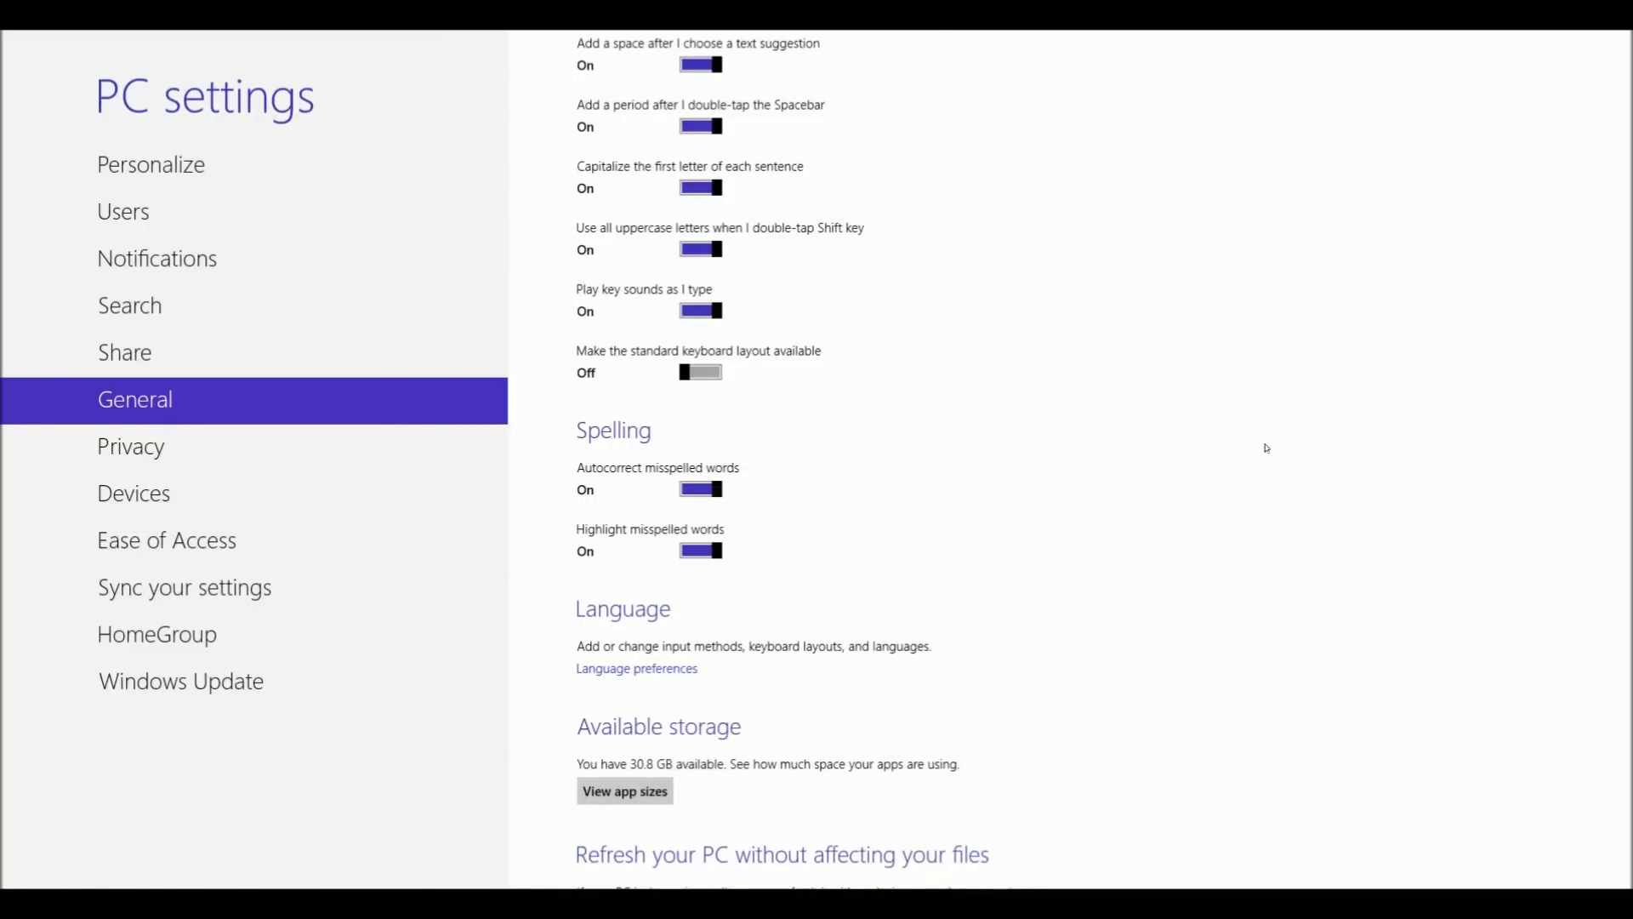
mouse_move(1224, 439)
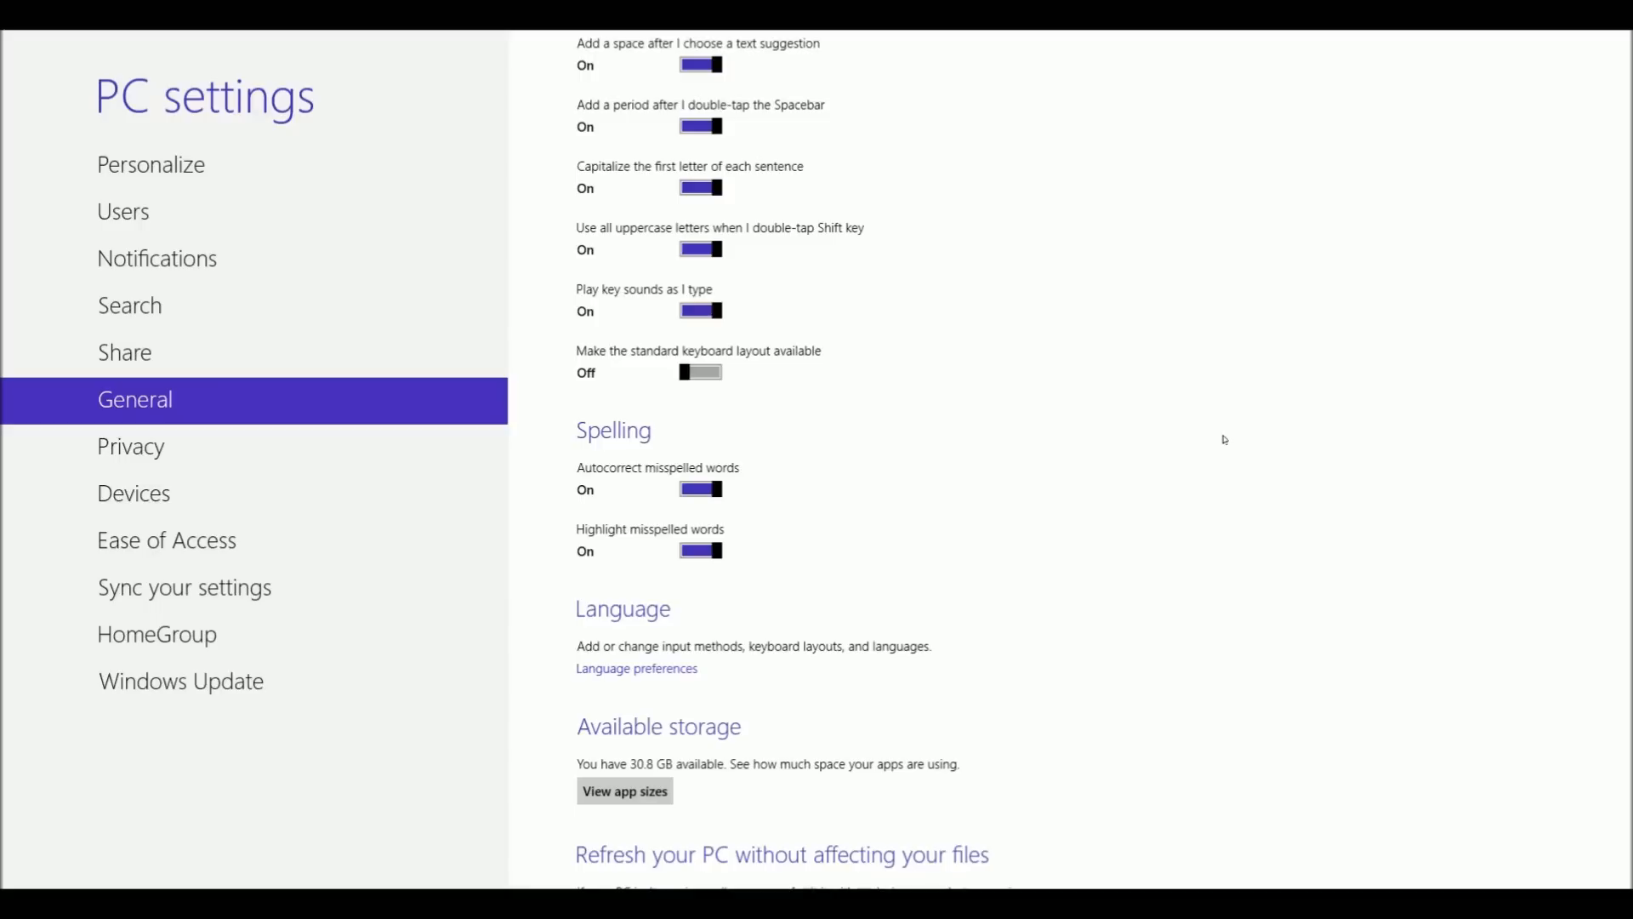
mouse_move(790, 534)
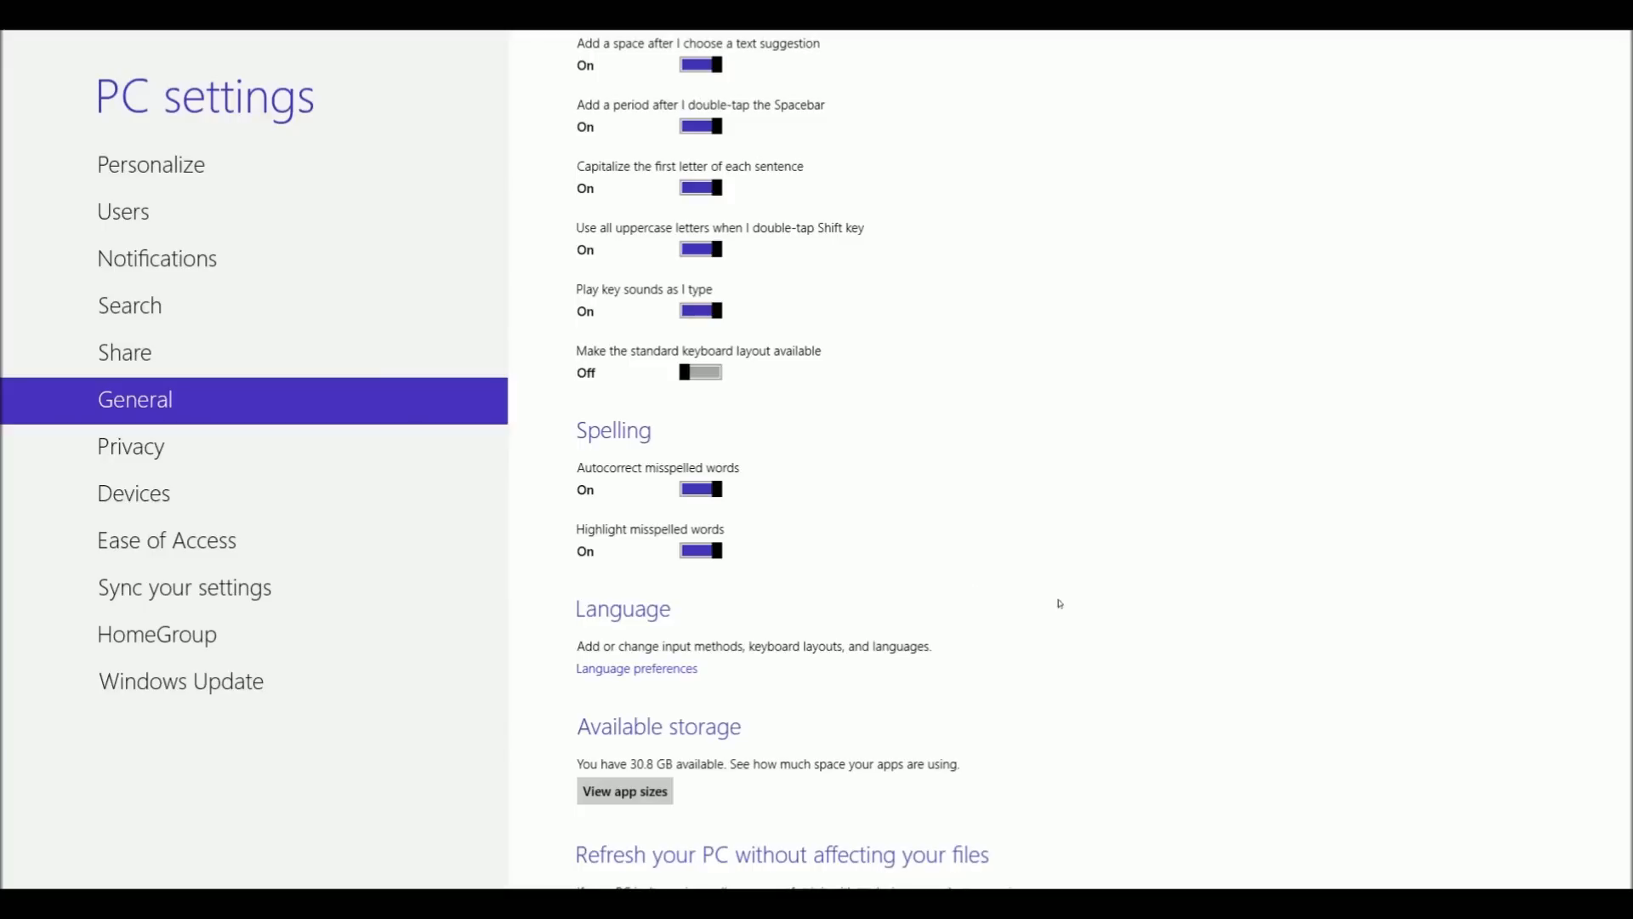
mouse_move(1231, 582)
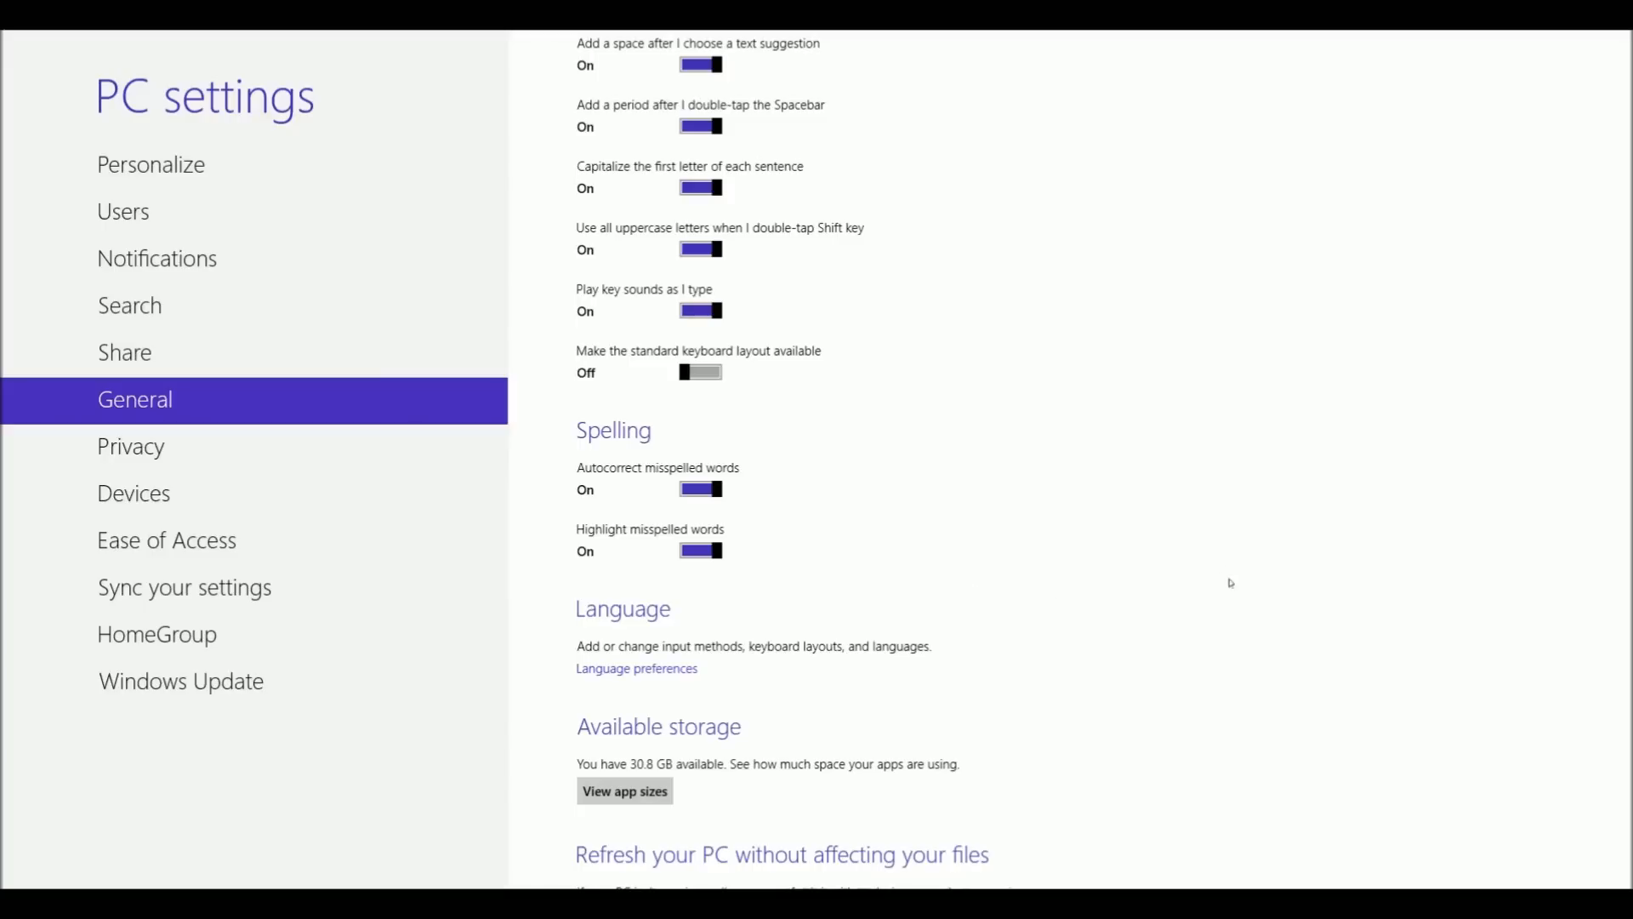
mouse_move(123, 518)
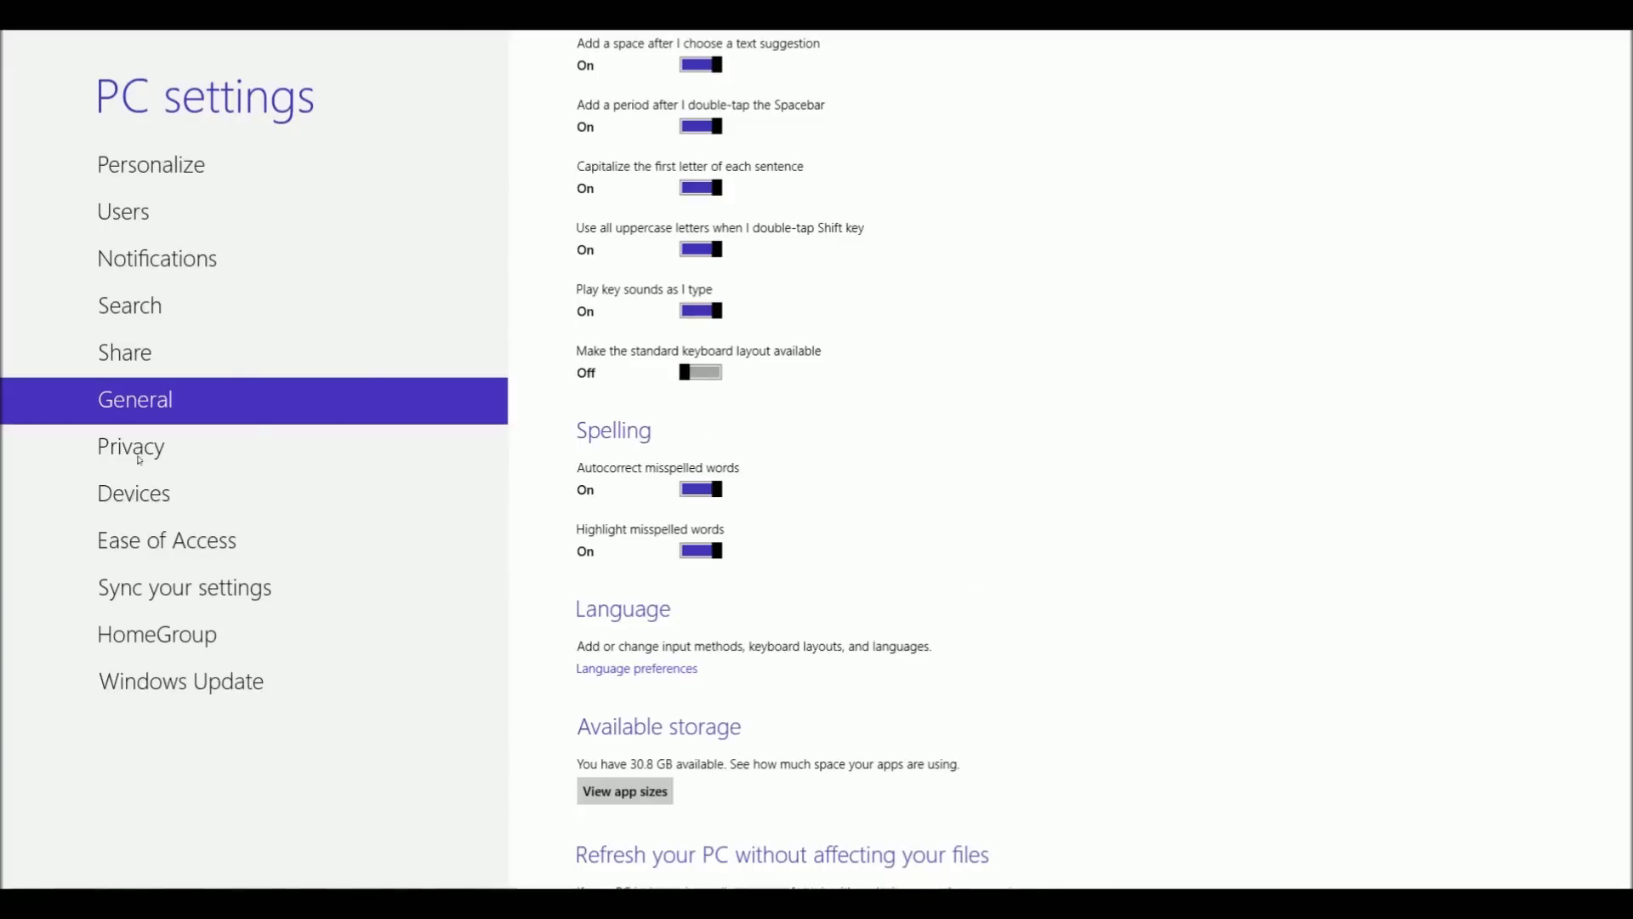
mouse_move(227, 187)
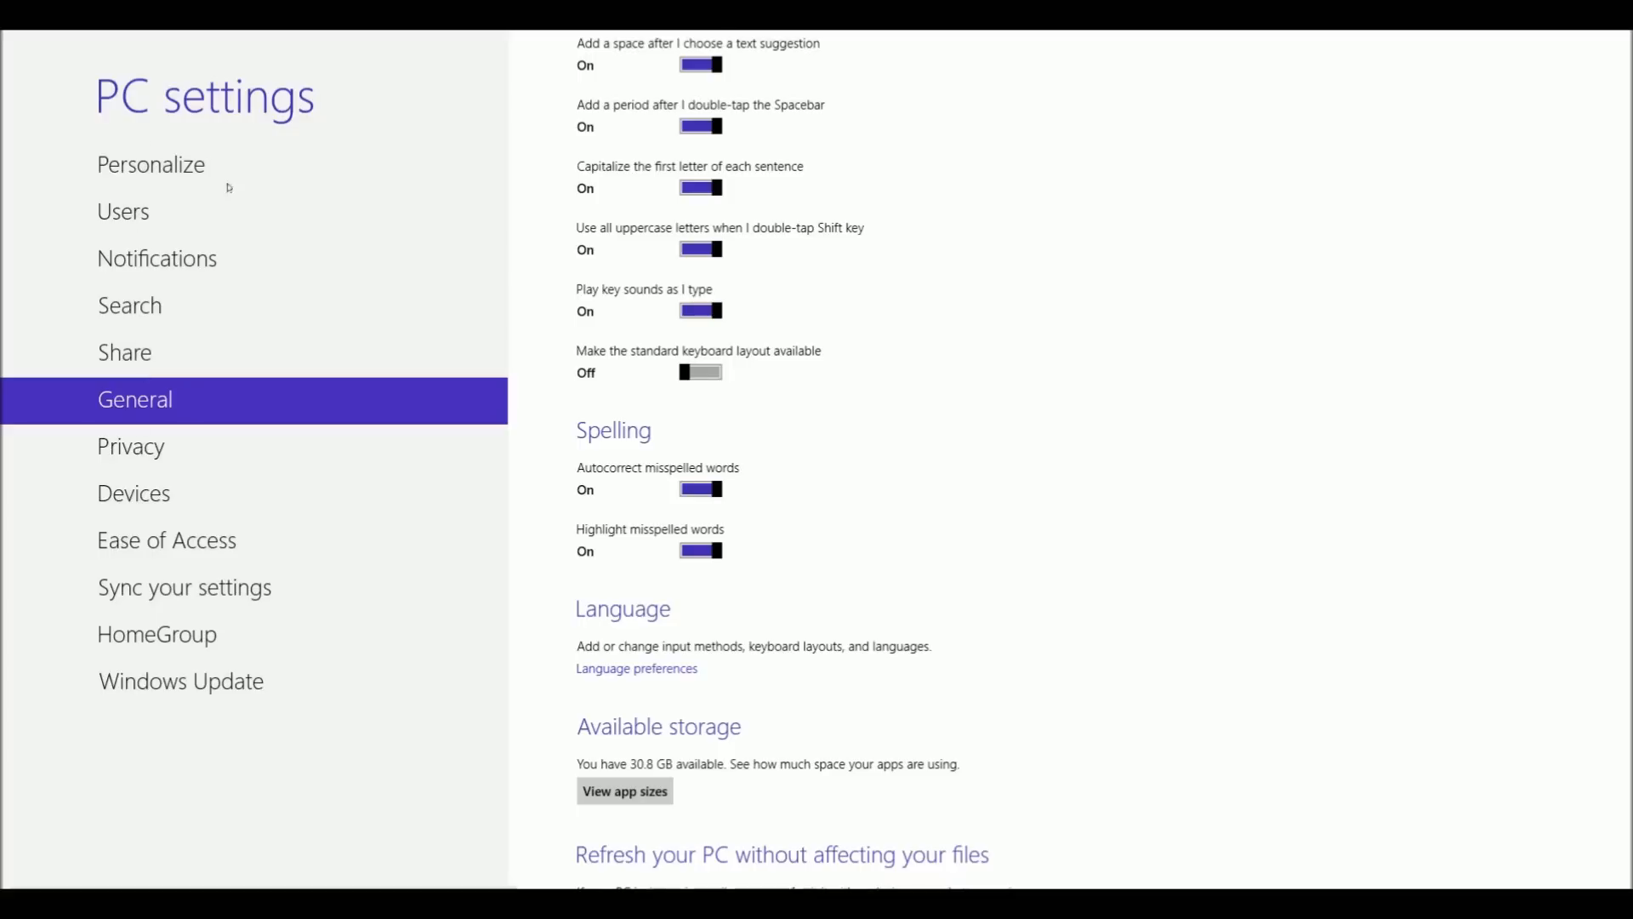
mouse_move(1221, 624)
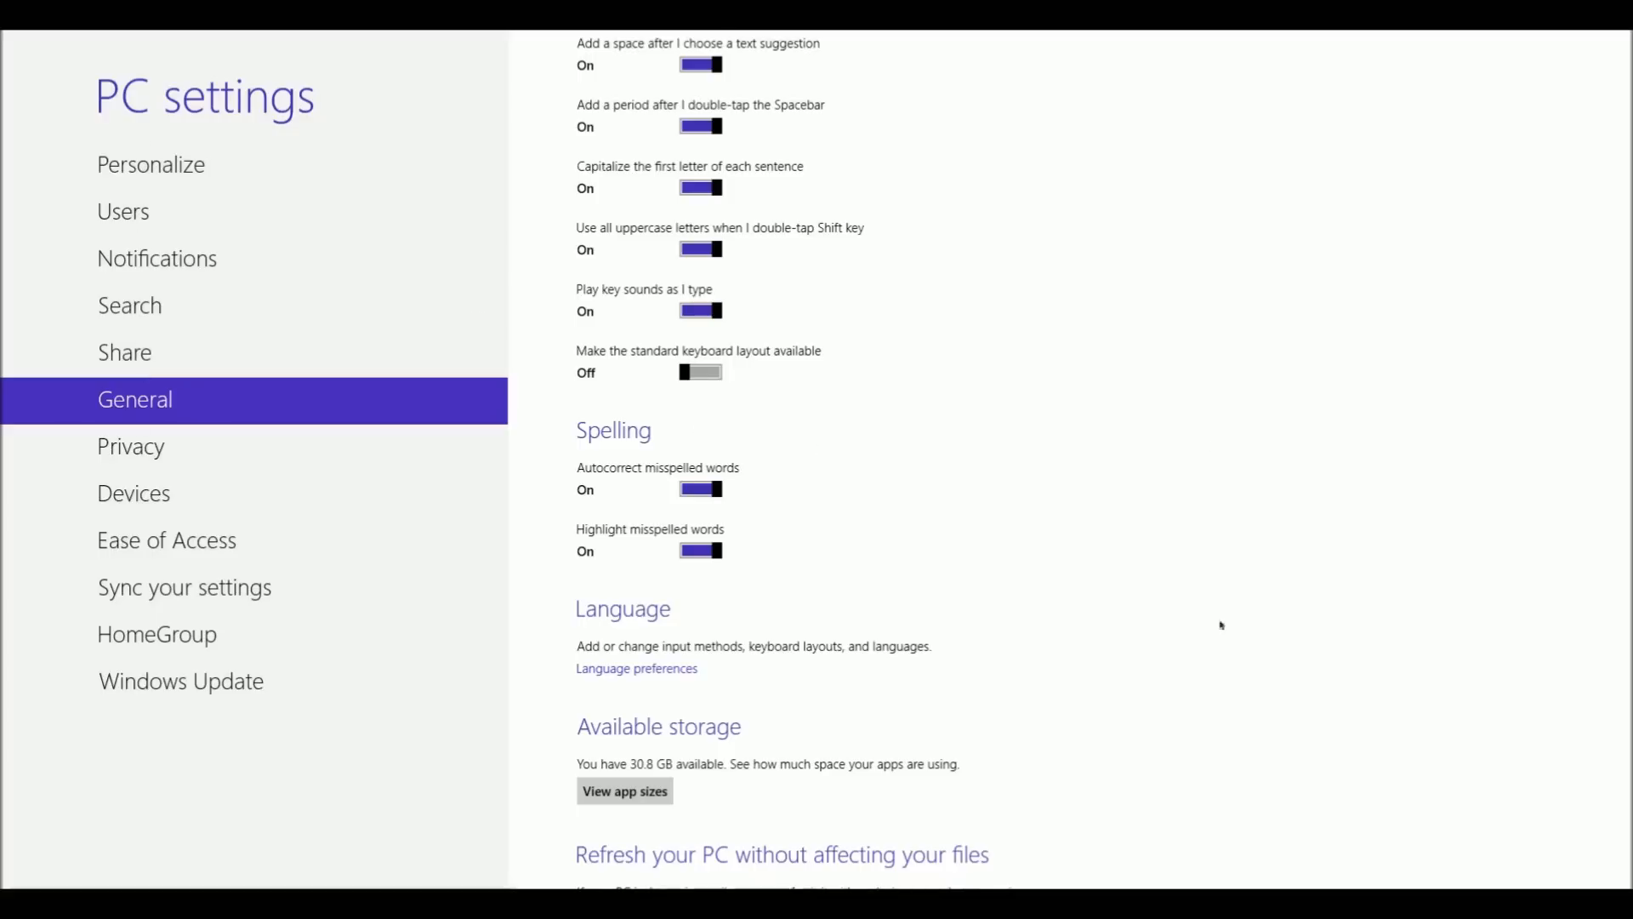
mouse_move(1274, 549)
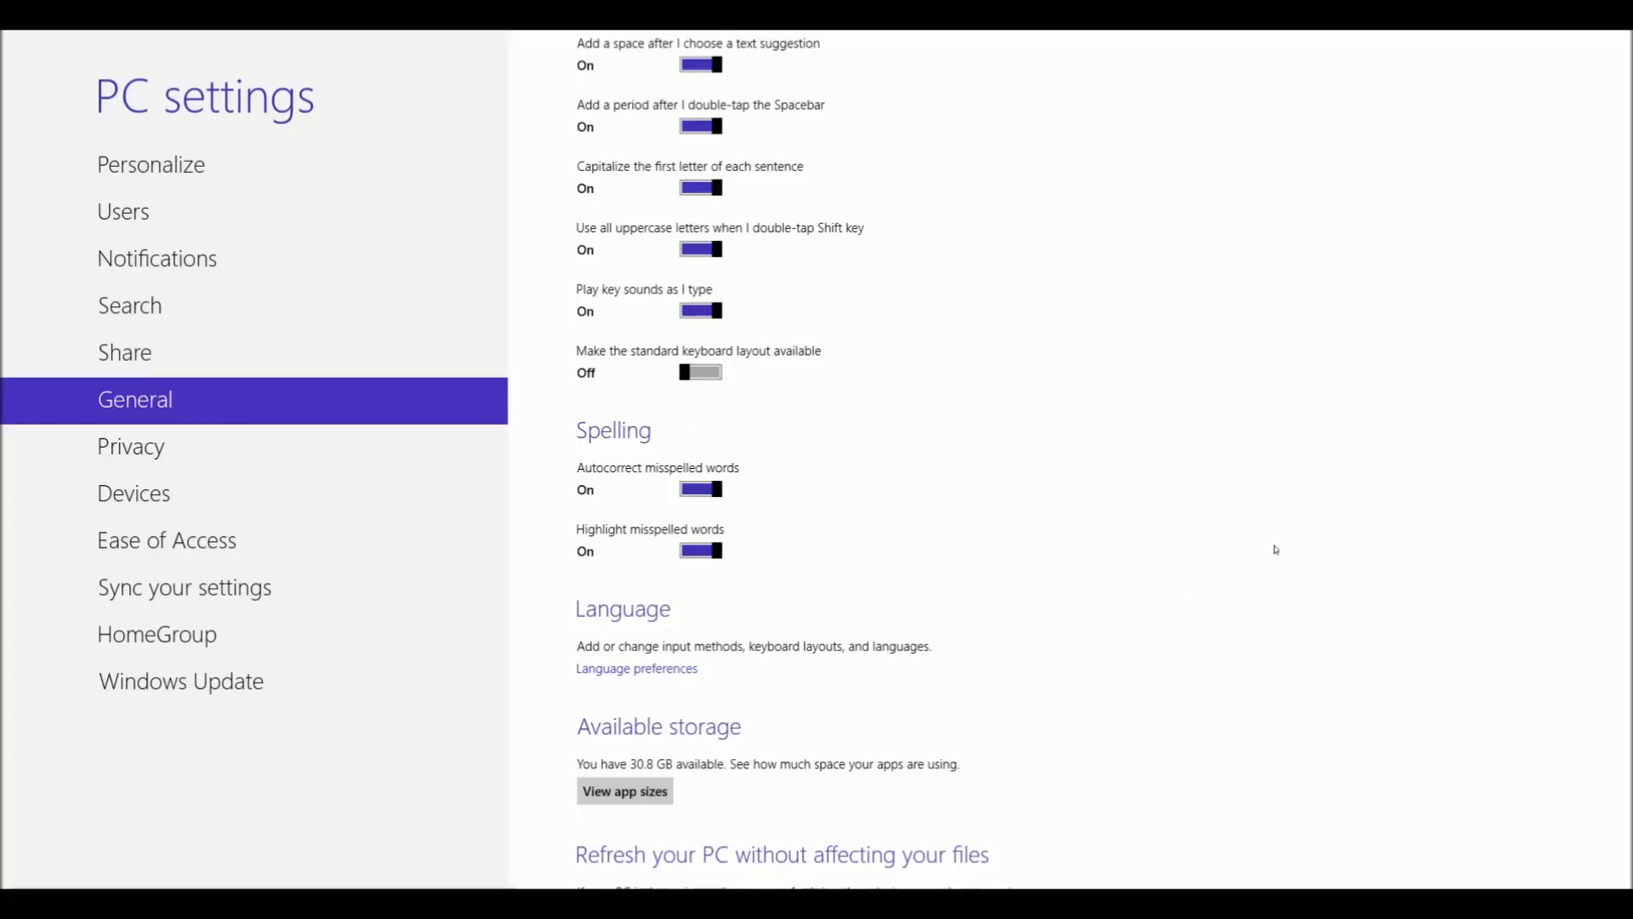
mouse_move(1162, 577)
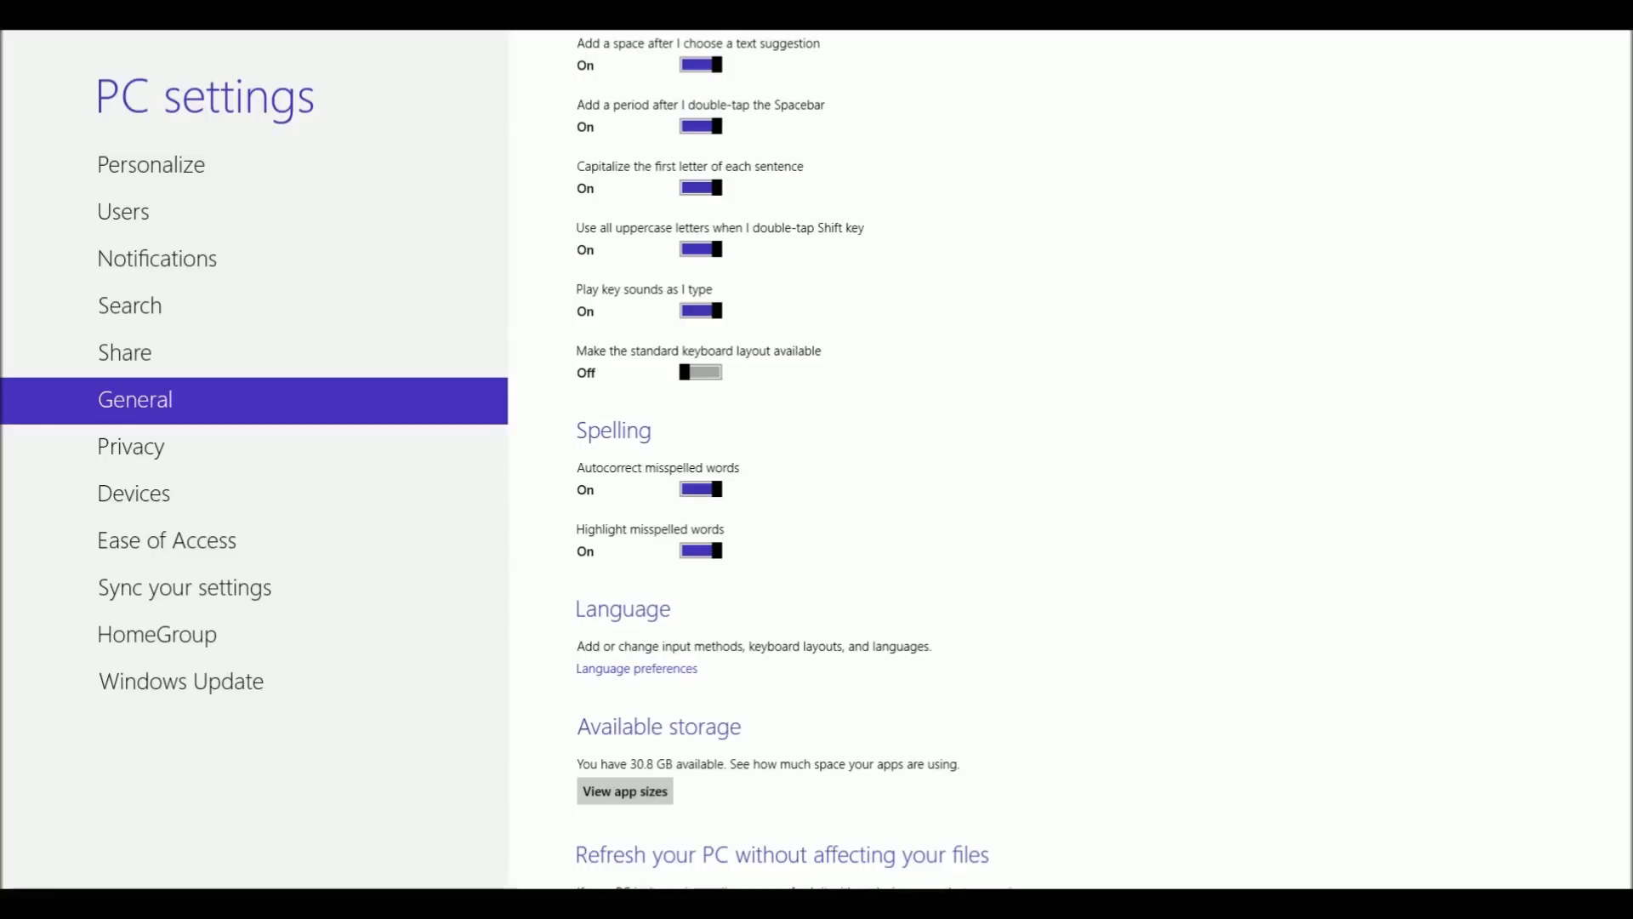
Scroll the General page down to 'Refresh your PC without affecting your files'
scroll("down", 3)
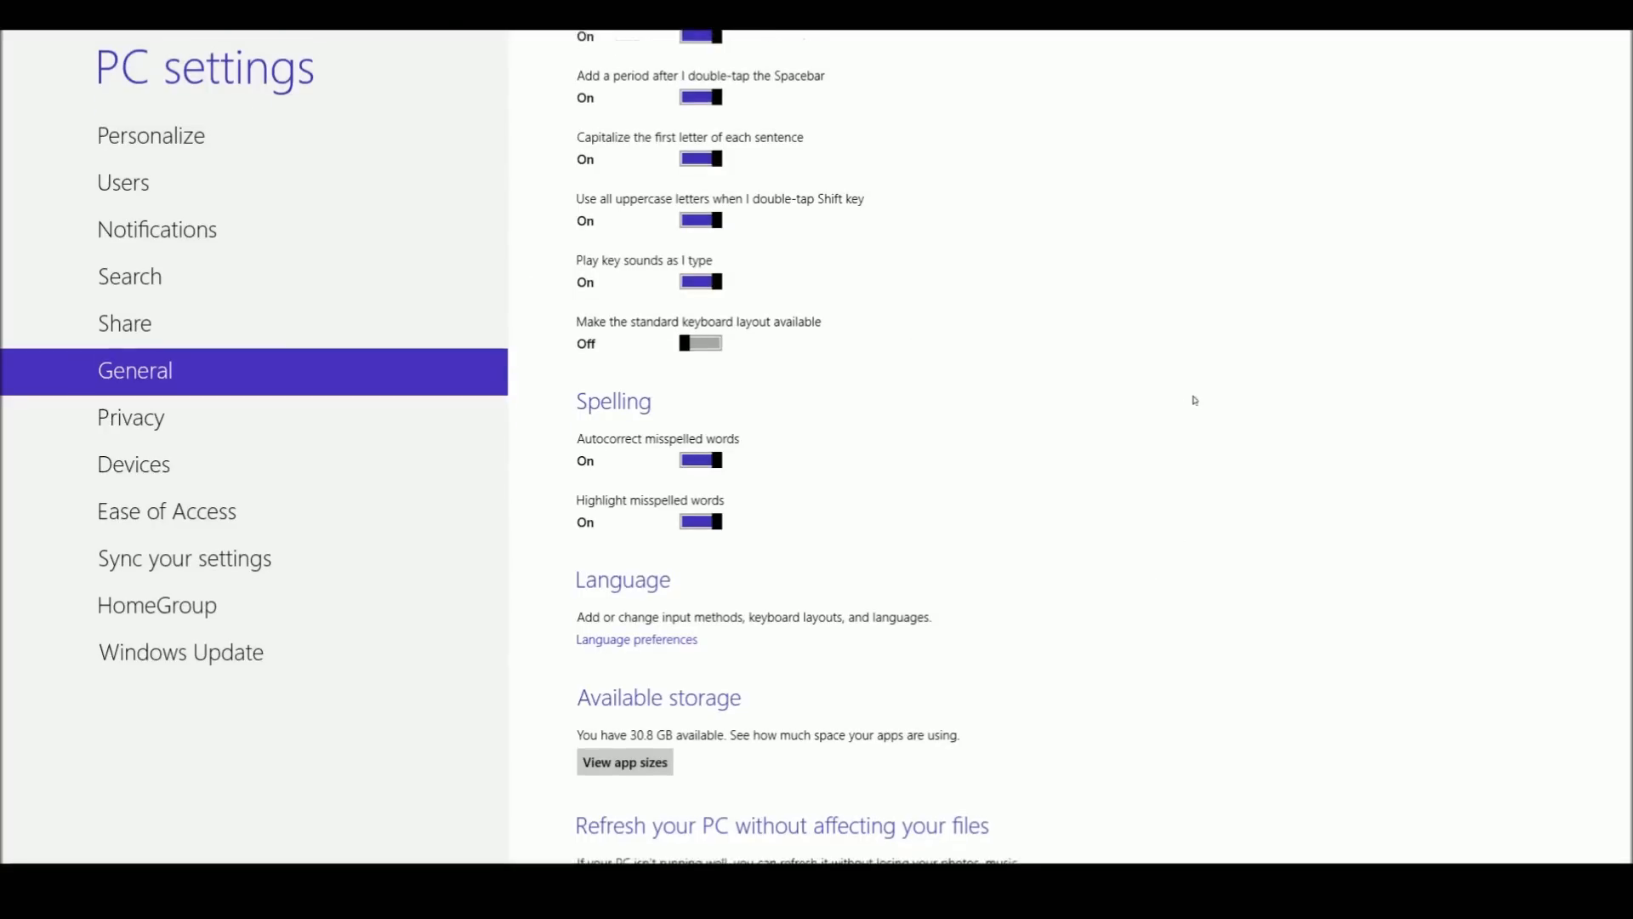
mouse_move(735, 828)
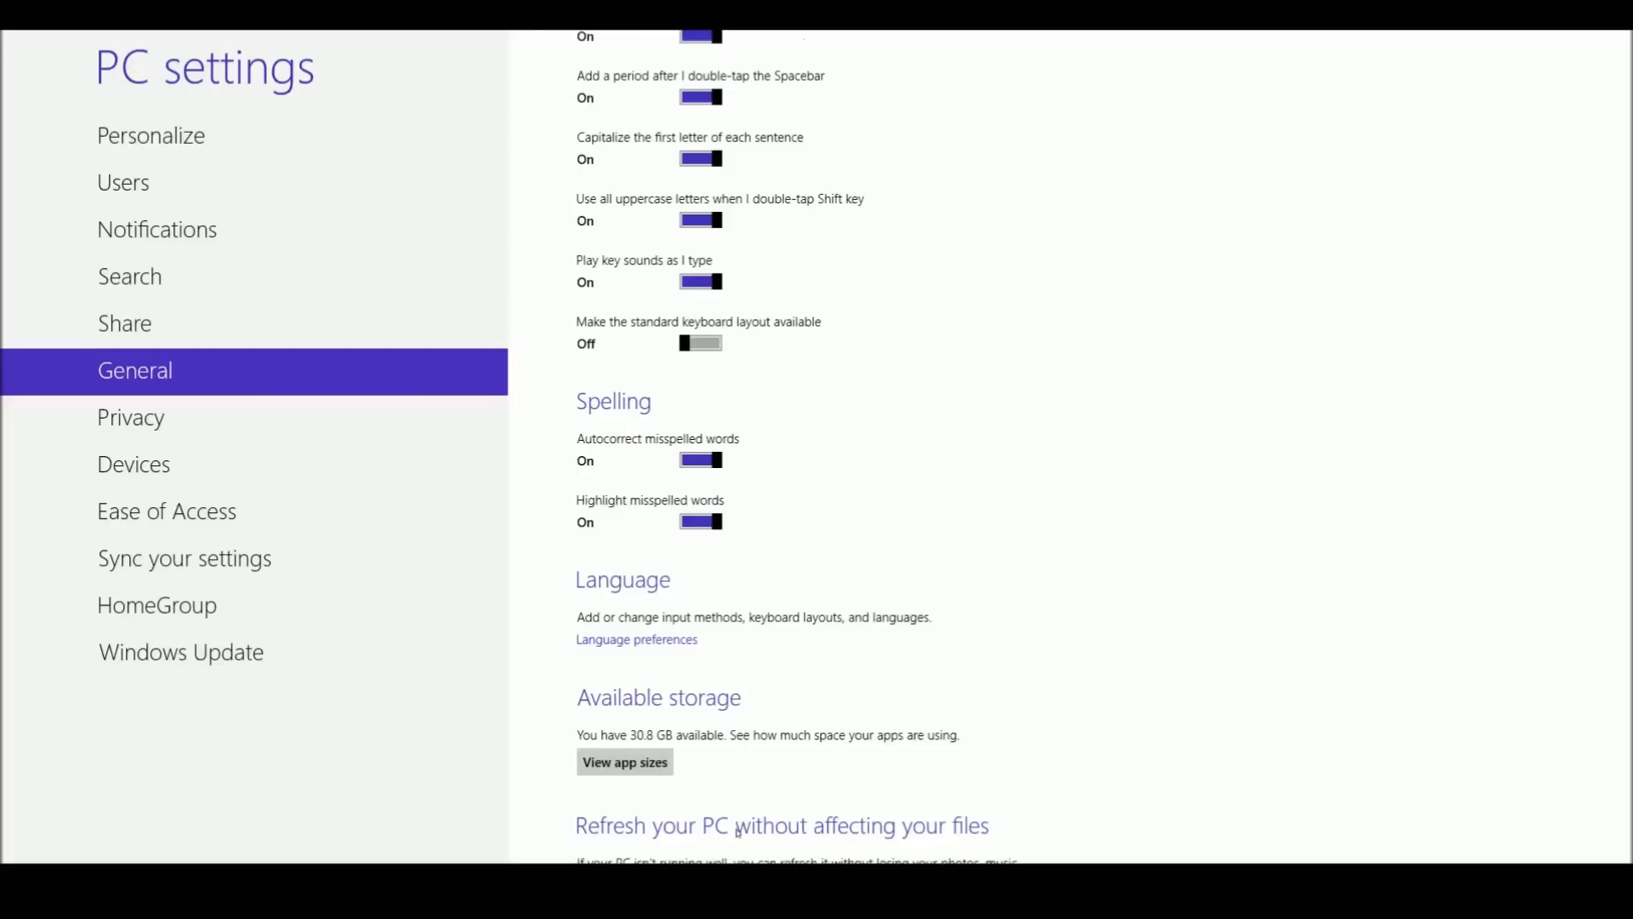
mouse_move(1111, 583)
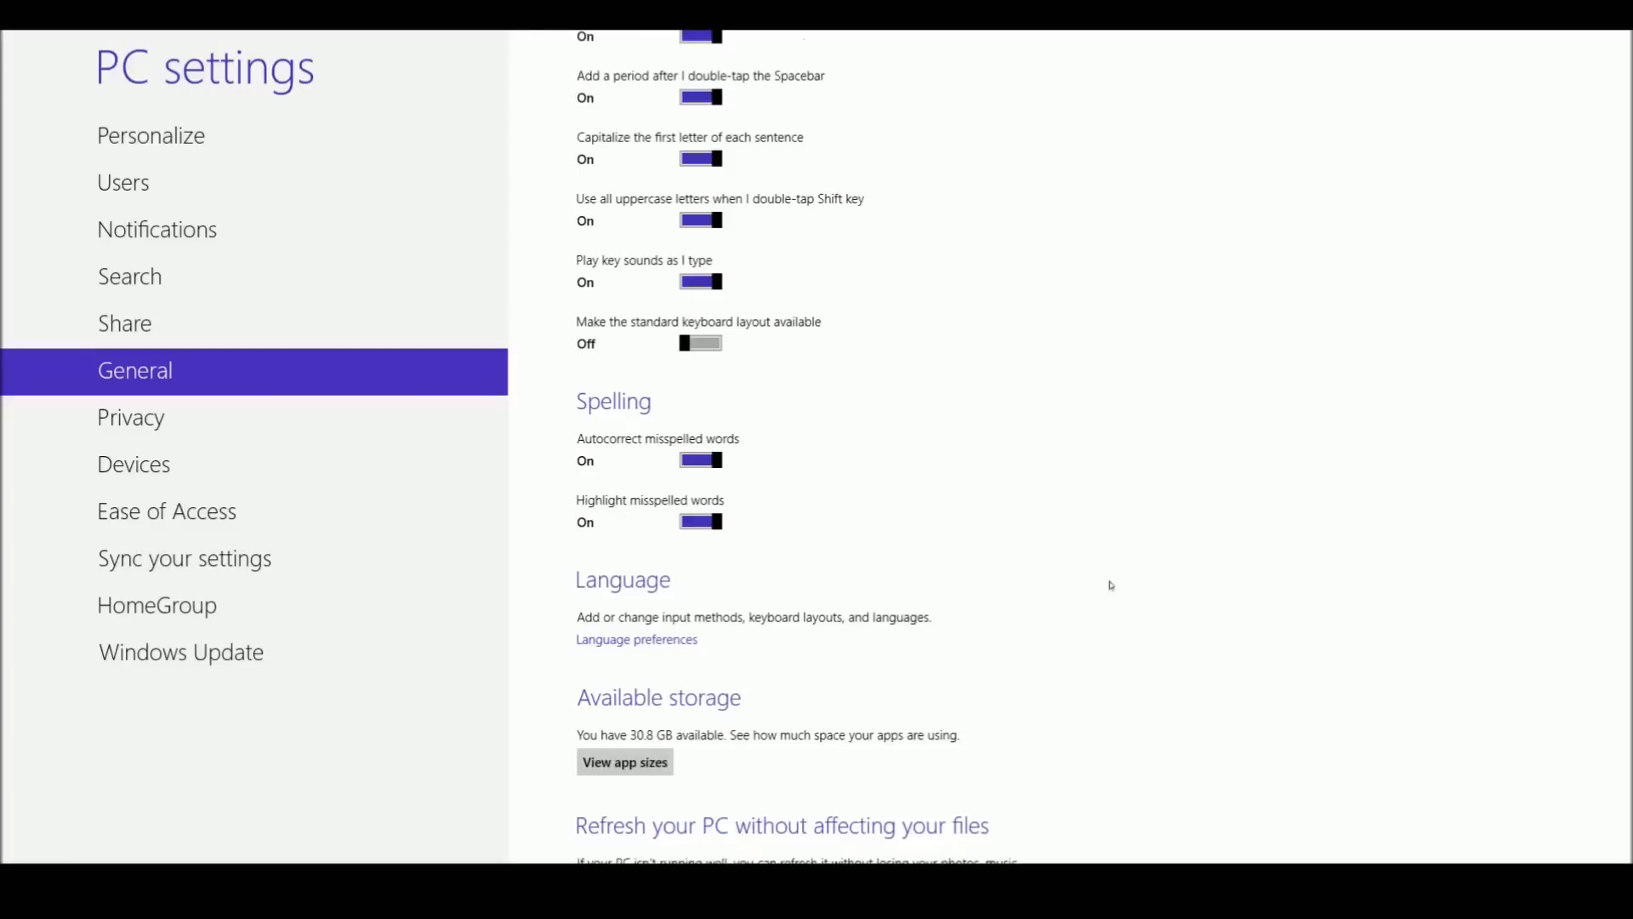
mouse_move(1047, 591)
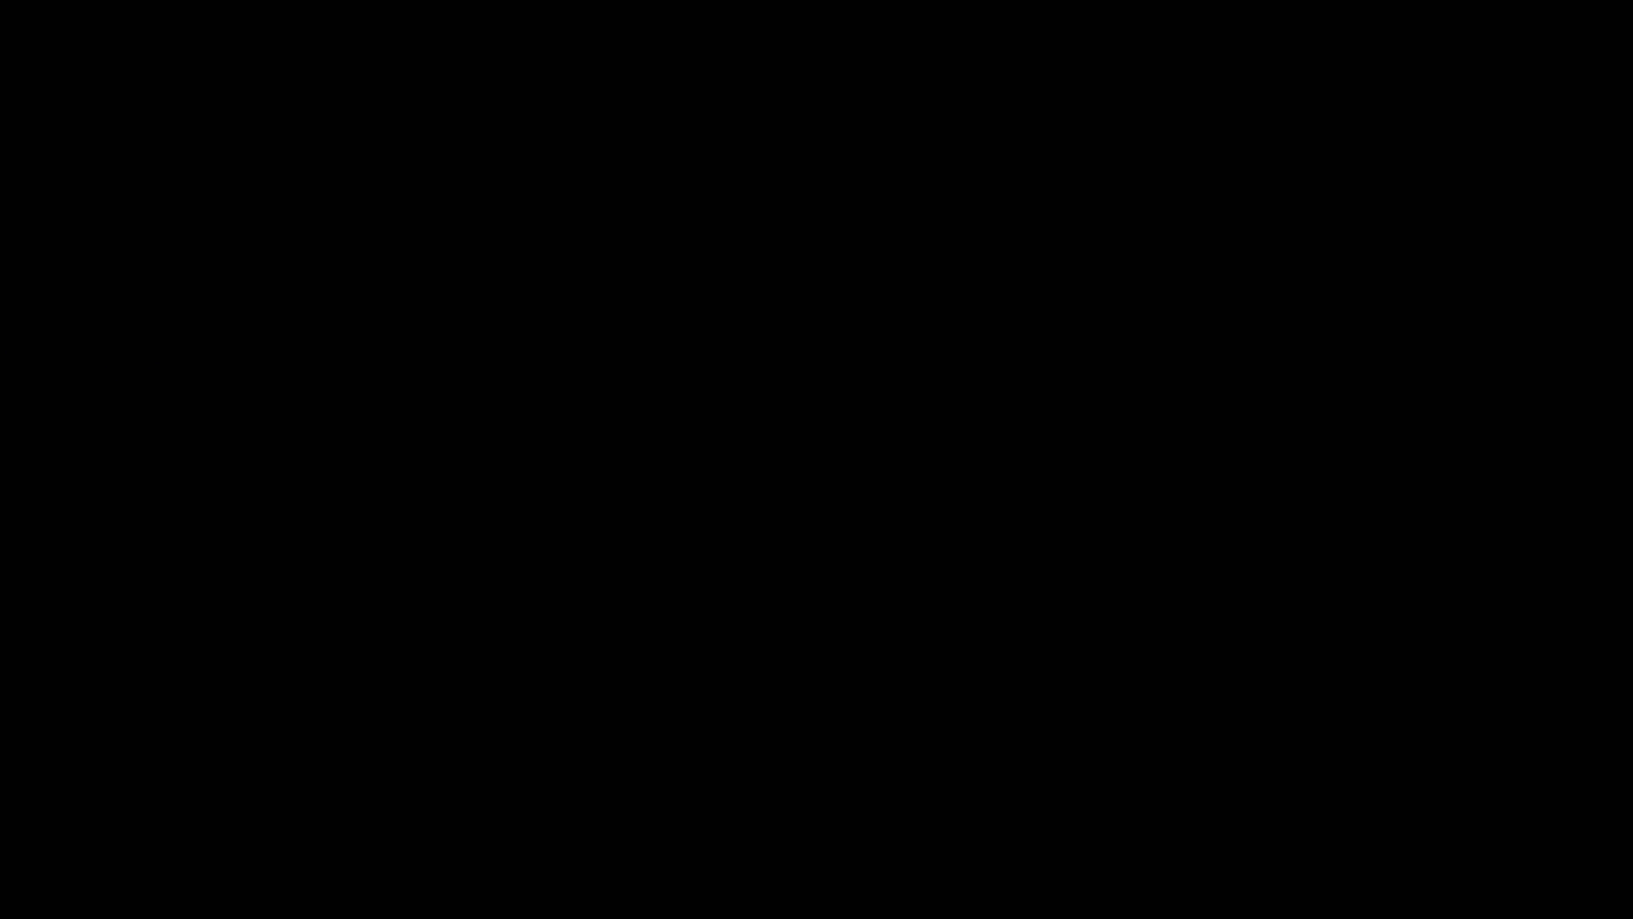
mouse_move(818, 439)
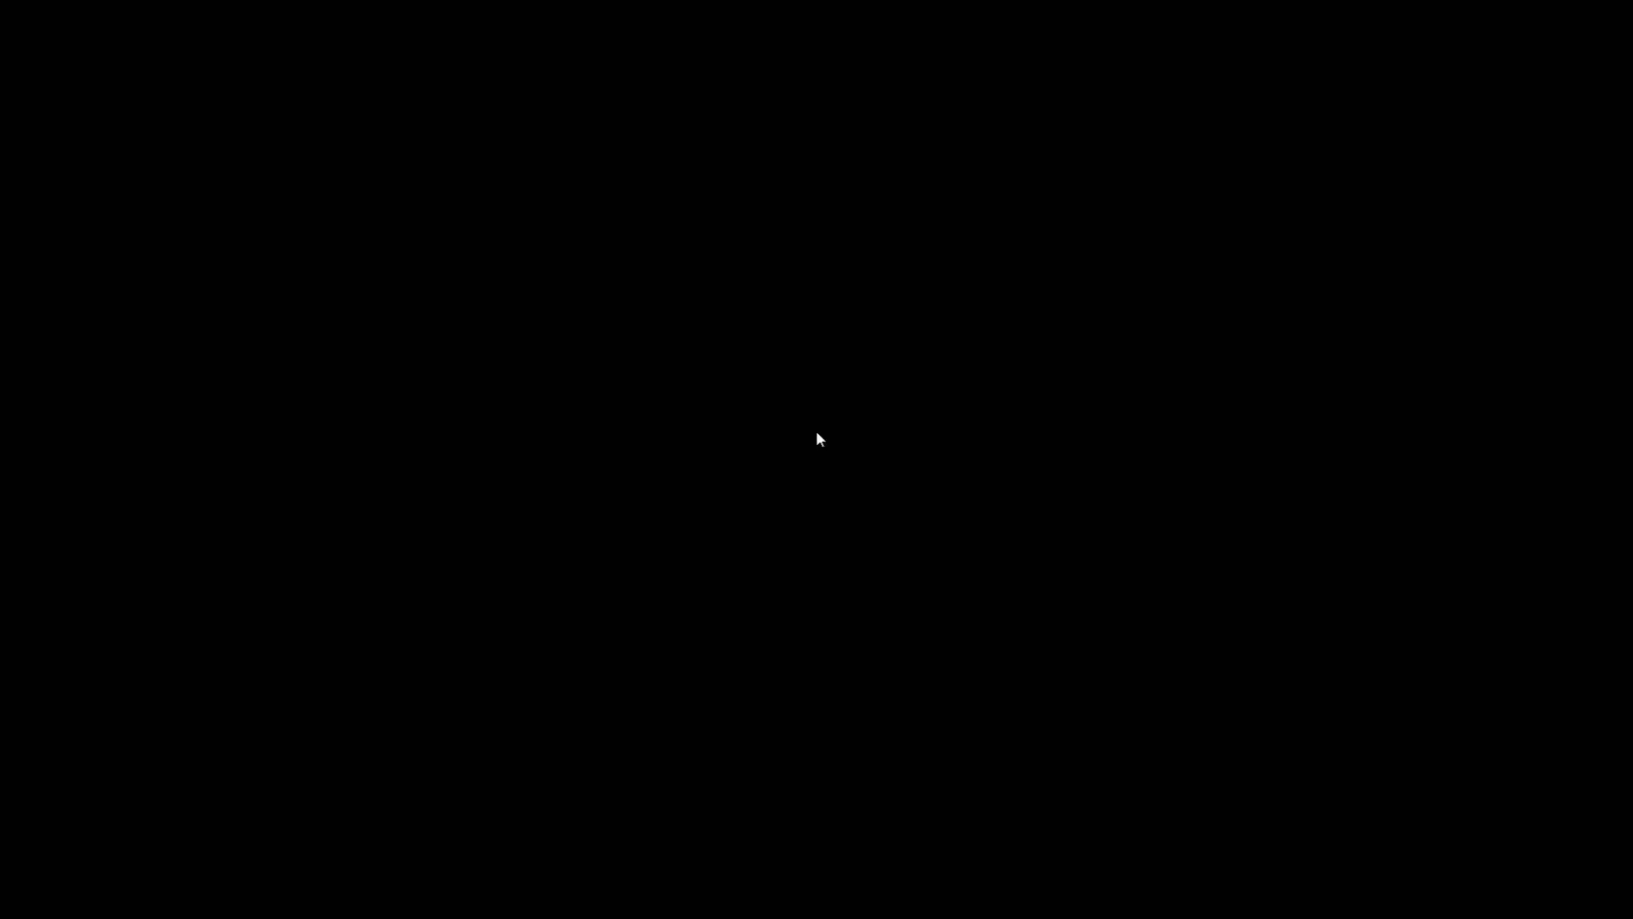
mouse_move(987, 454)
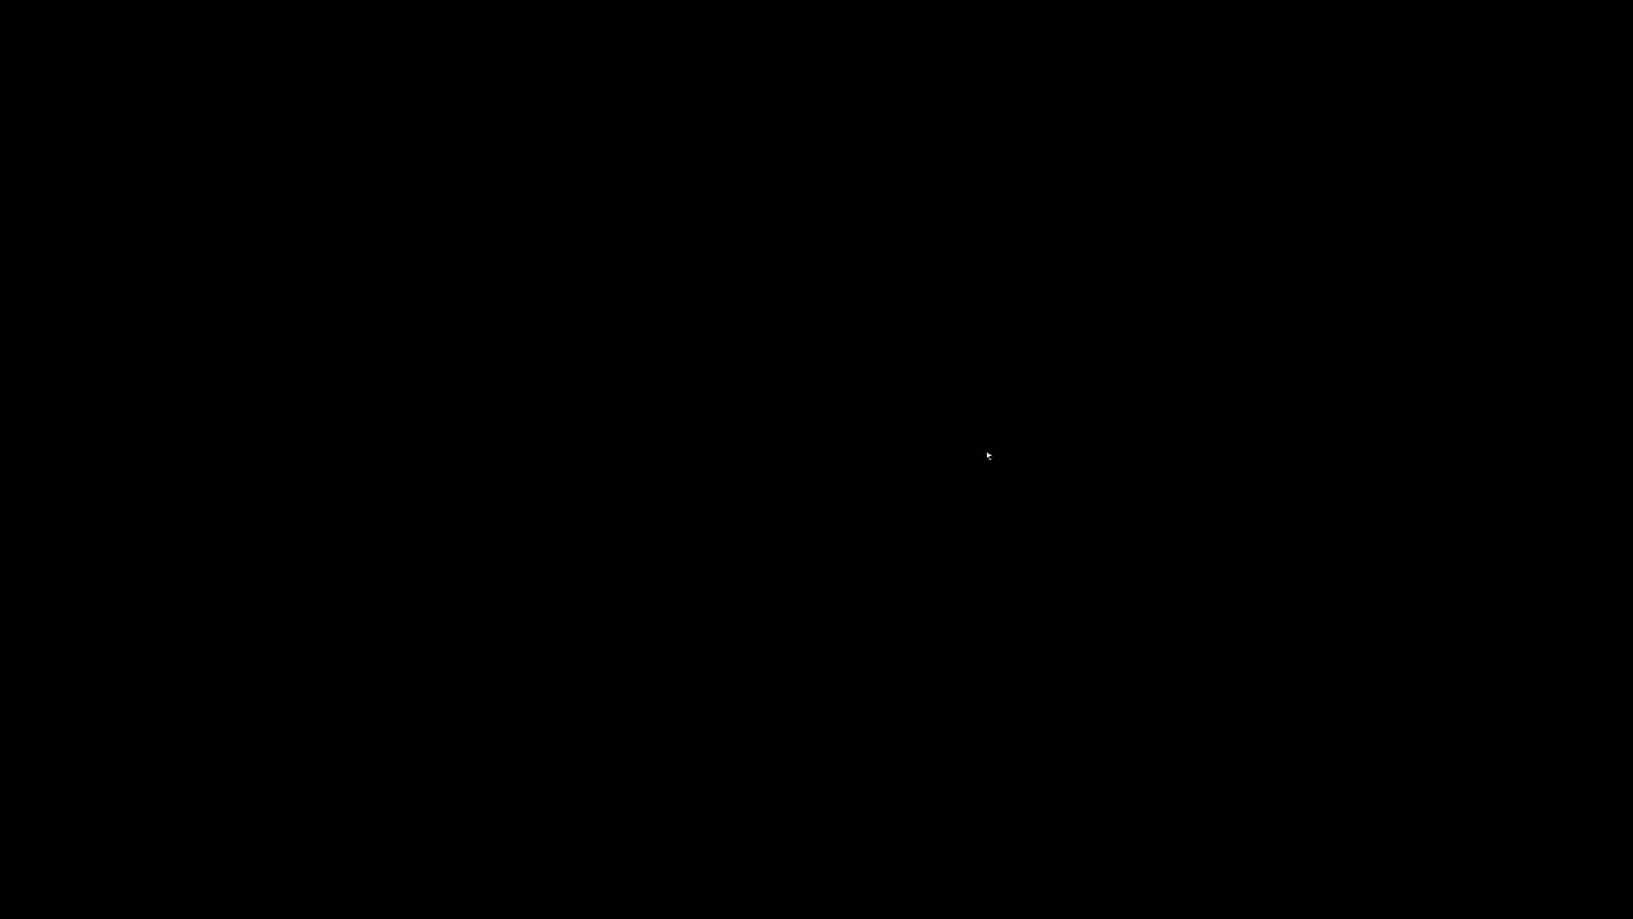
mouse_move(865, 458)
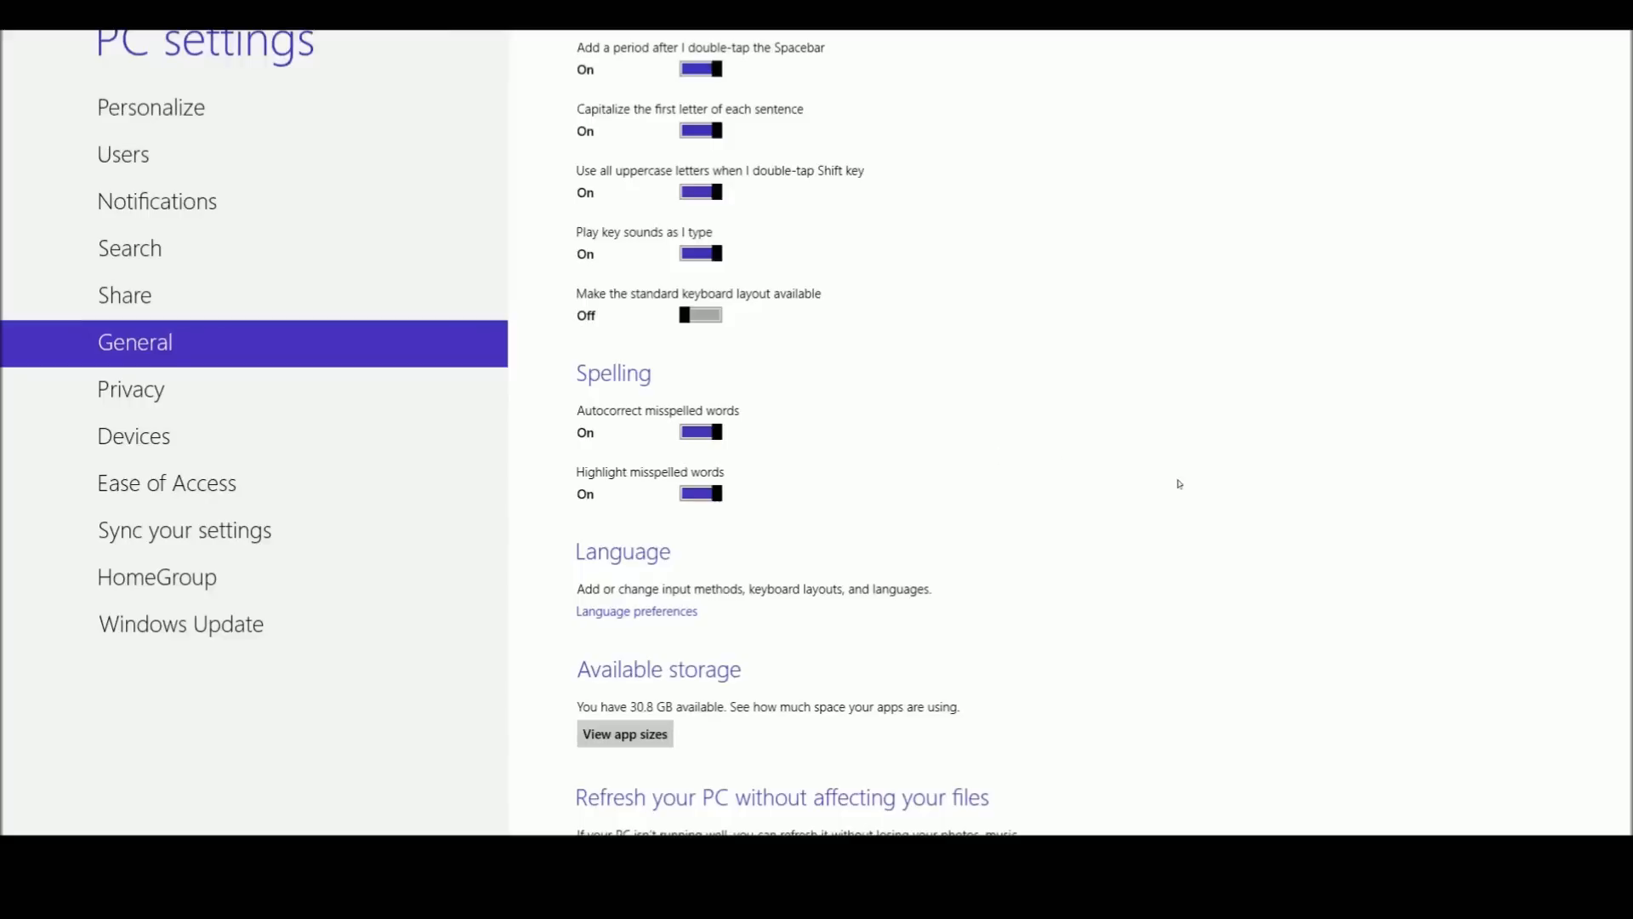
mouse_move(1153, 509)
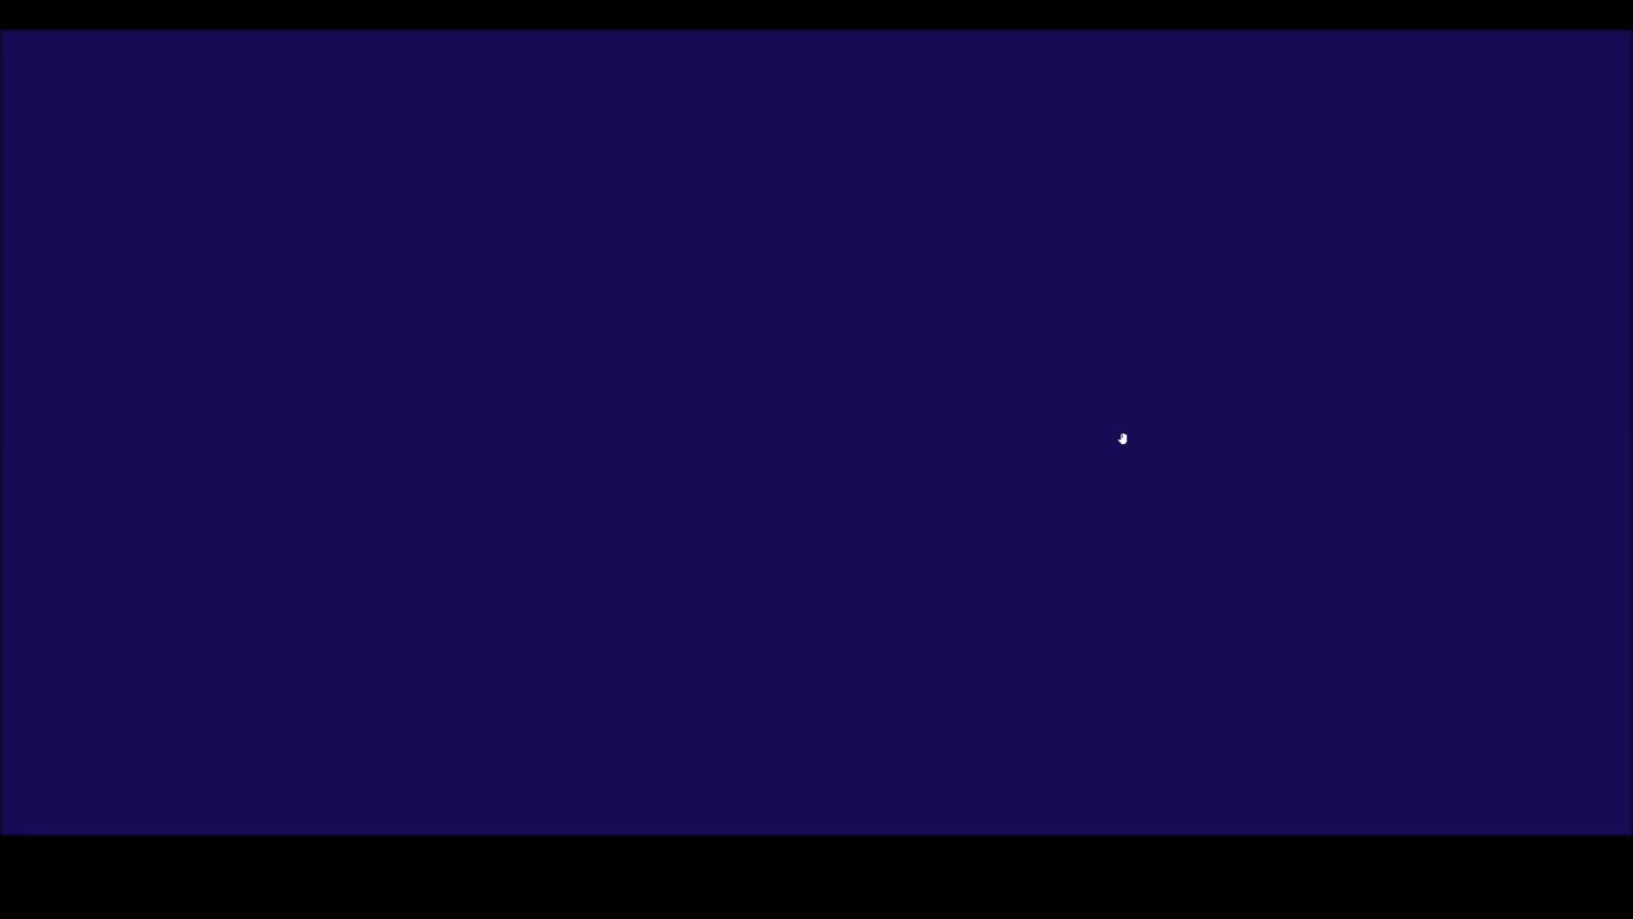
mouse_move(1115, 345)
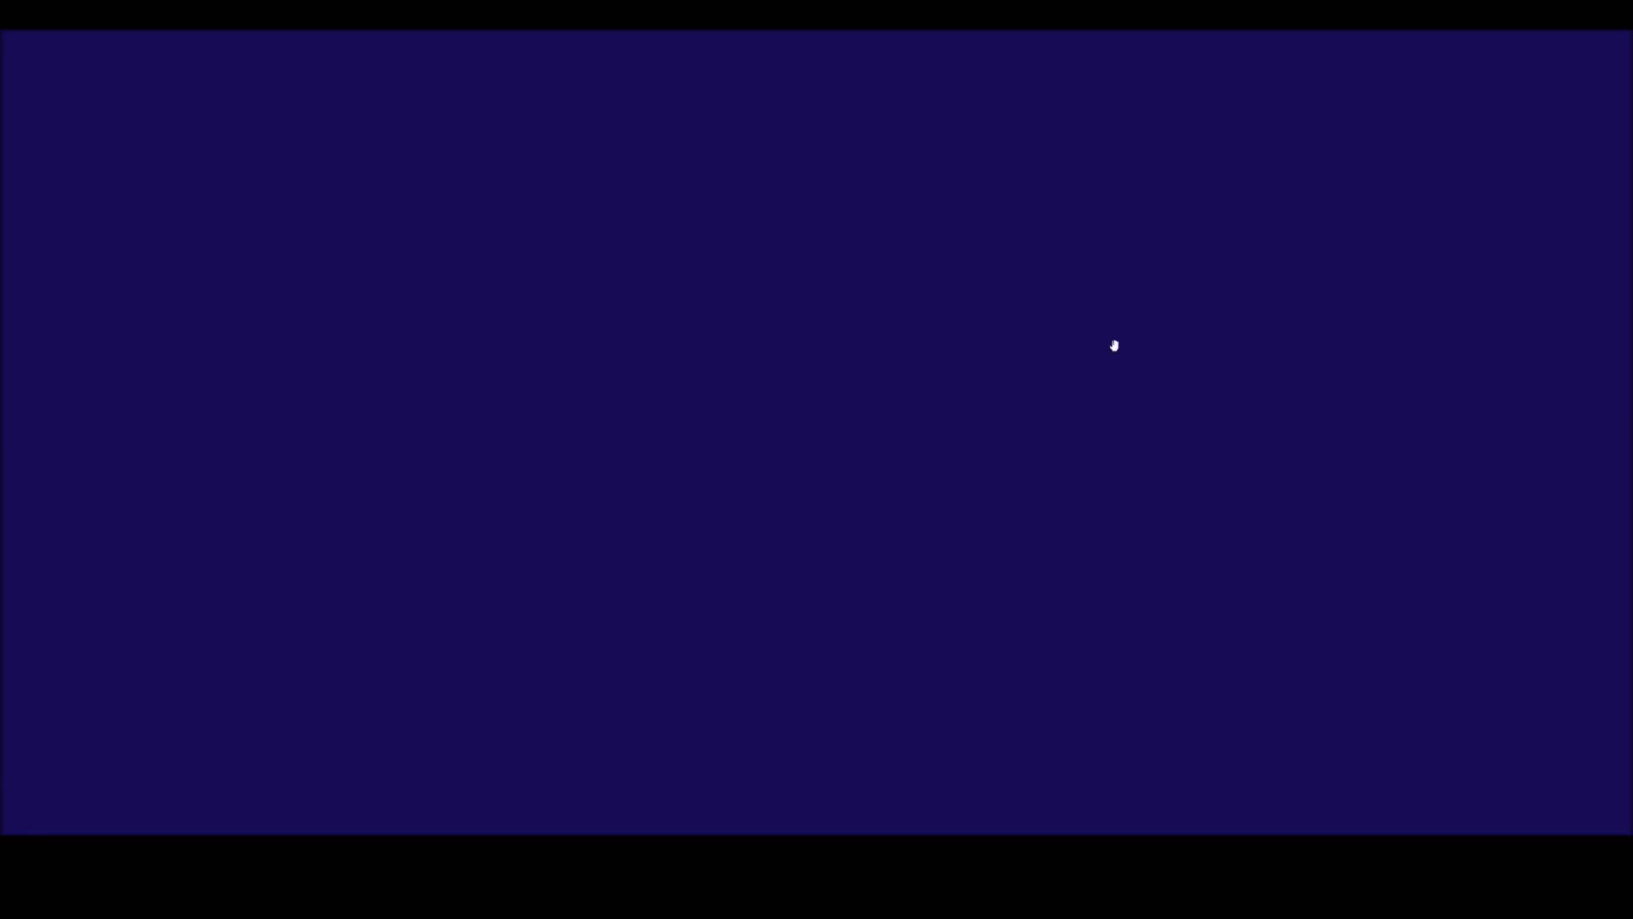
mouse_move(914, 342)
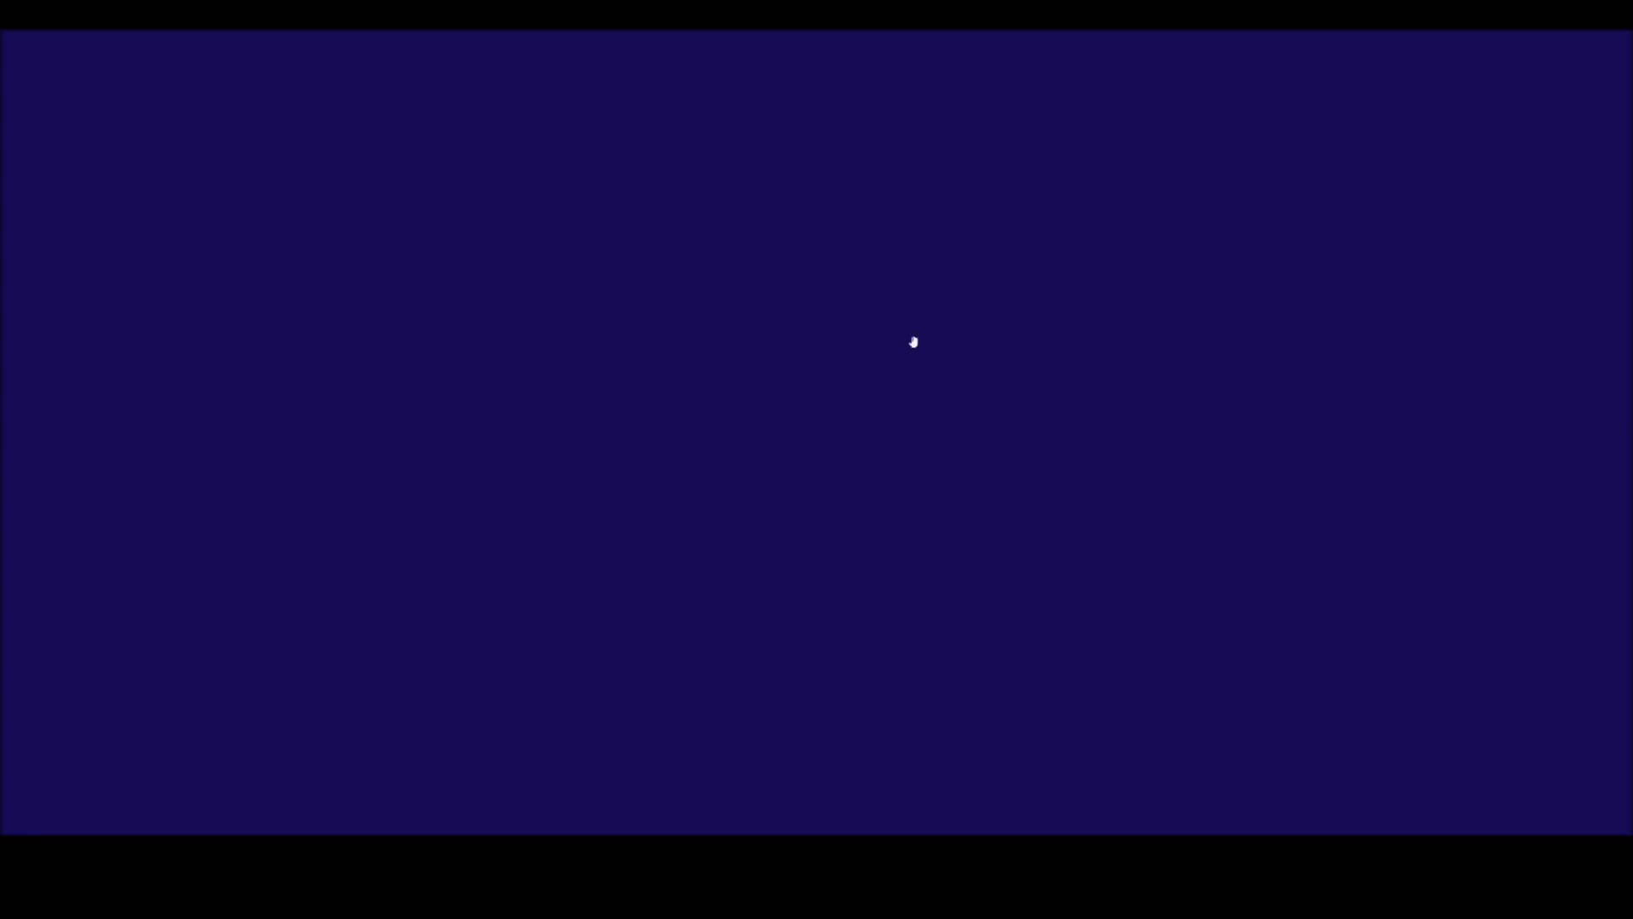
mouse_move(728, 407)
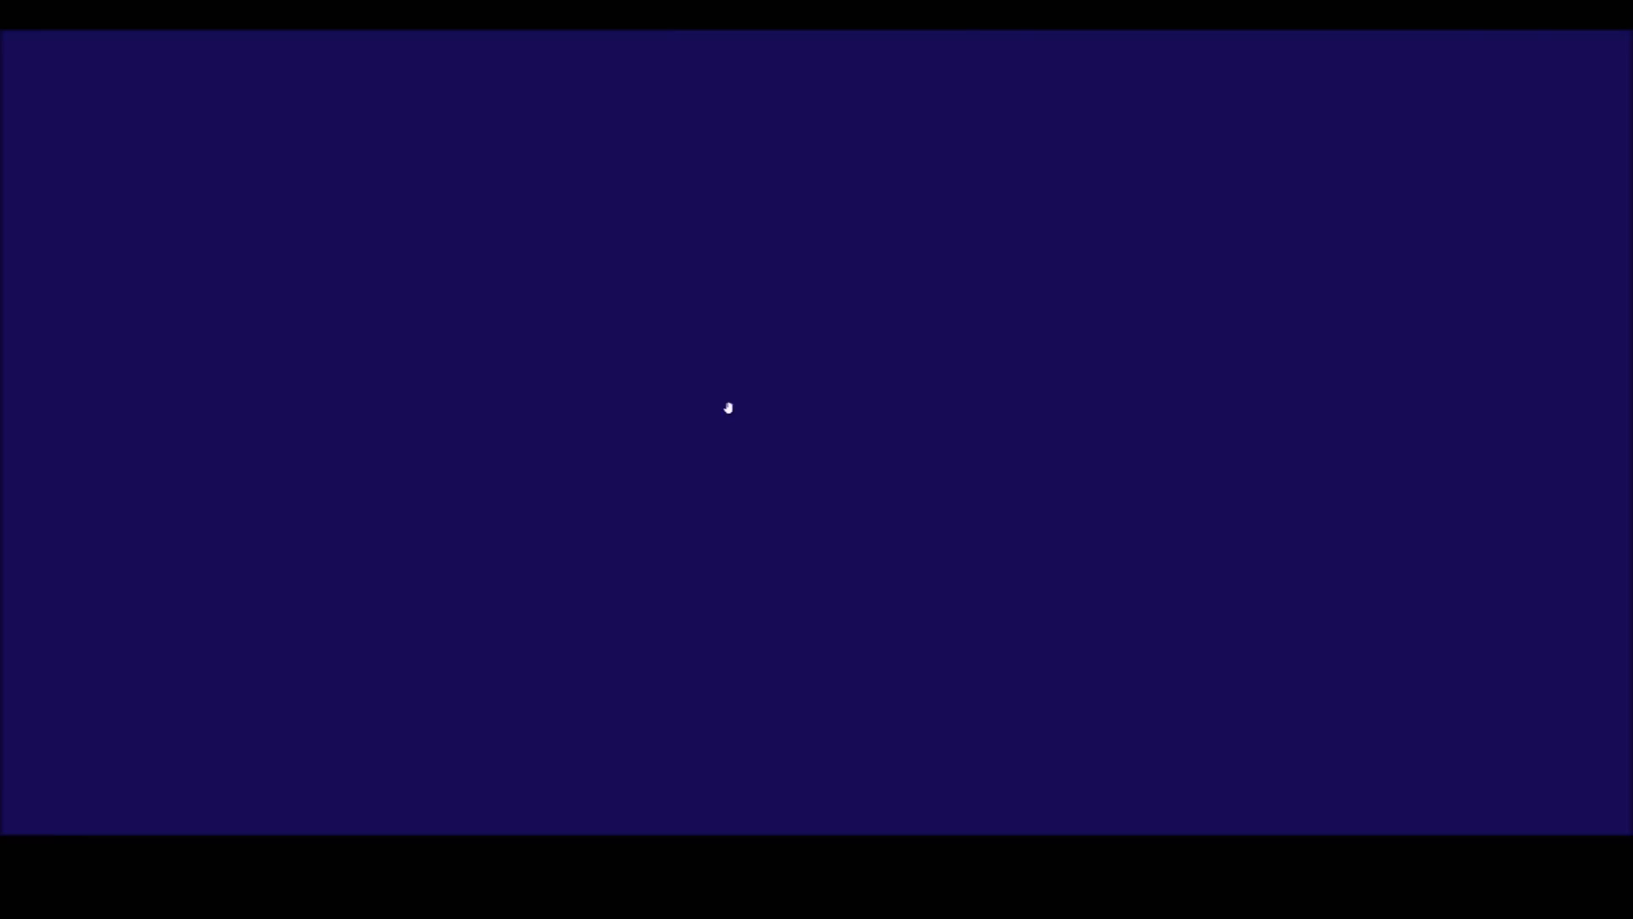
mouse_move(972, 345)
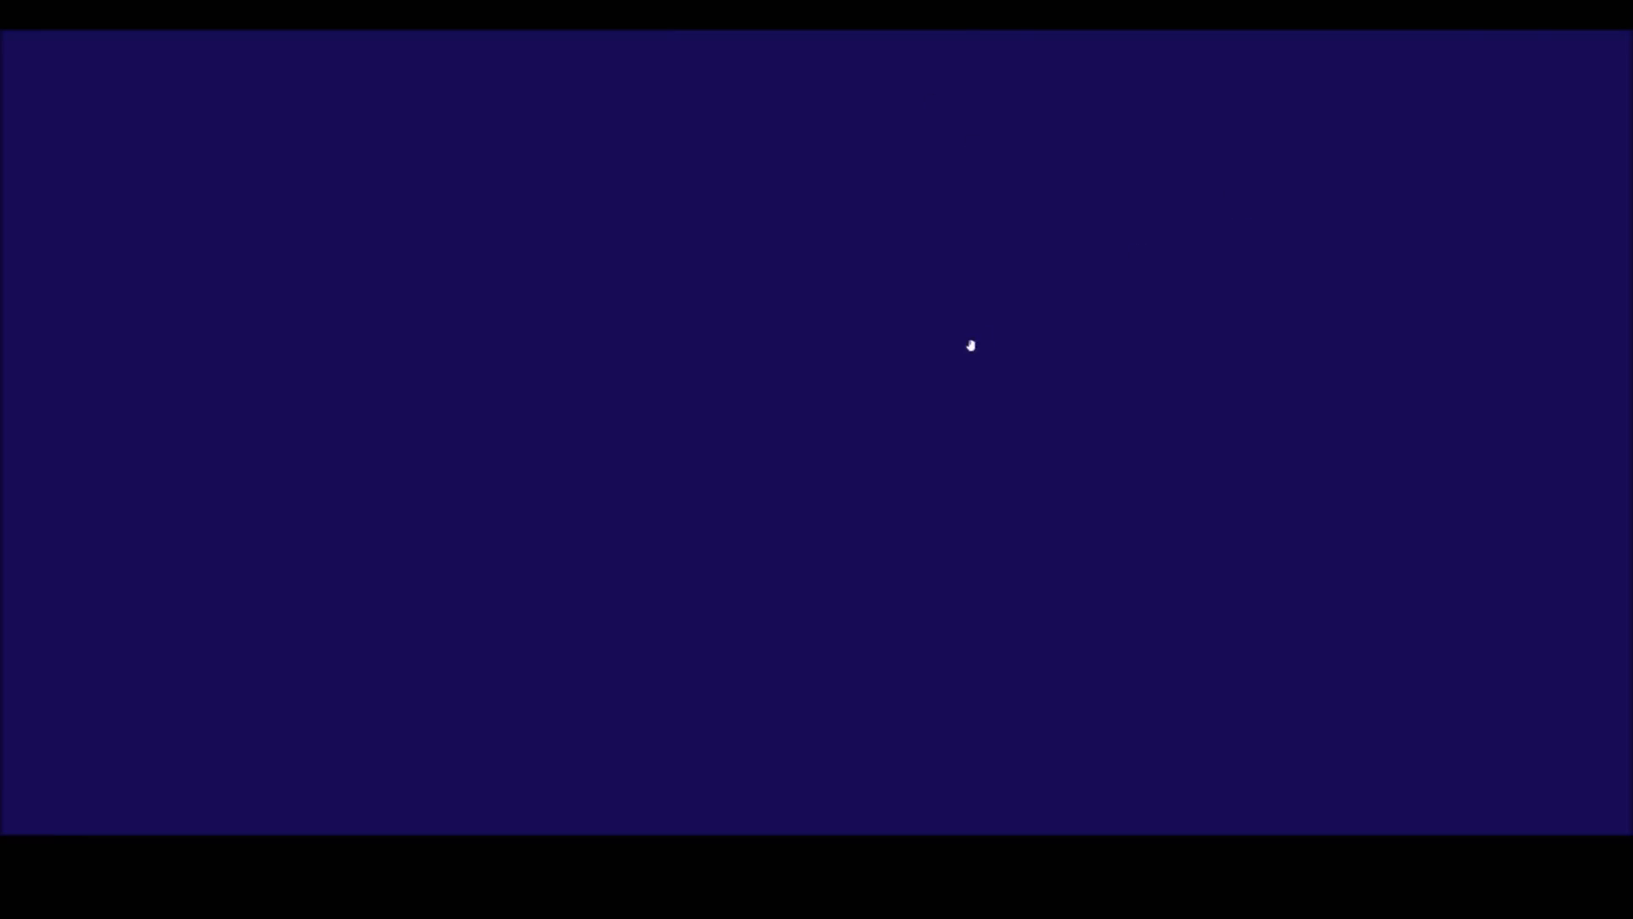
mouse_move(946, 358)
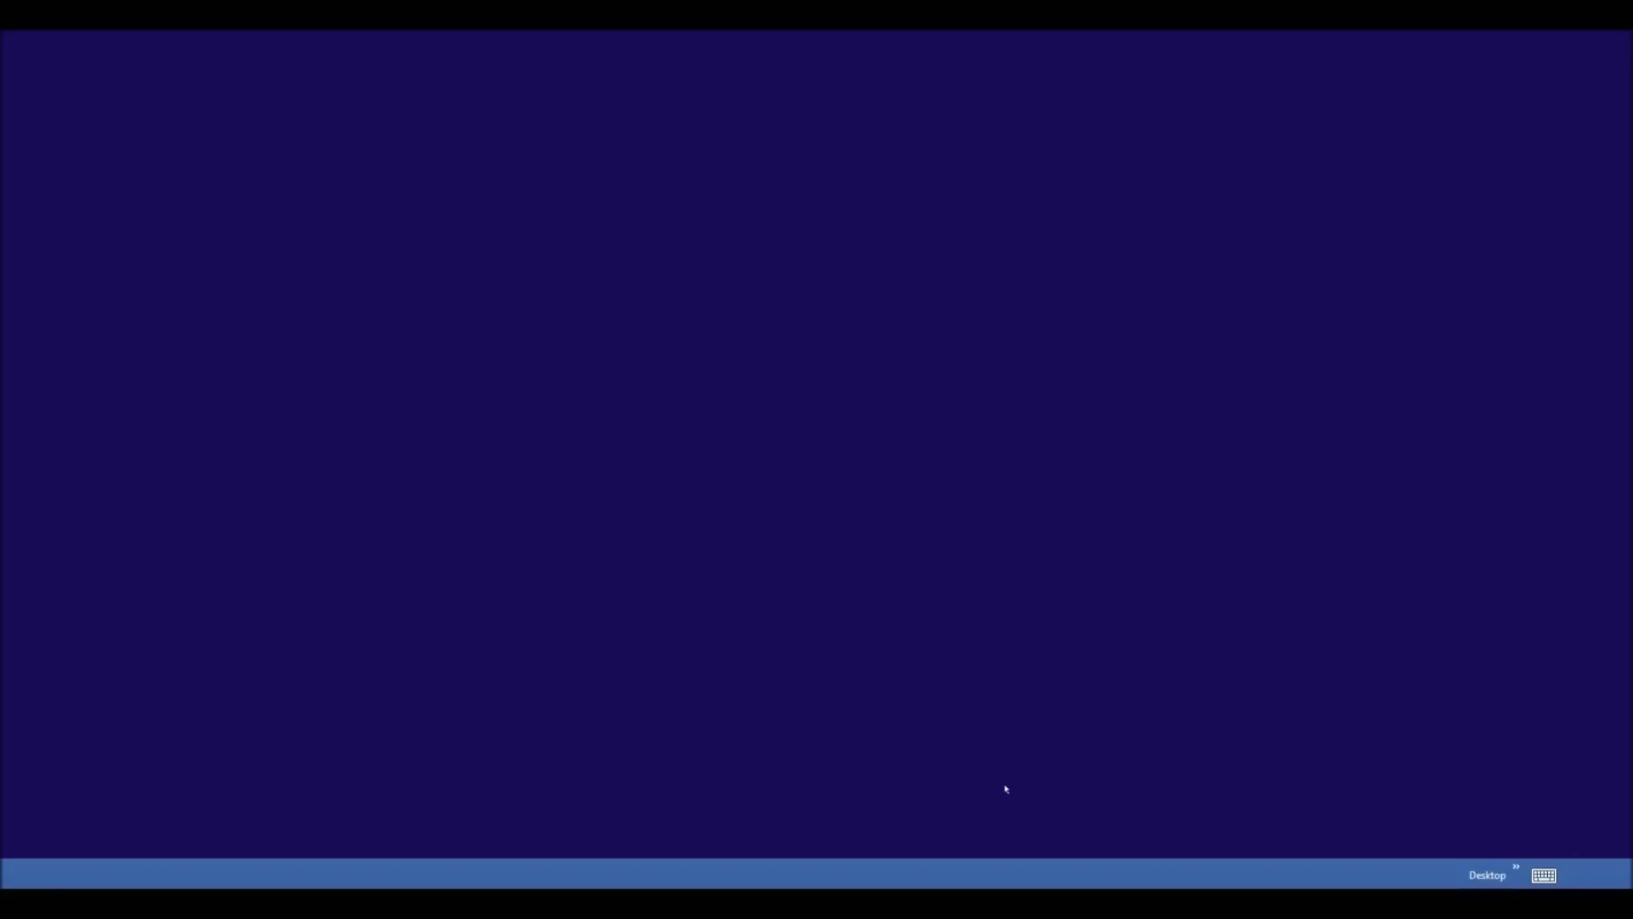
mouse_move(1460, 852)
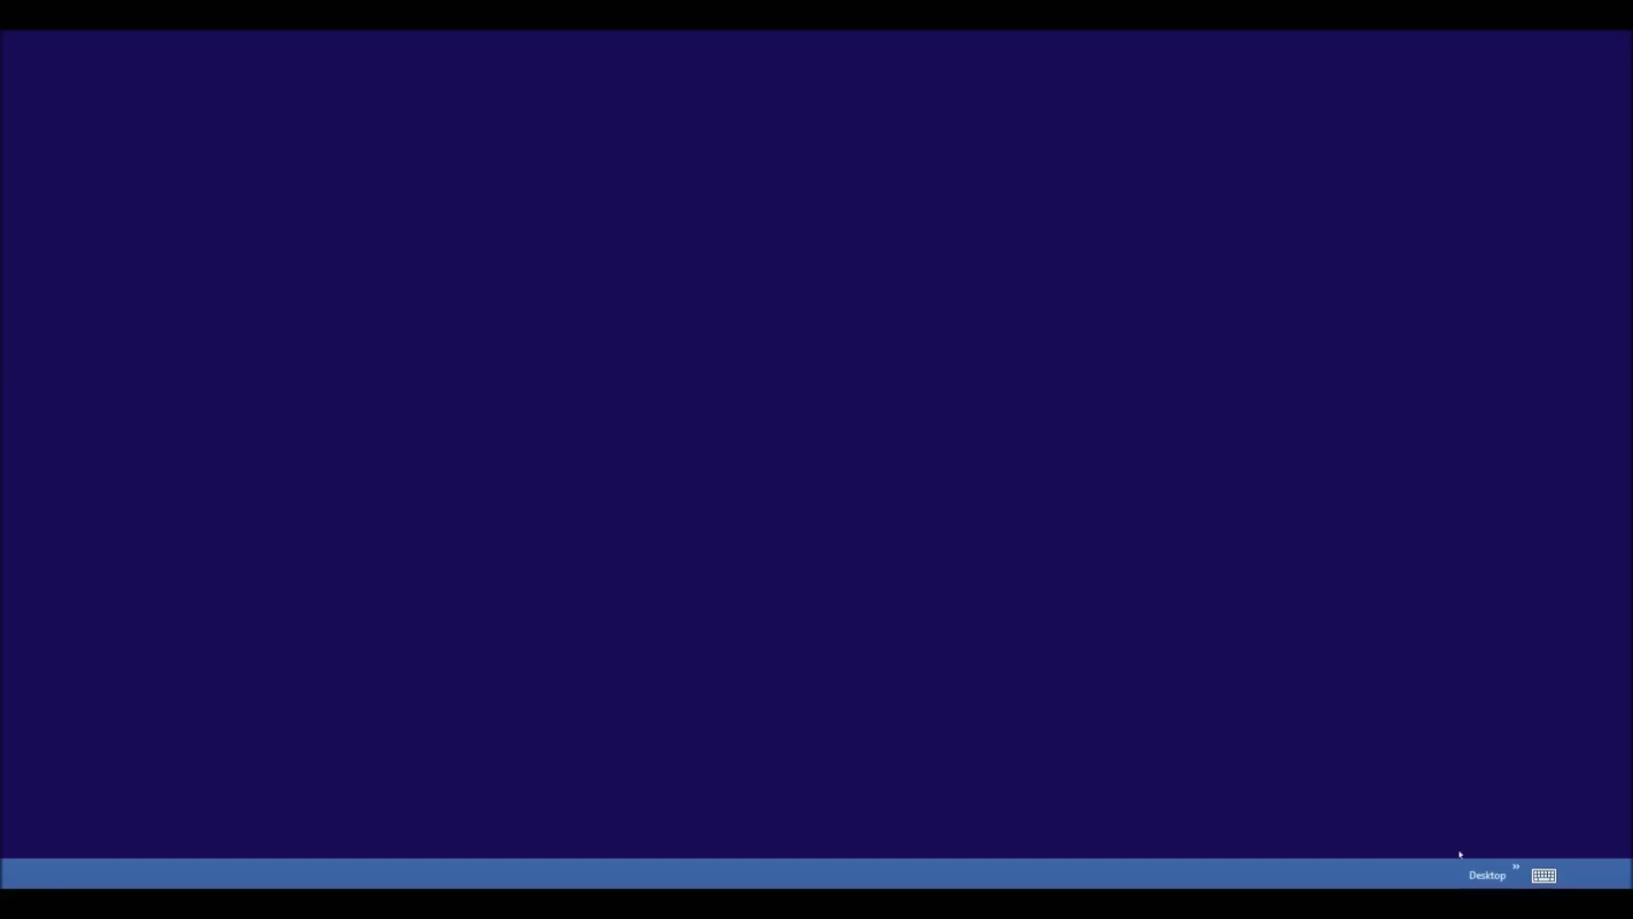
mouse_move(327, 769)
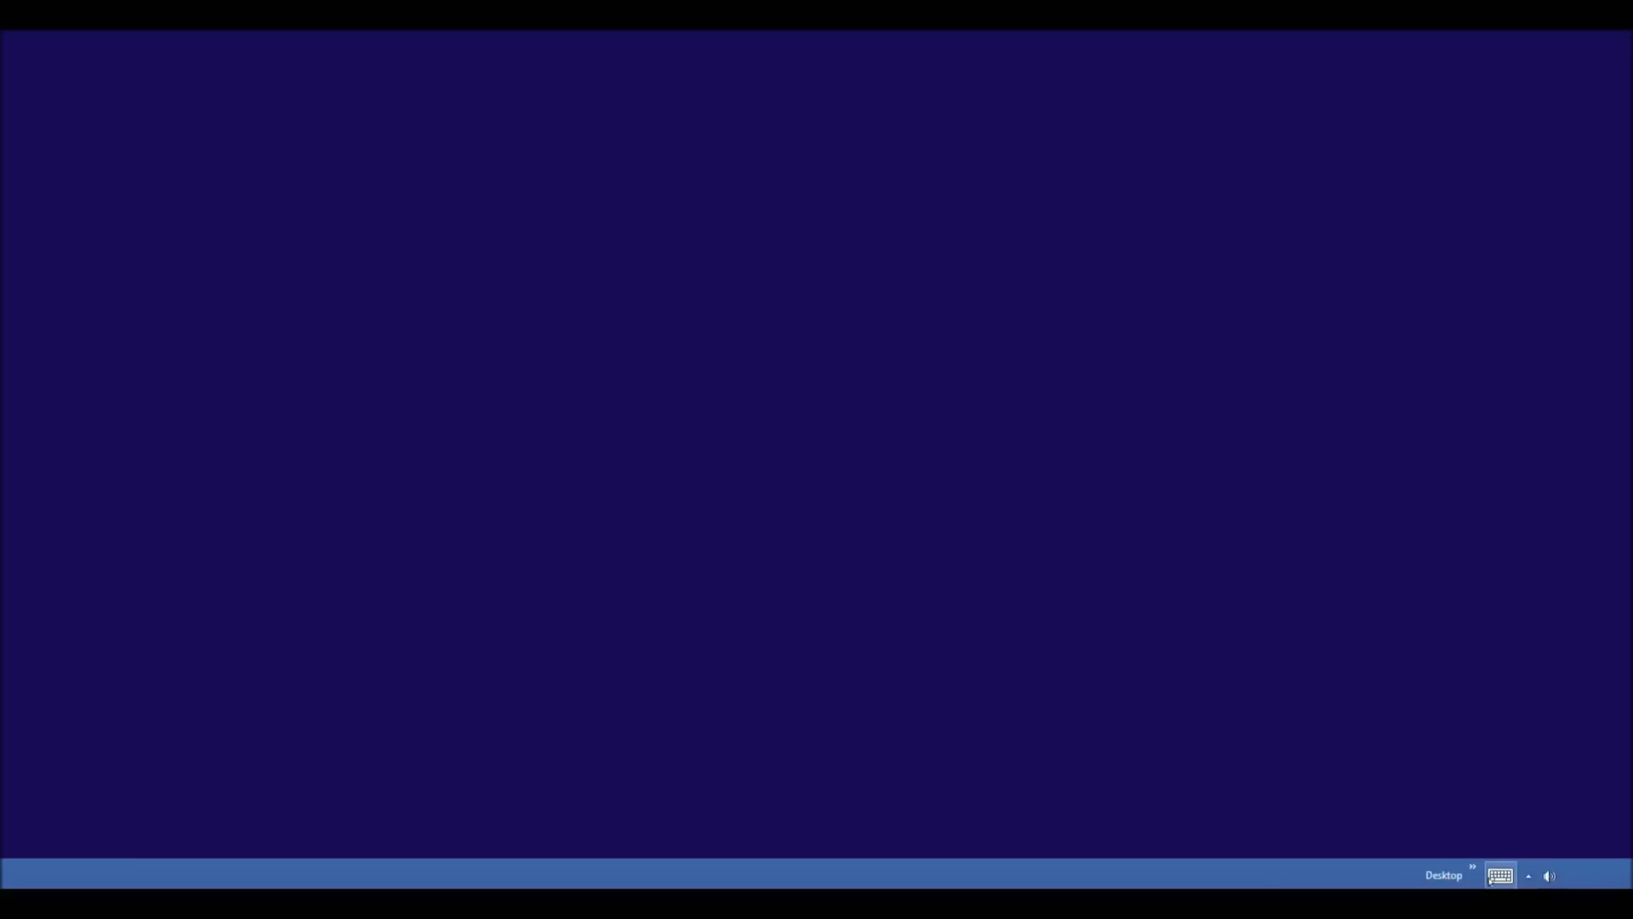
mouse_move(1501, 875)
type("msconfig")
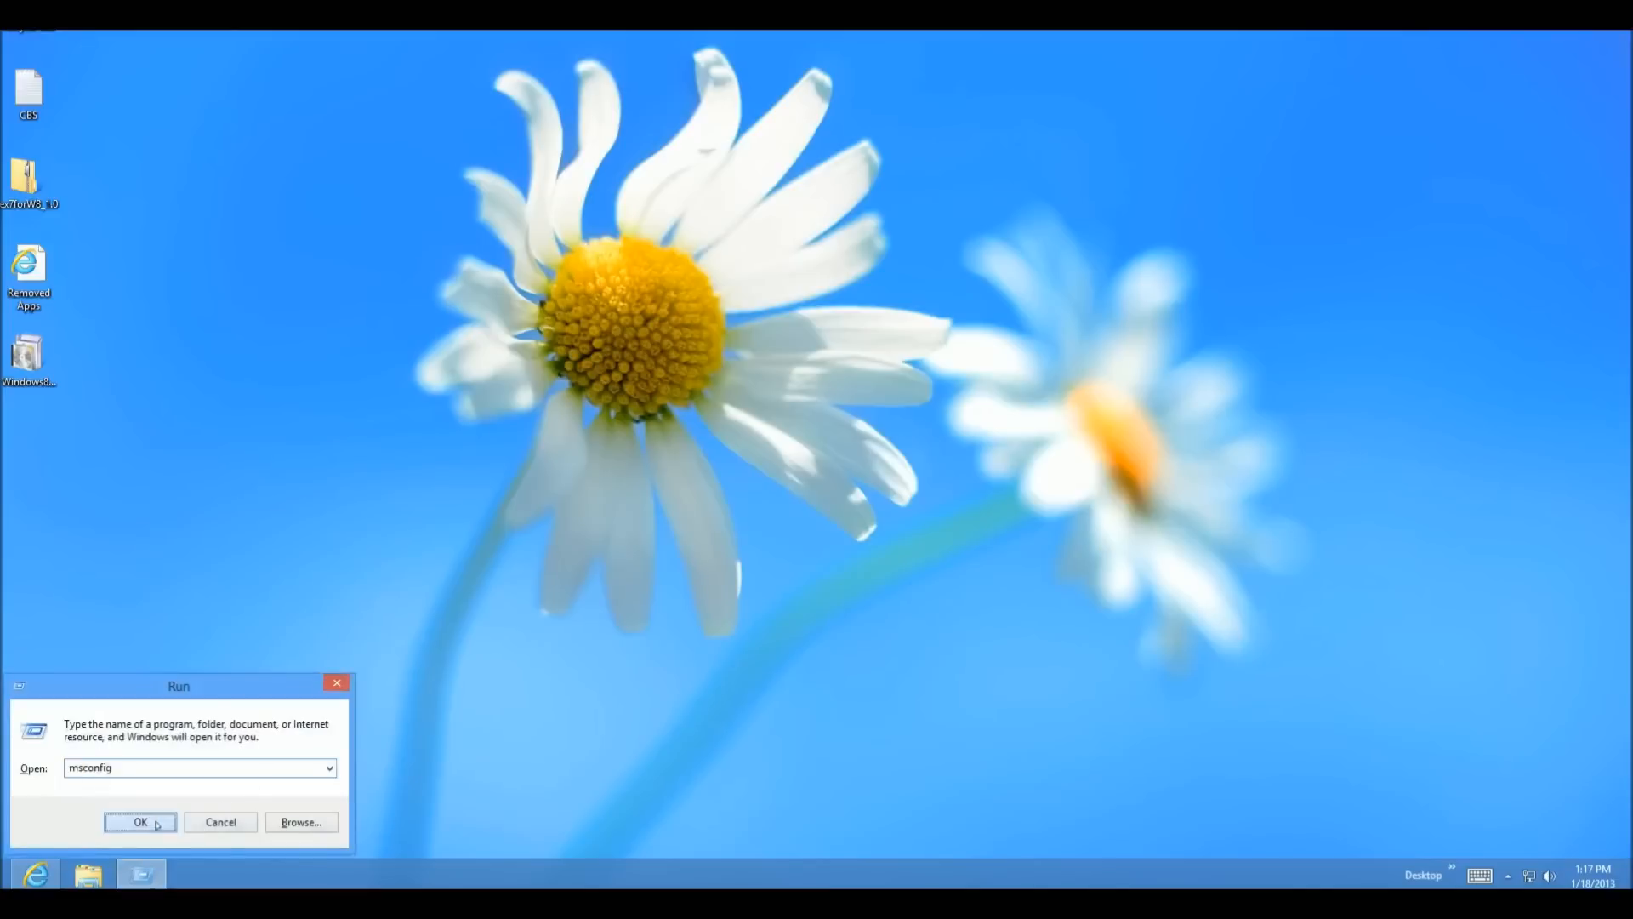
Run msconfig to open System Configuration on its General tab
left_click(139, 822)
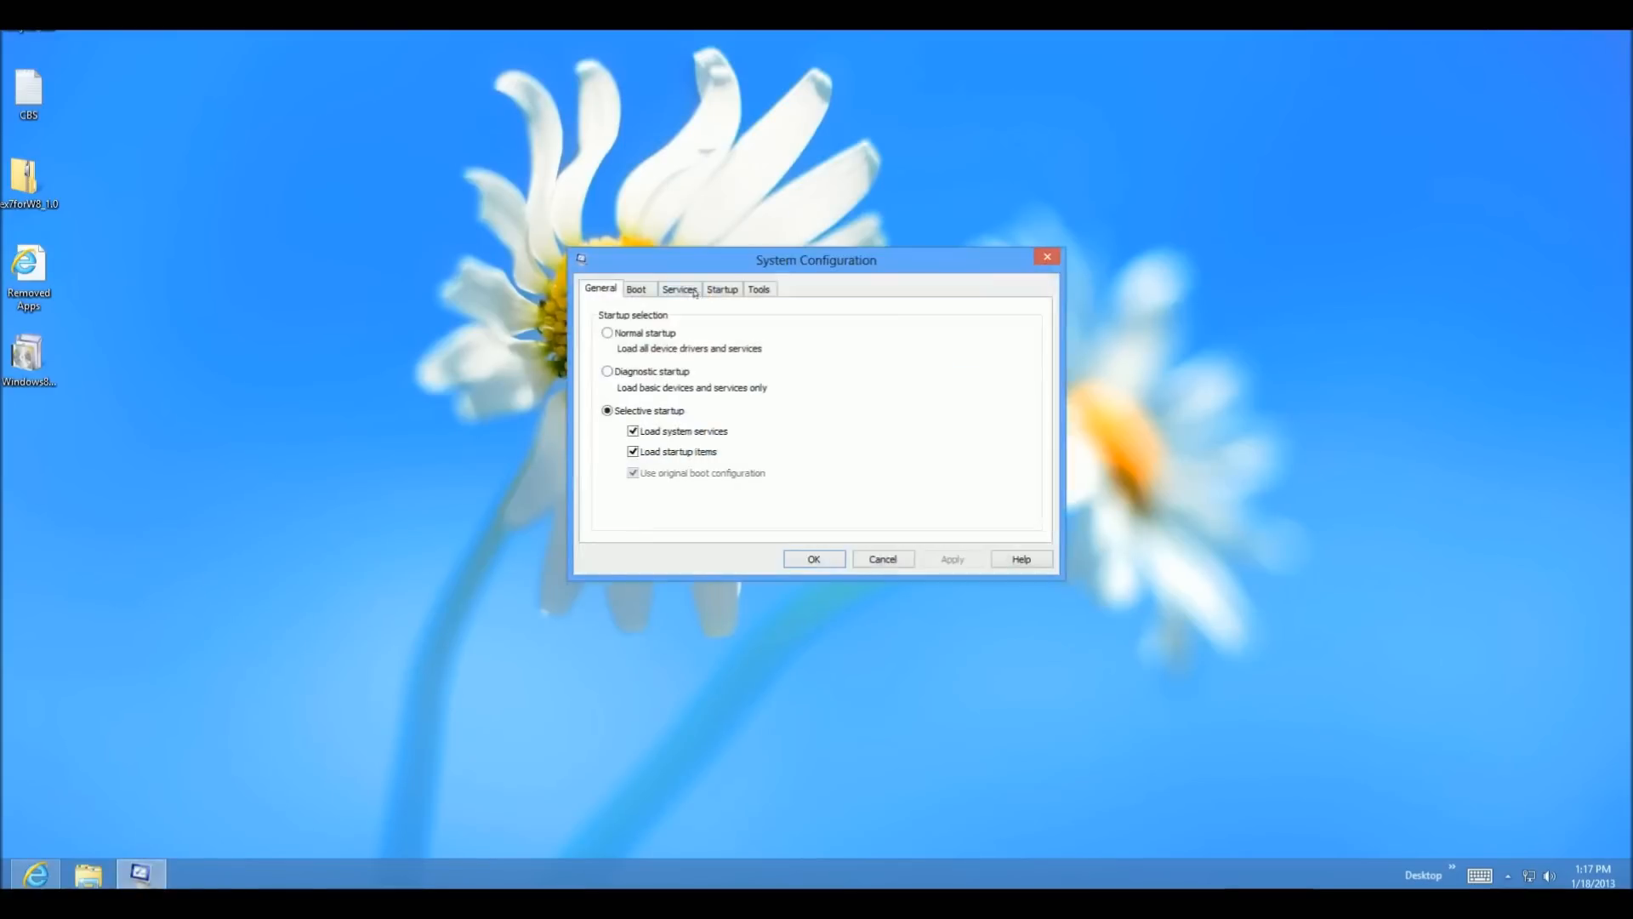
Review Services with Microsoft services hidden, then the Startup items section
left_click(679, 289)
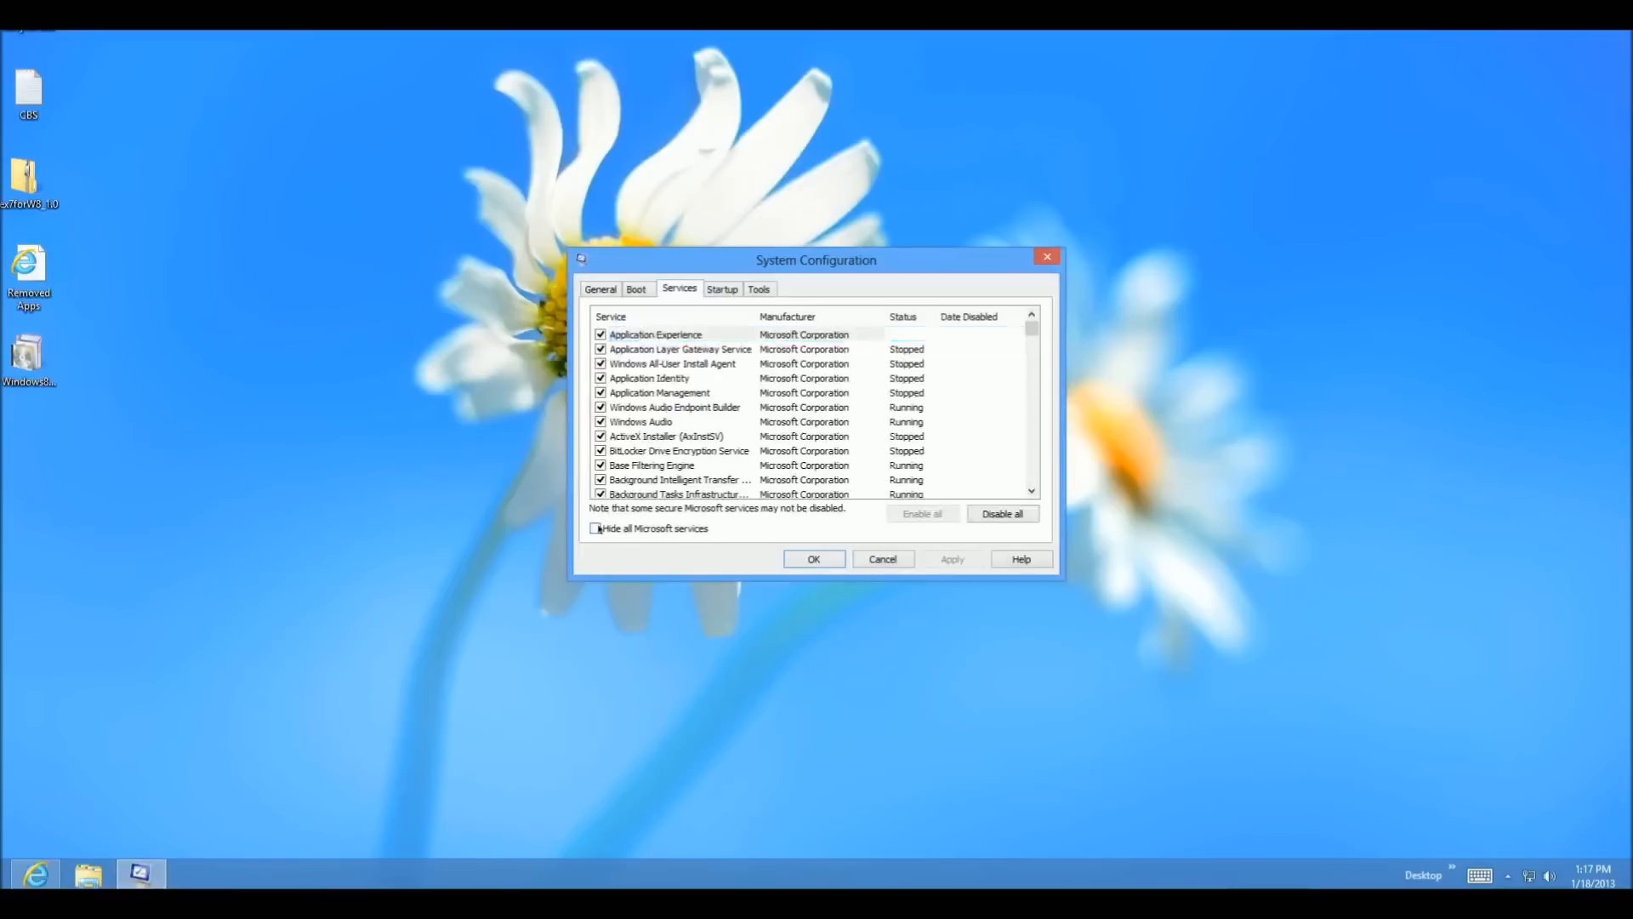
left_click(596, 527)
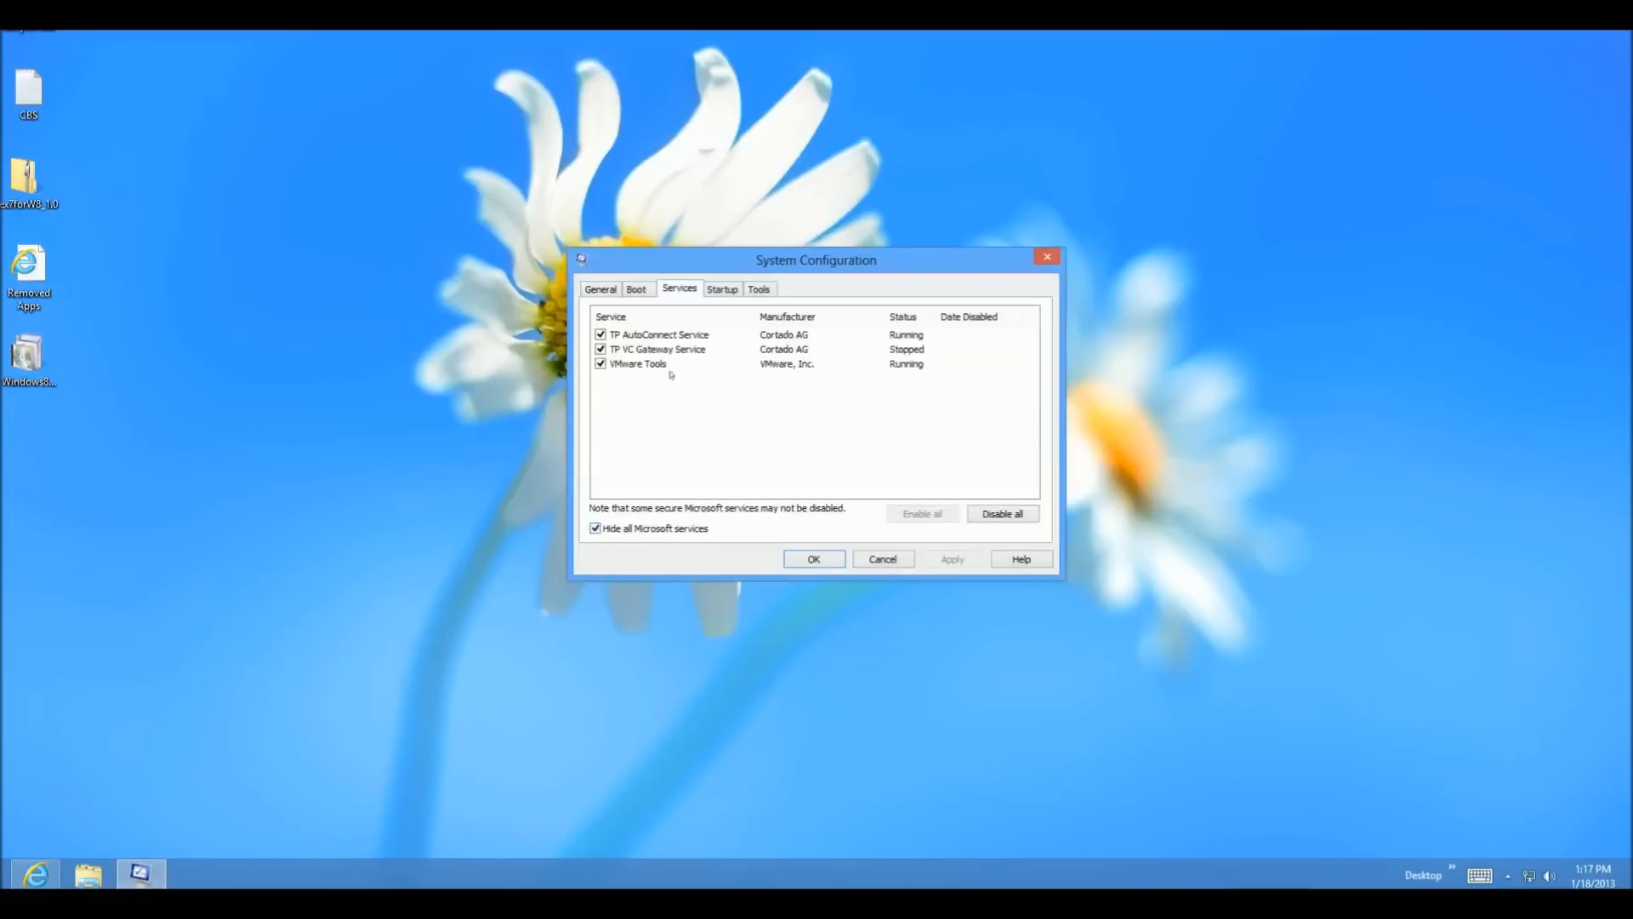
mouse_move(902, 451)
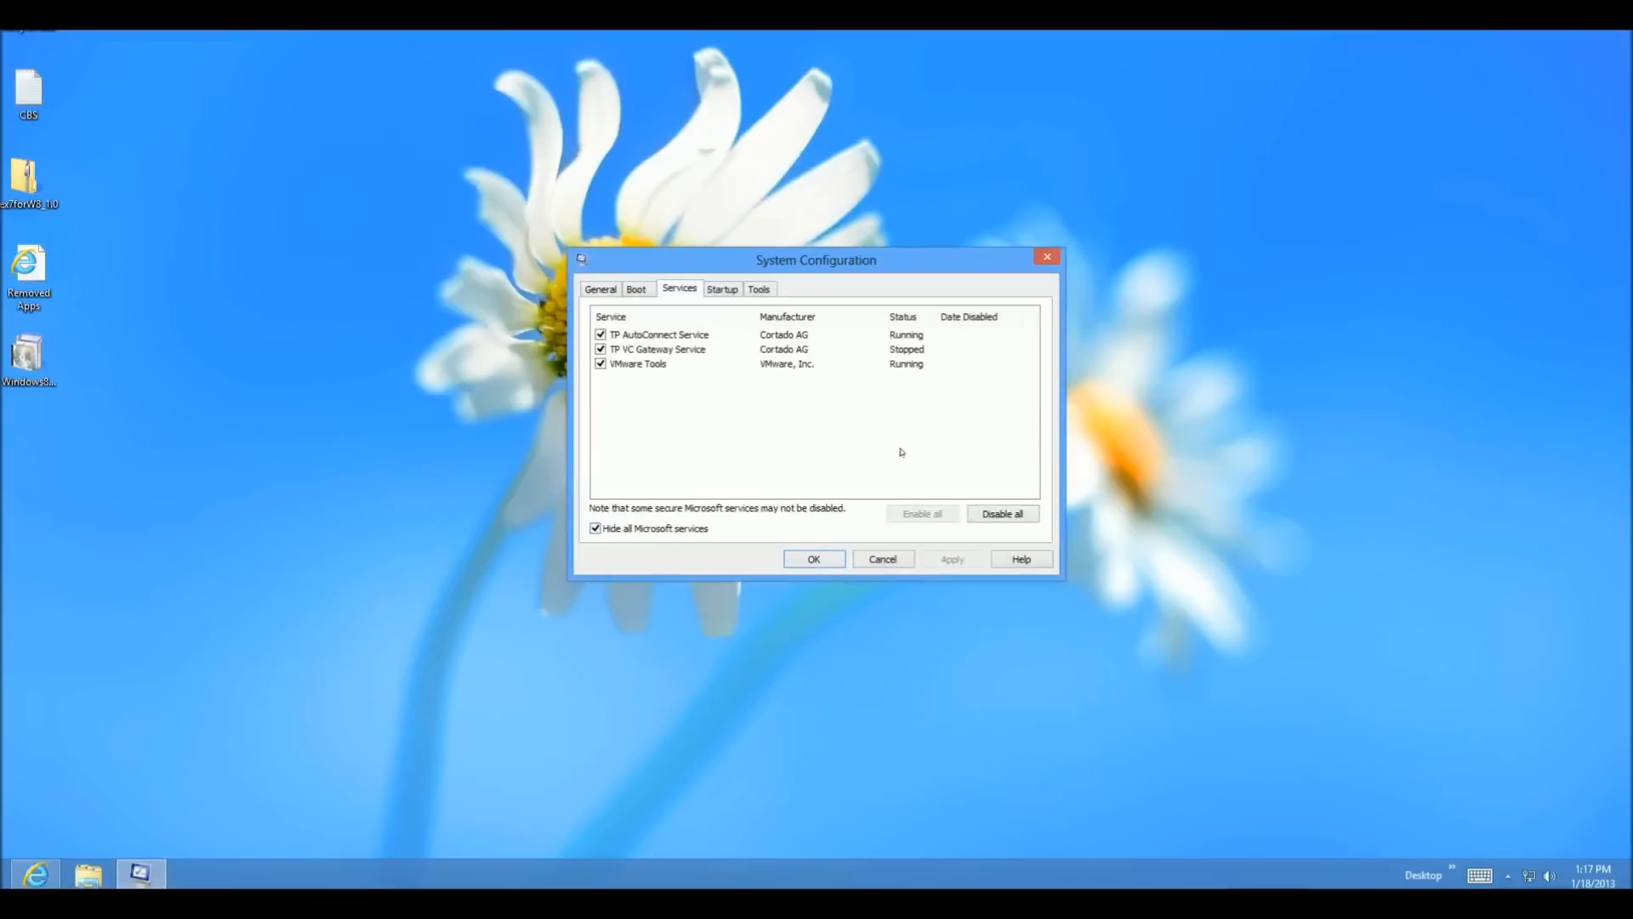
left_click(721, 289)
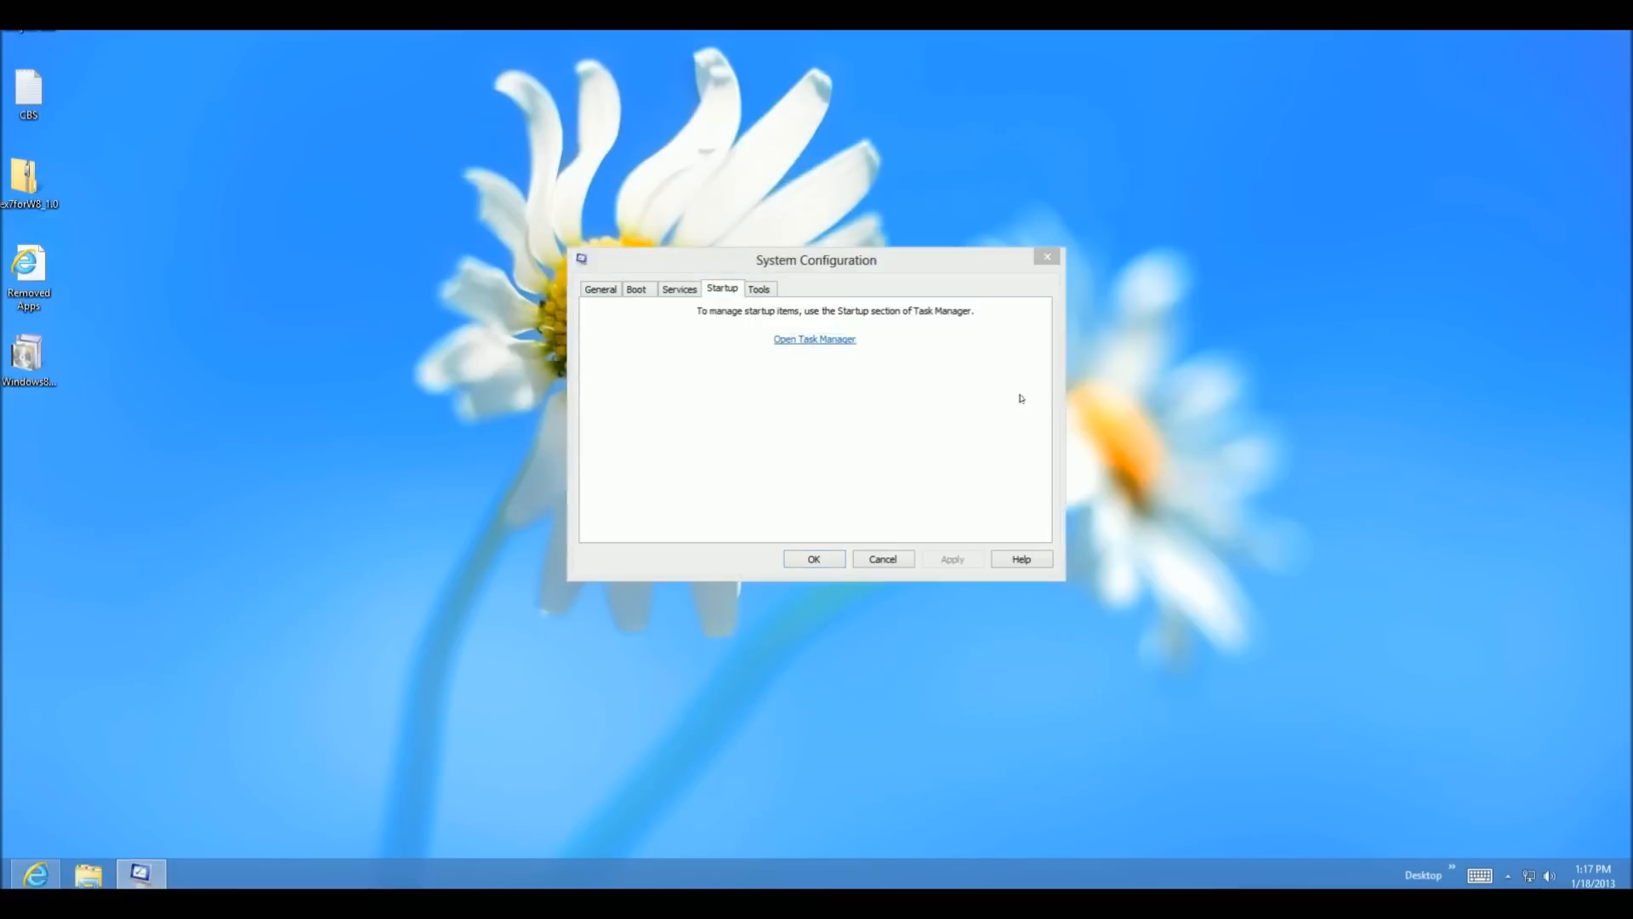
left_click(813, 338)
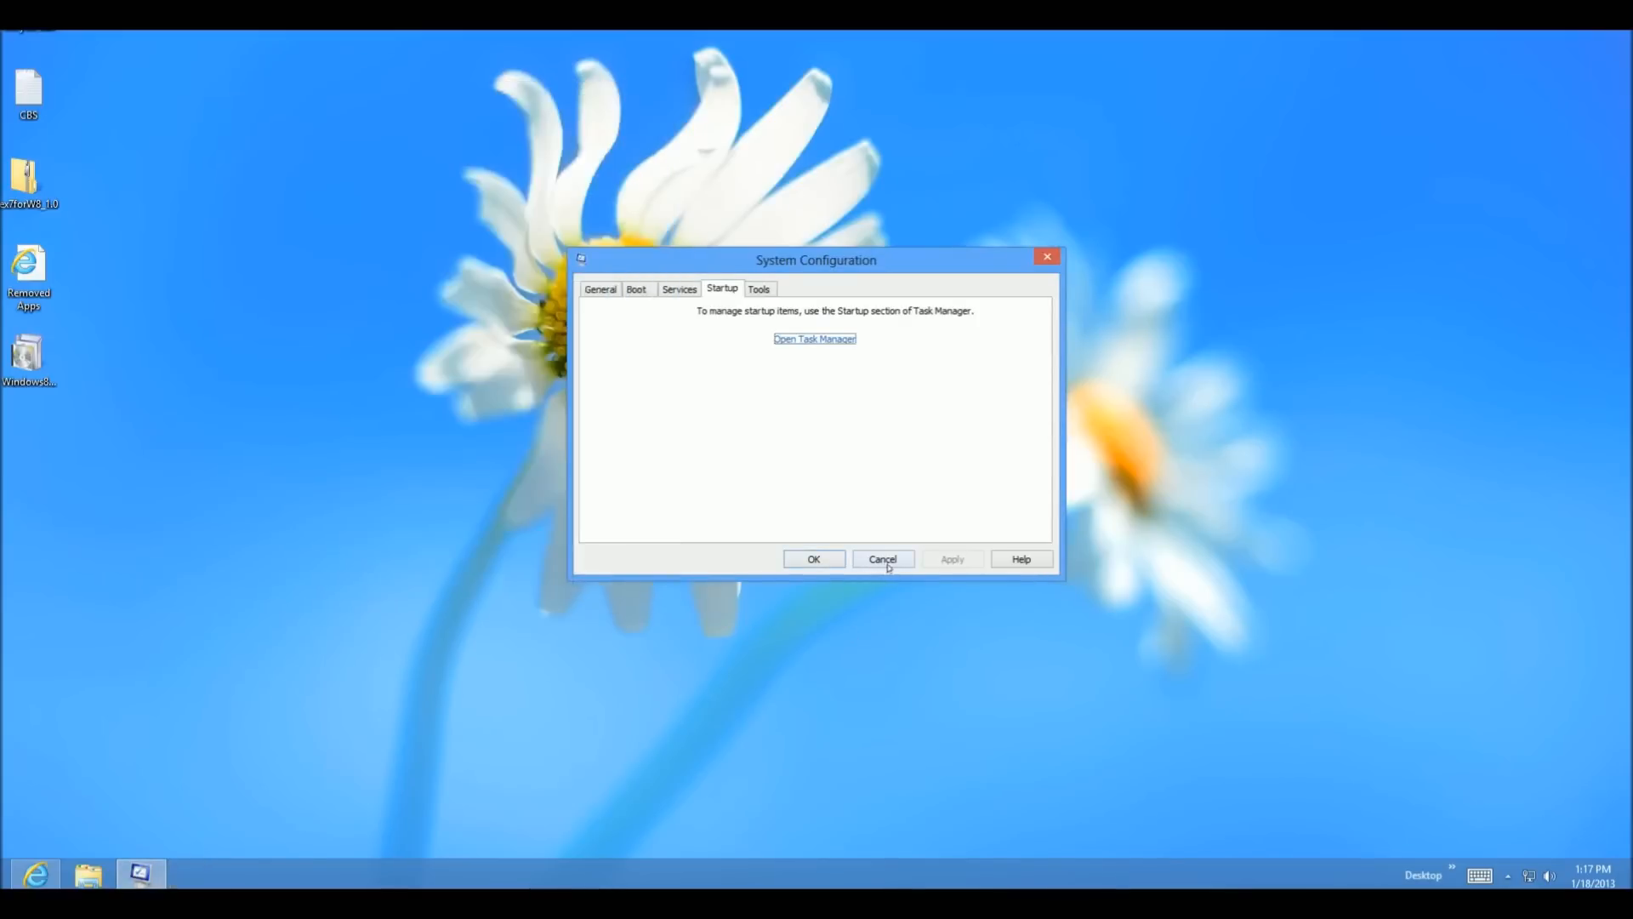
Close System Configuration with Cancel so no changes are applied
left_click(881, 560)
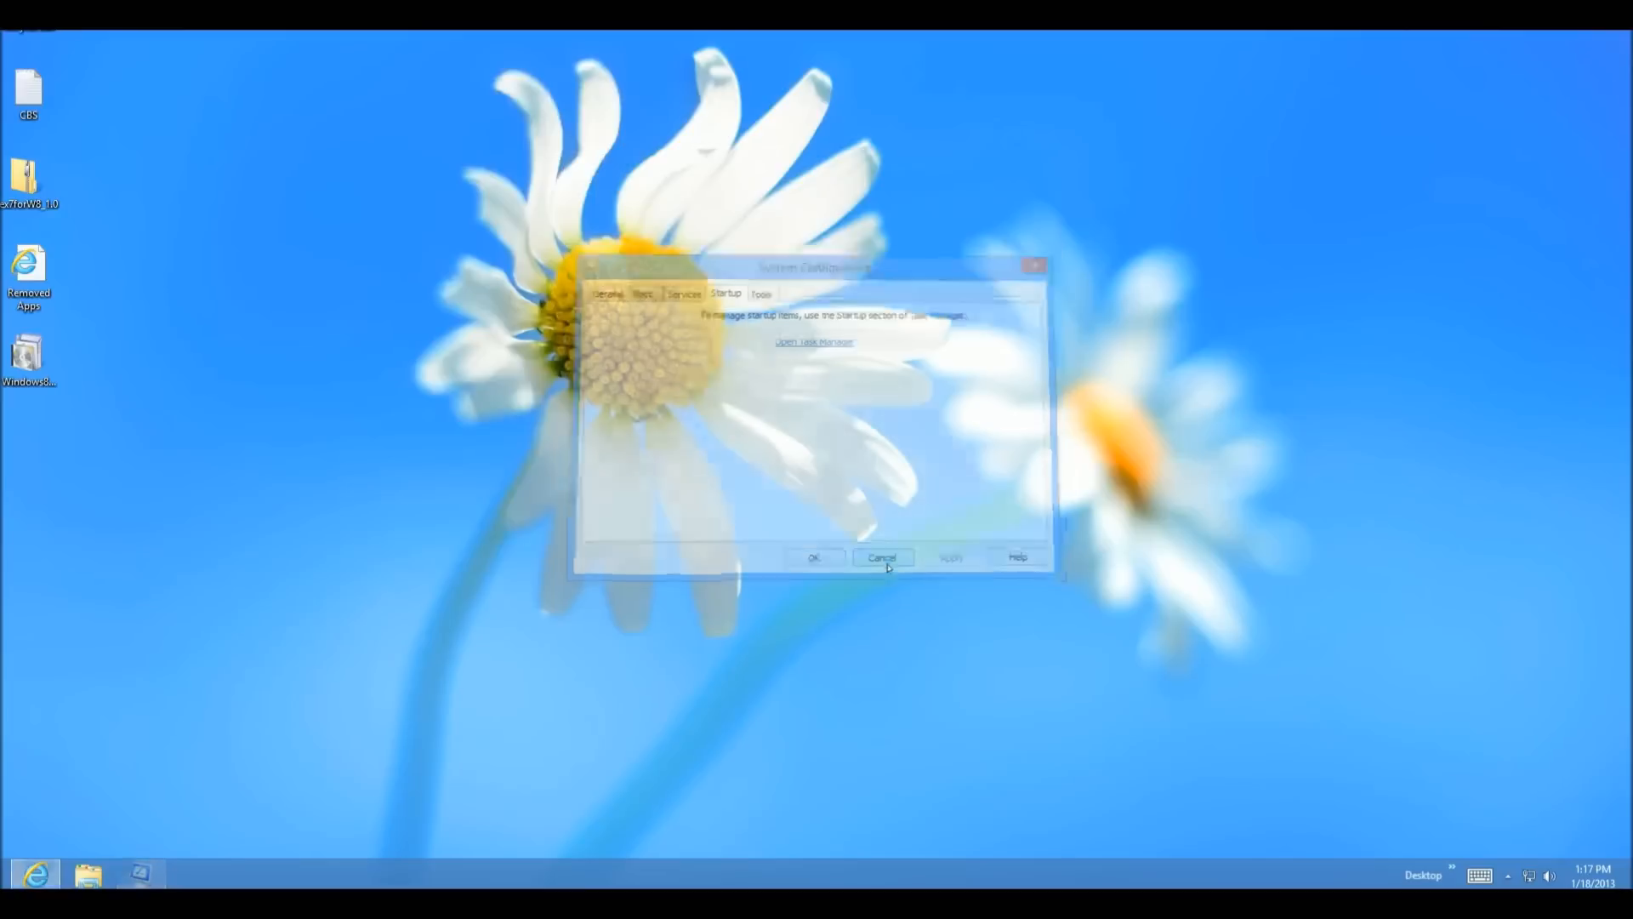
left_click(883, 558)
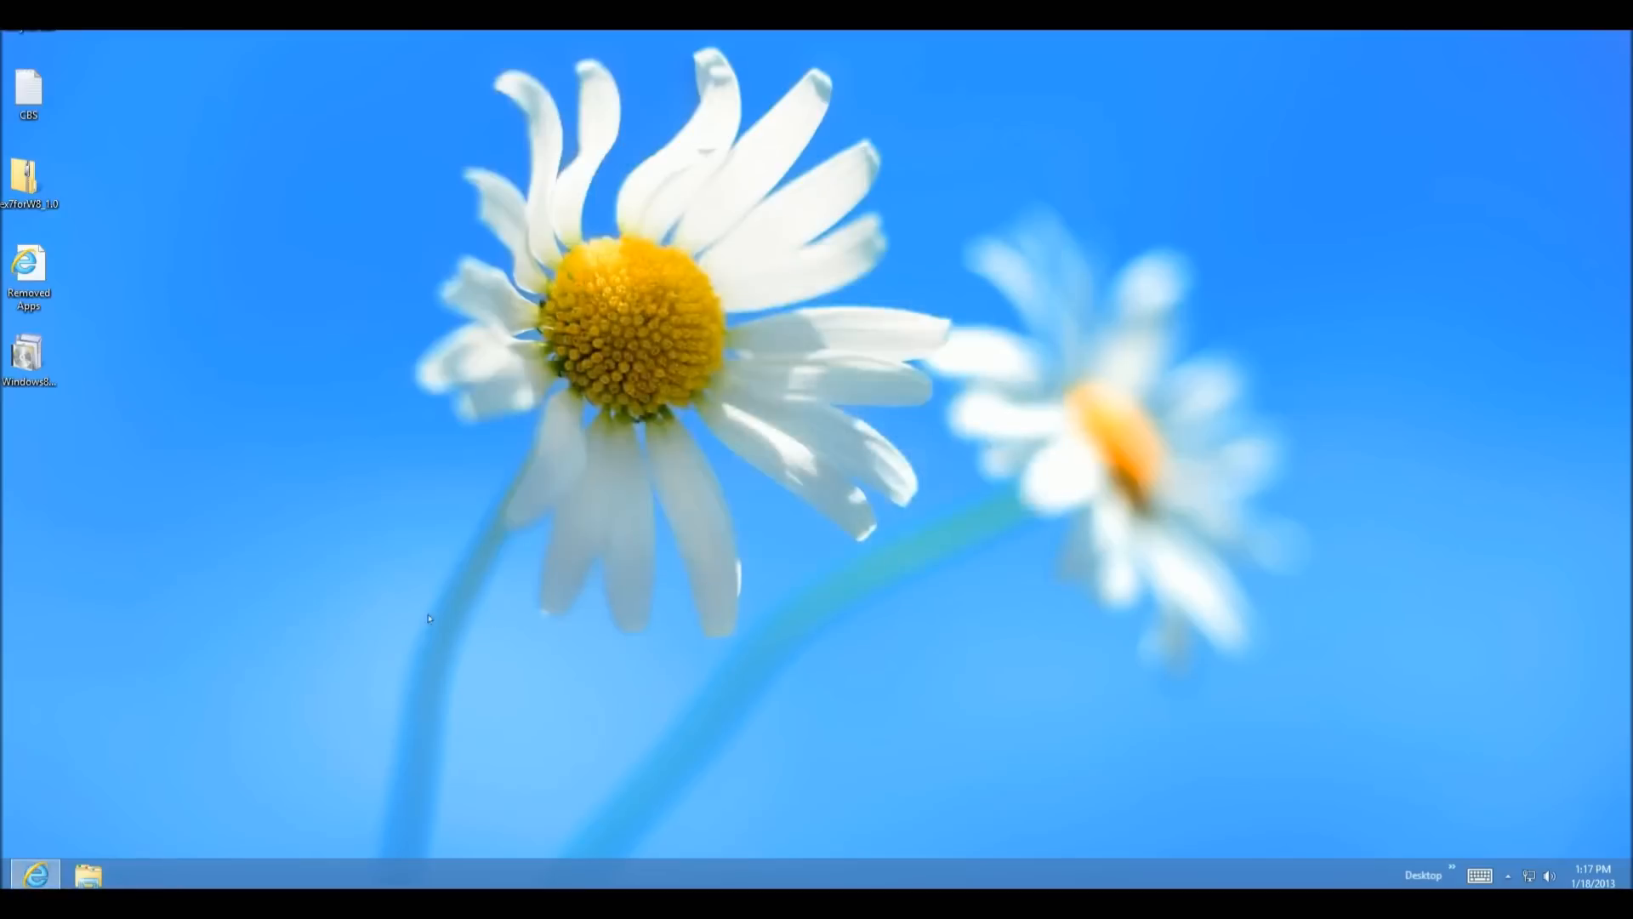
mouse_move(1227, 742)
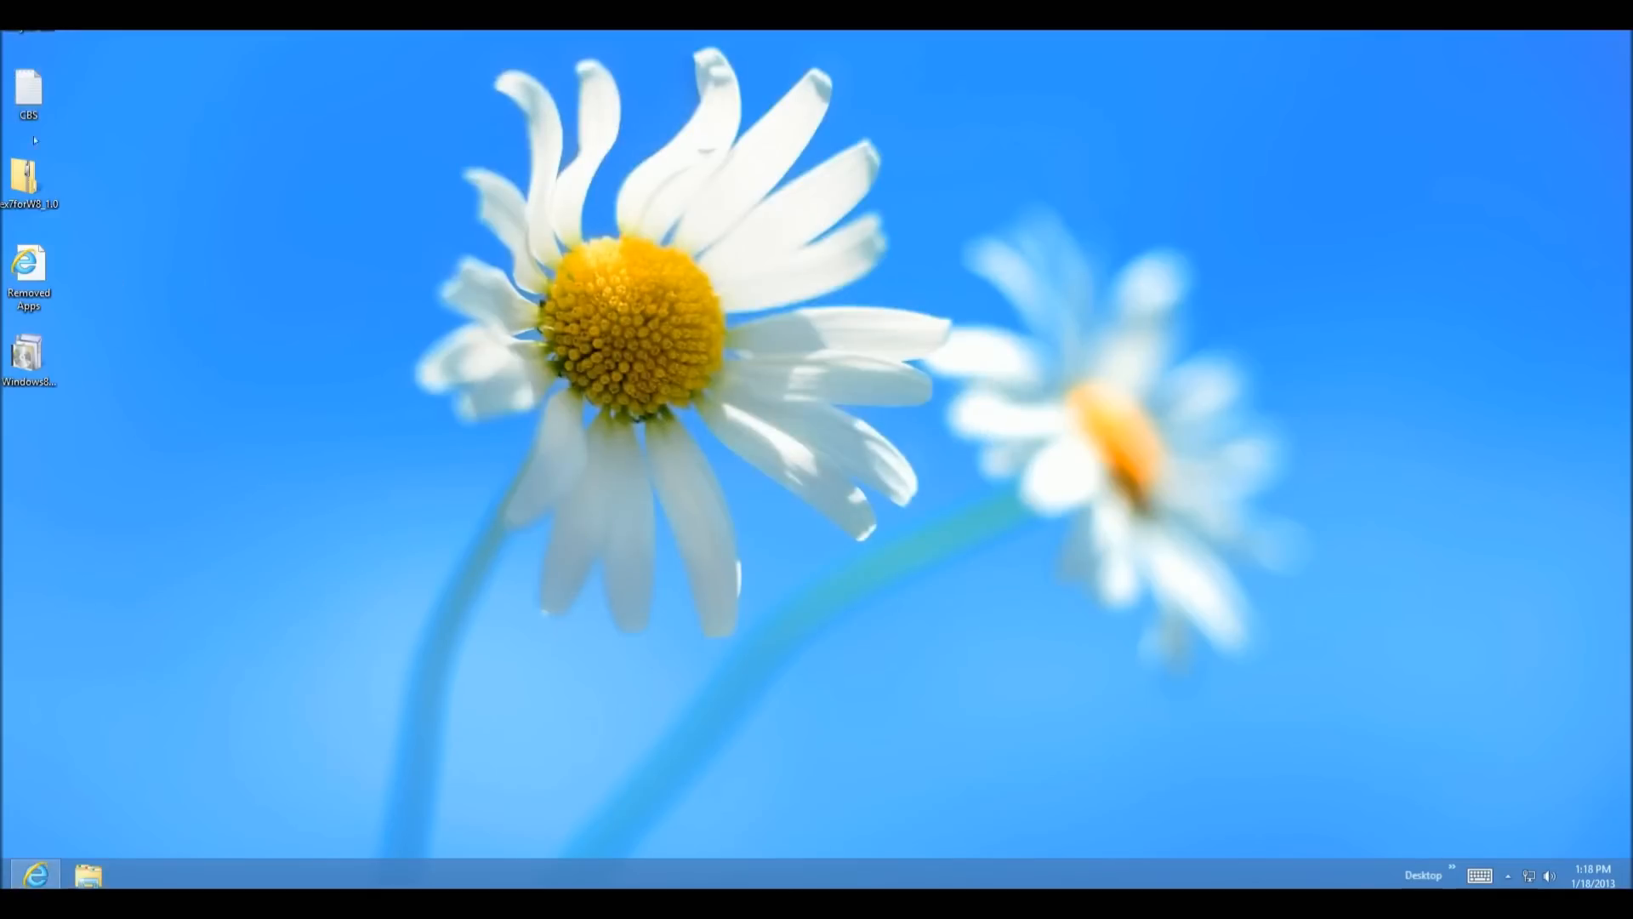
mouse_move(667, 444)
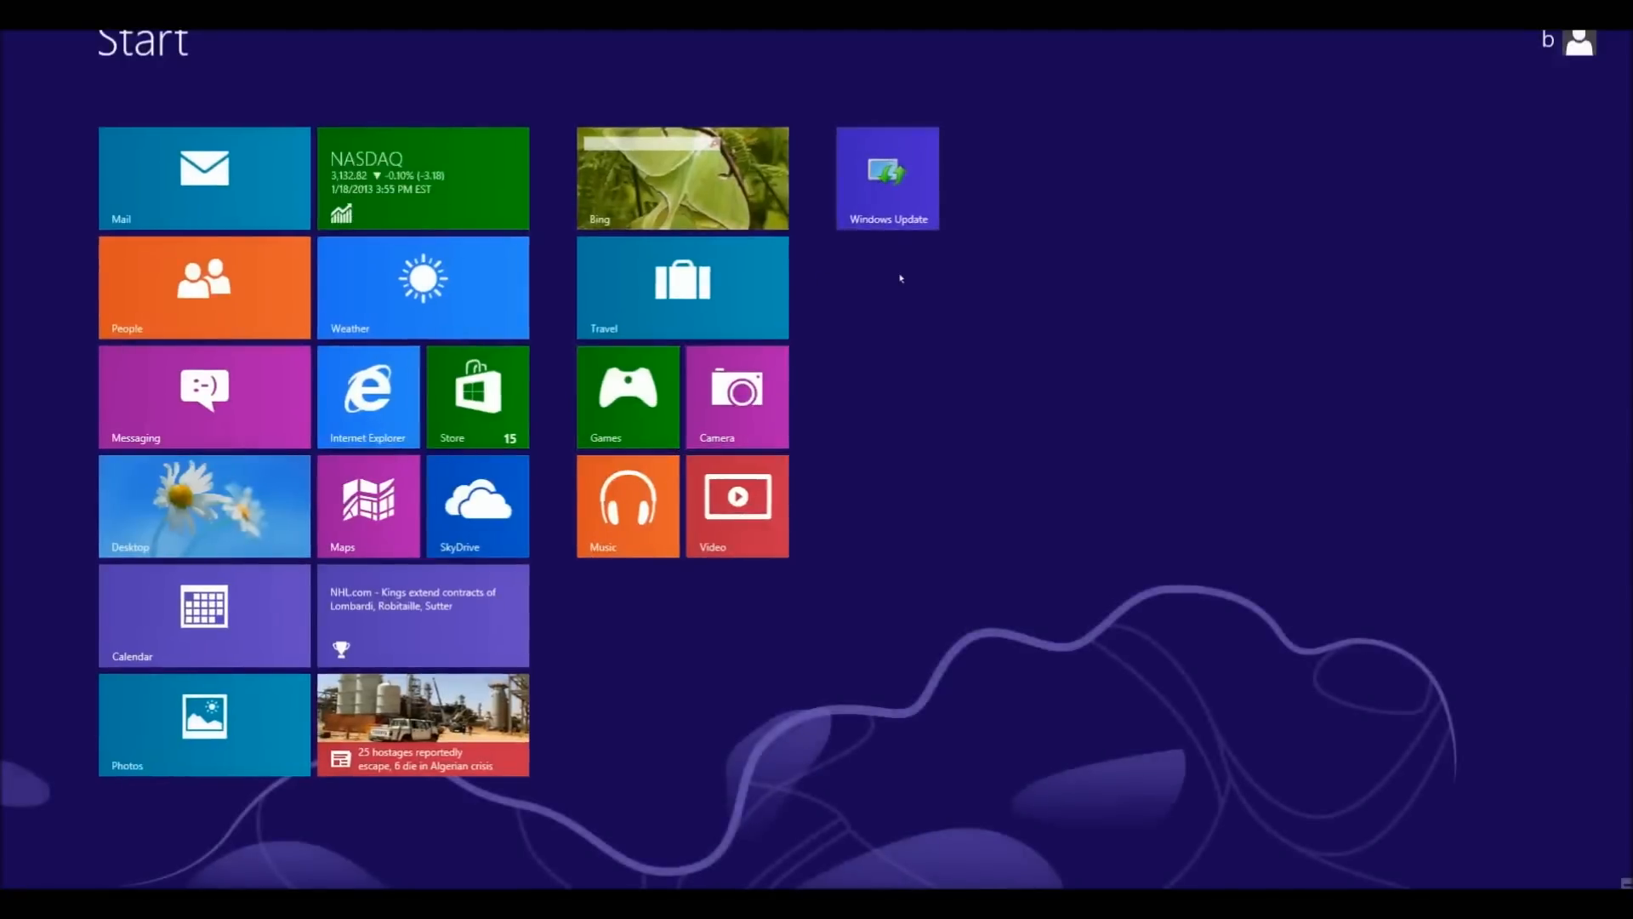
Launch Windows Update from the Start screen and return to the desktop
left_click(205, 505)
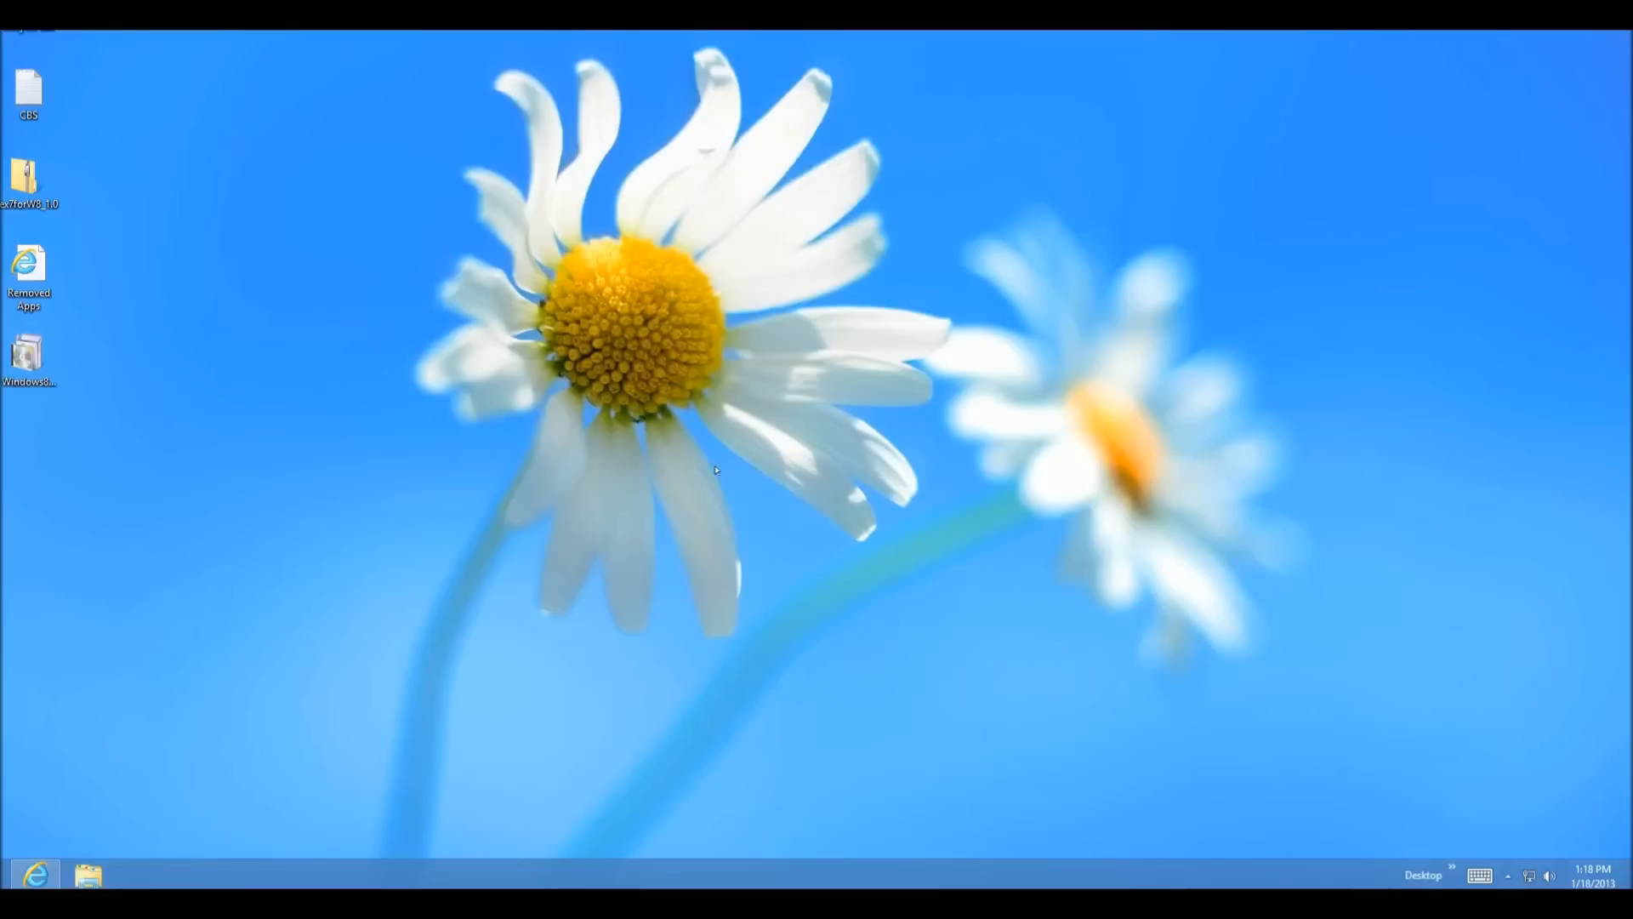
left_click(89, 873)
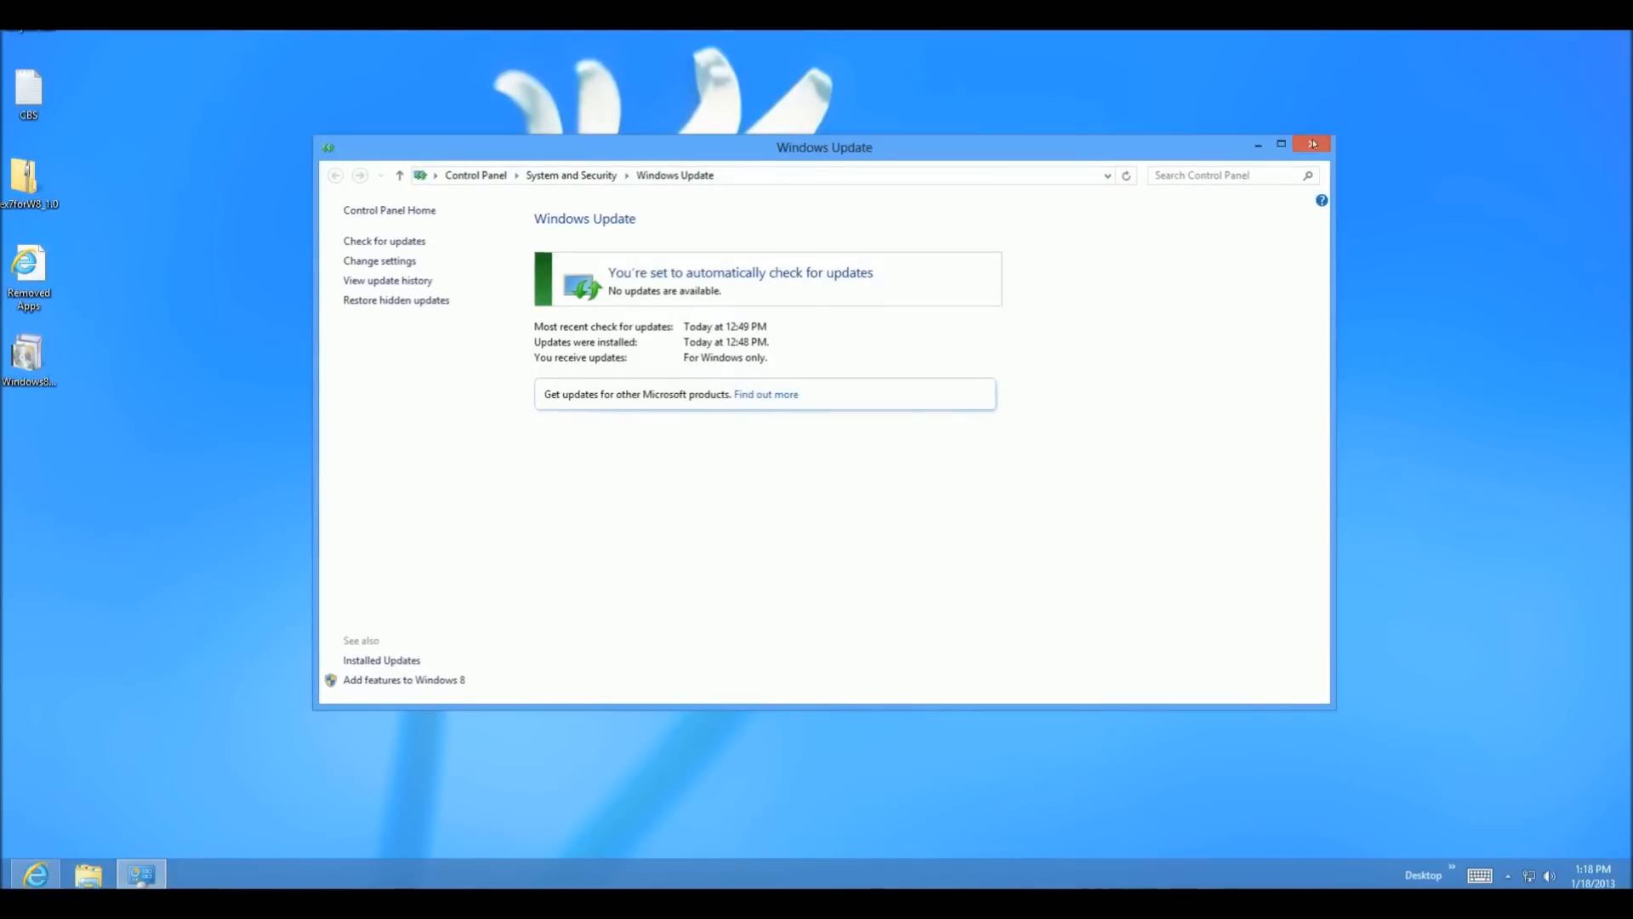
Close the Windows Update window after seeing no updates available
left_click(1312, 143)
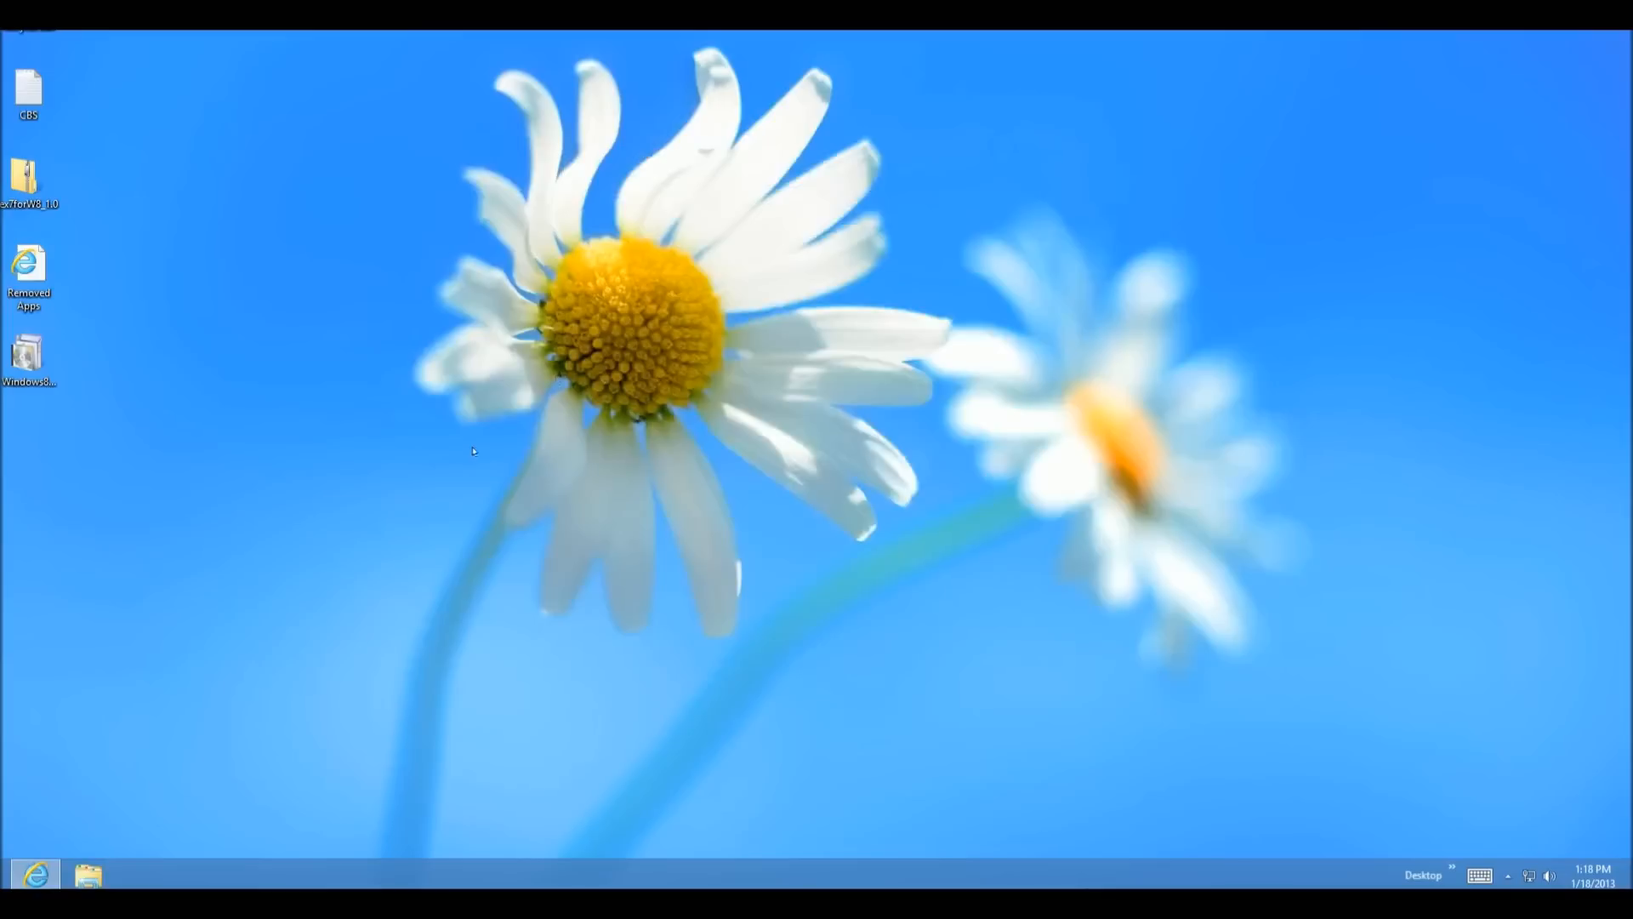
mouse_move(520, 510)
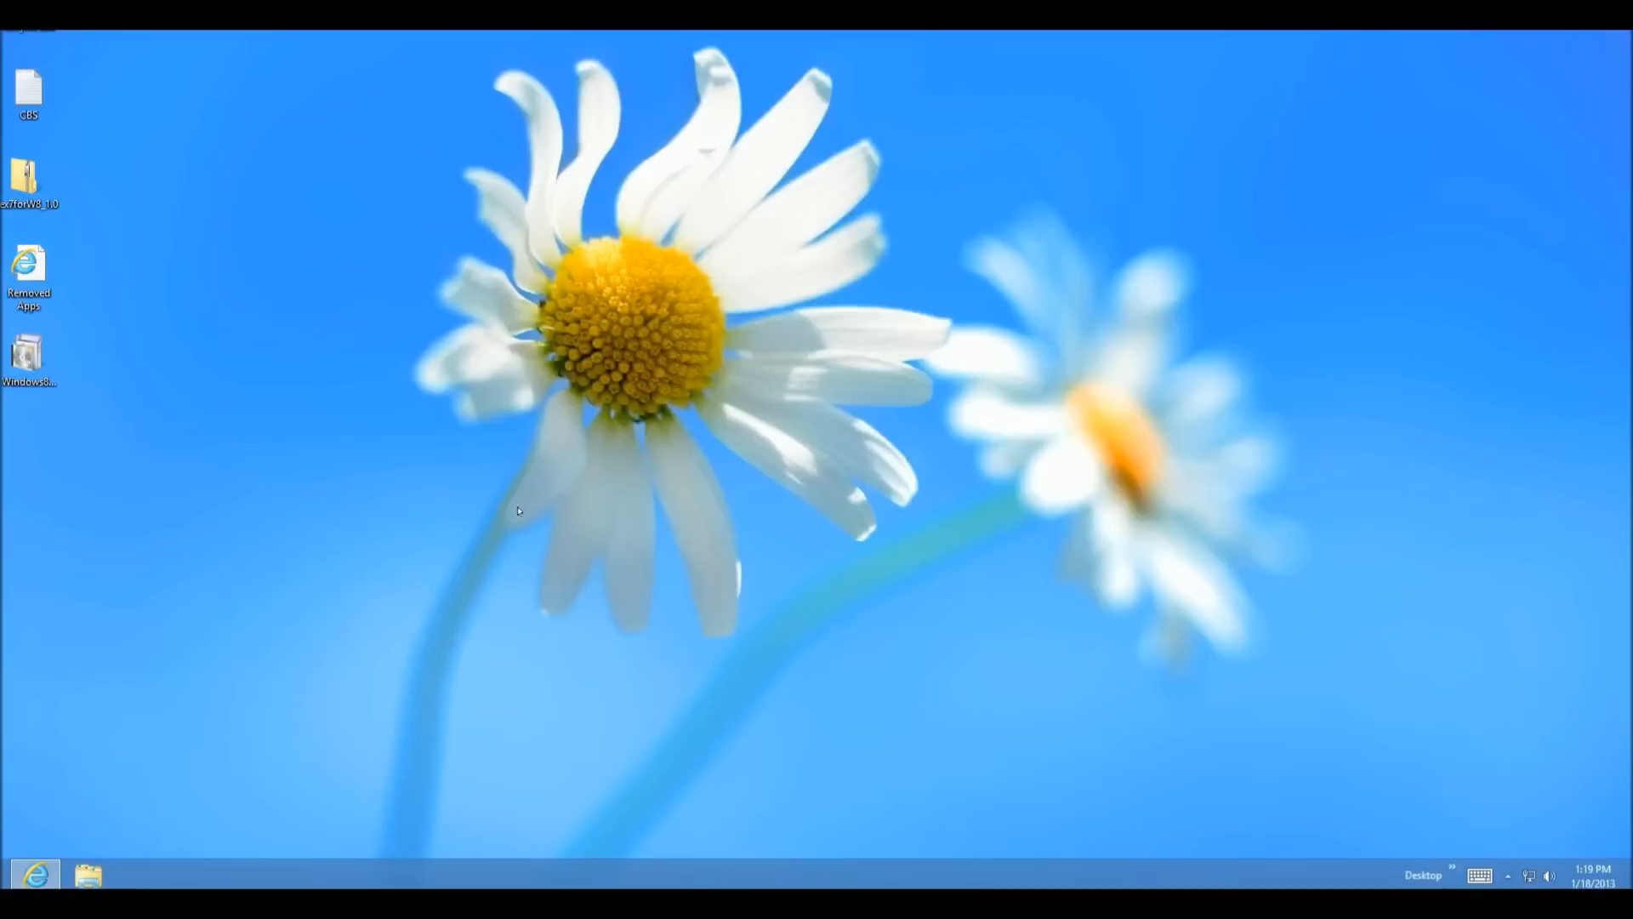
mouse_move(153, 526)
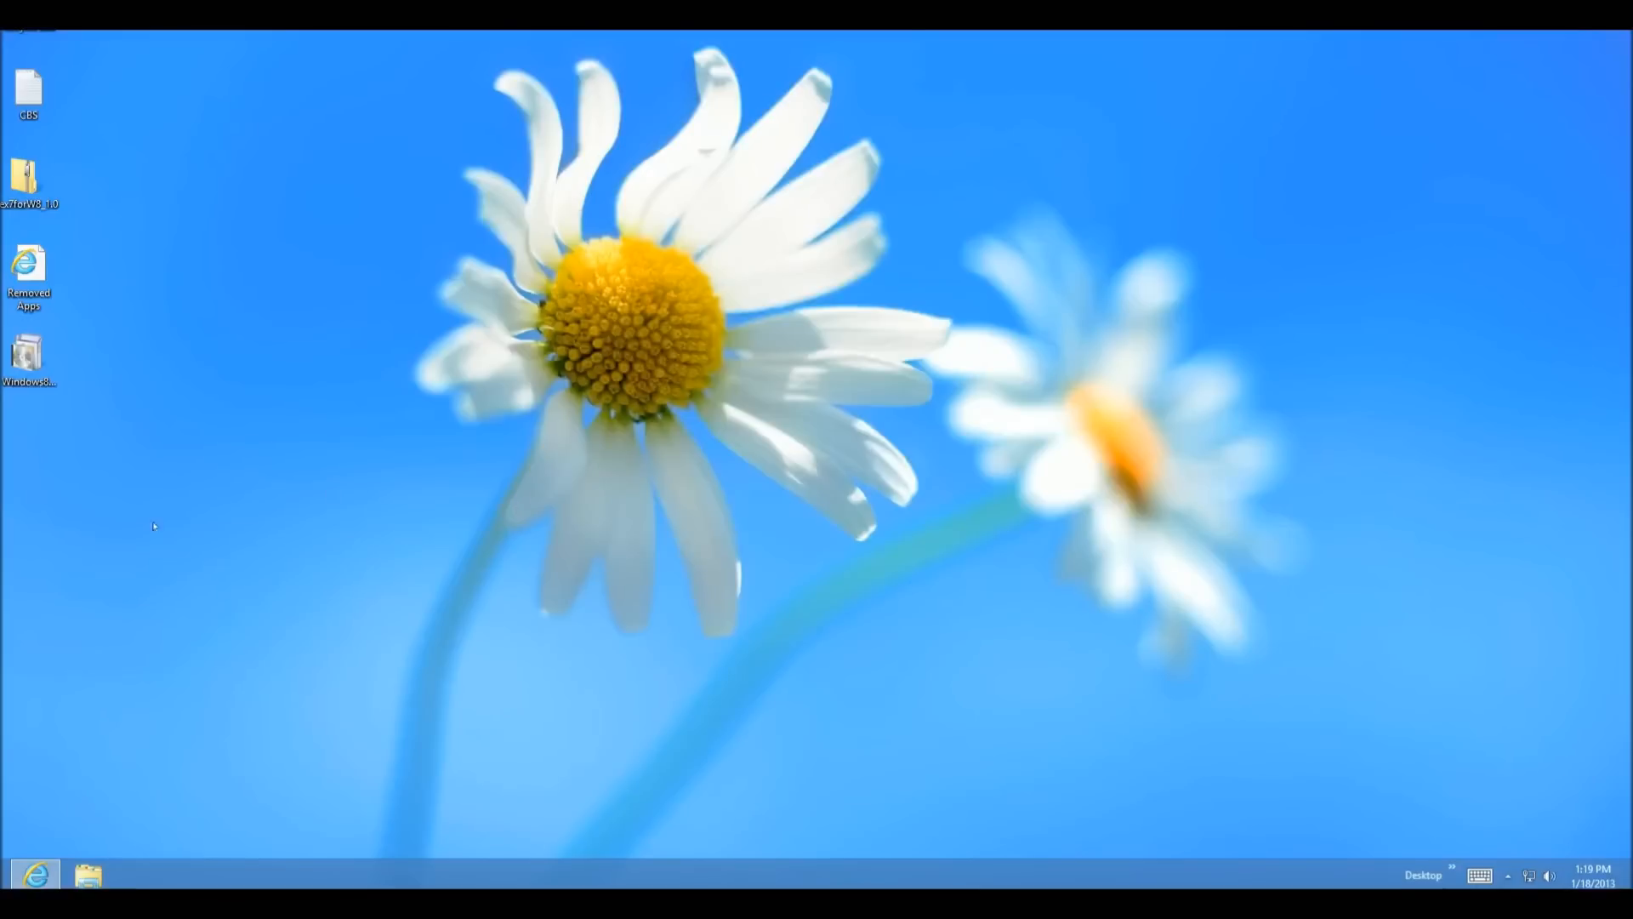